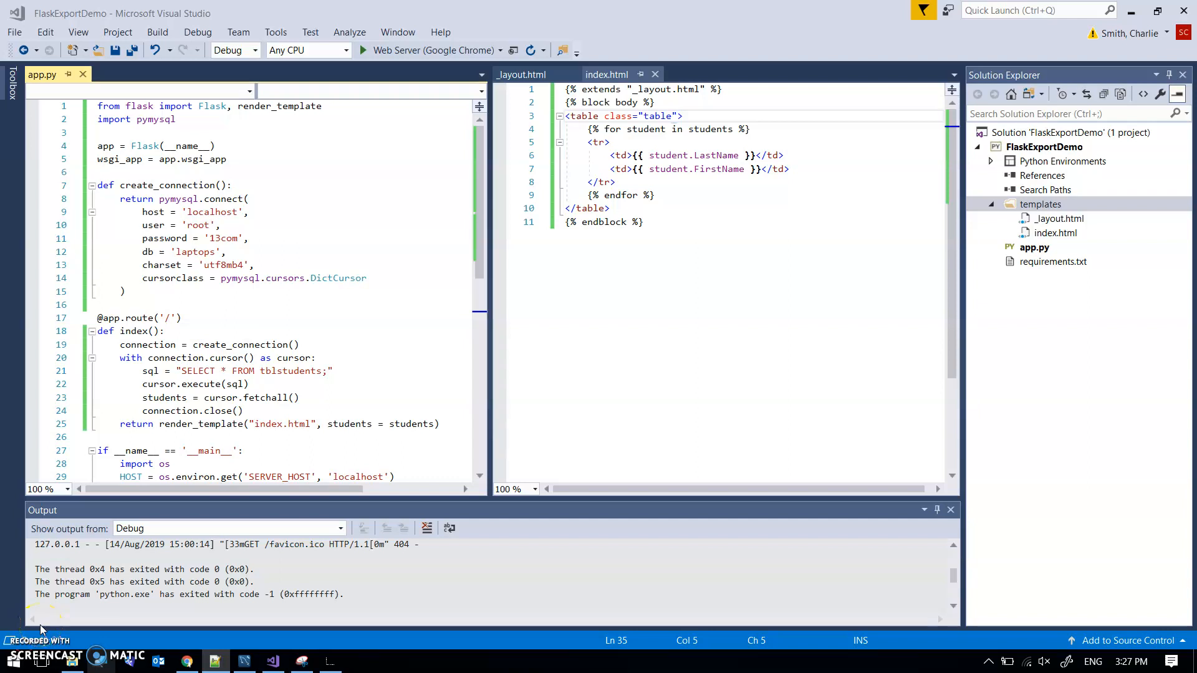
mouse_move(81, 631)
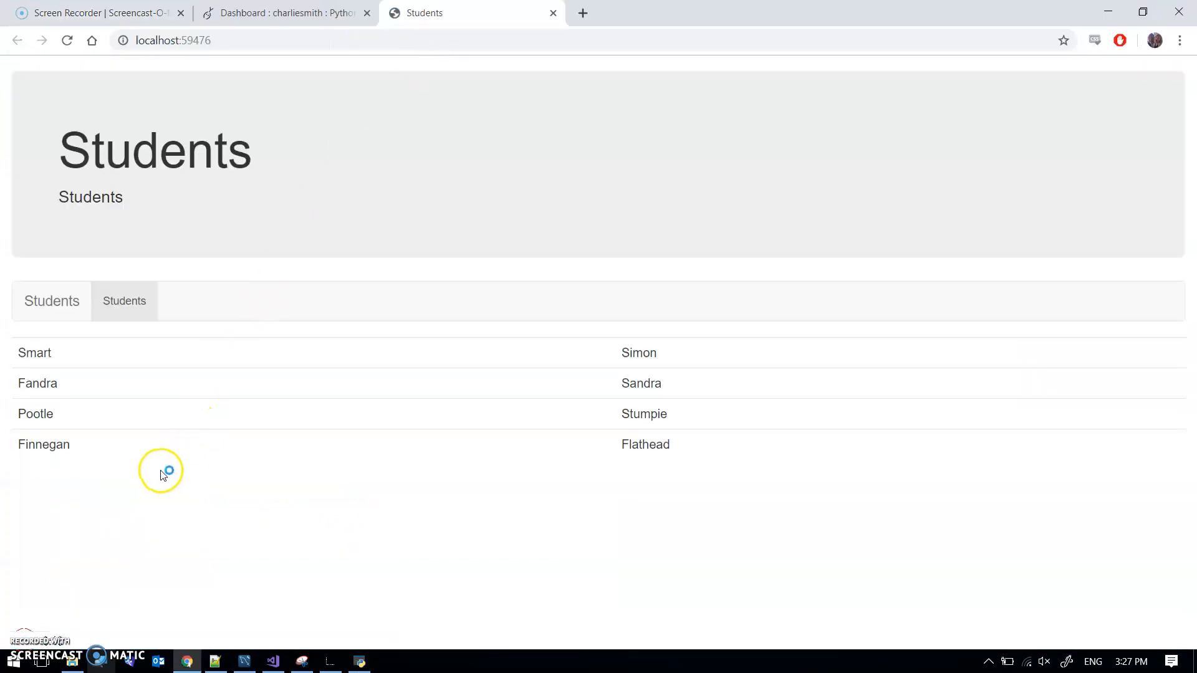
mouse_move(687, 195)
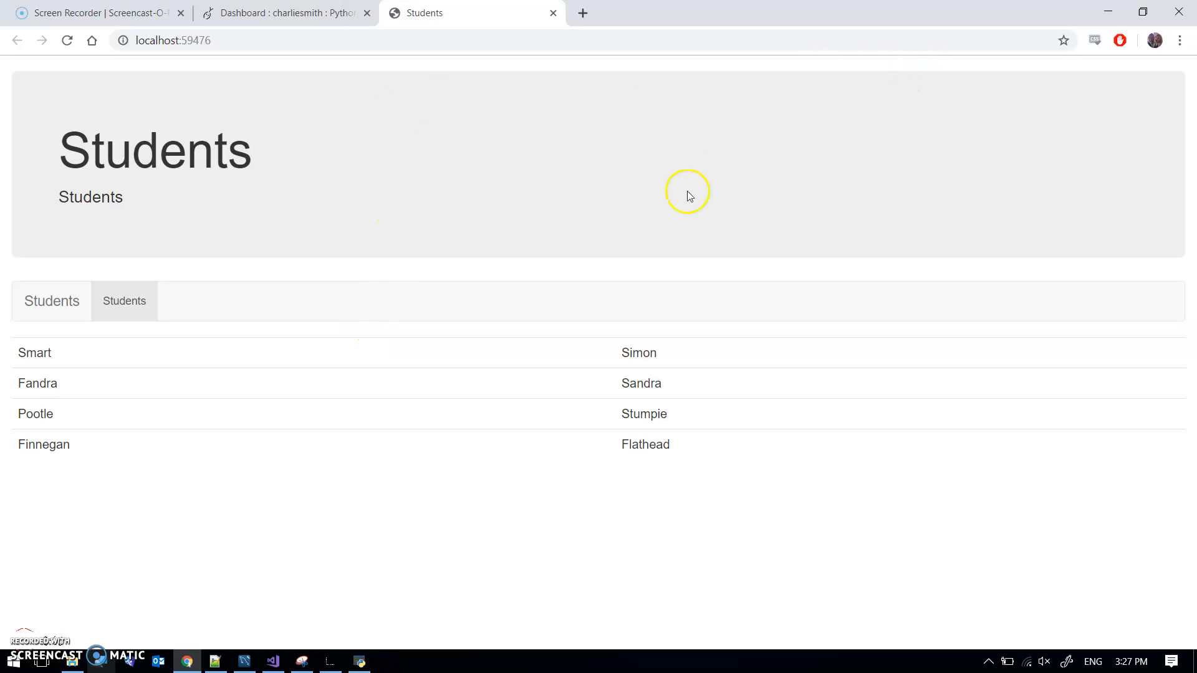
mouse_move(271, 662)
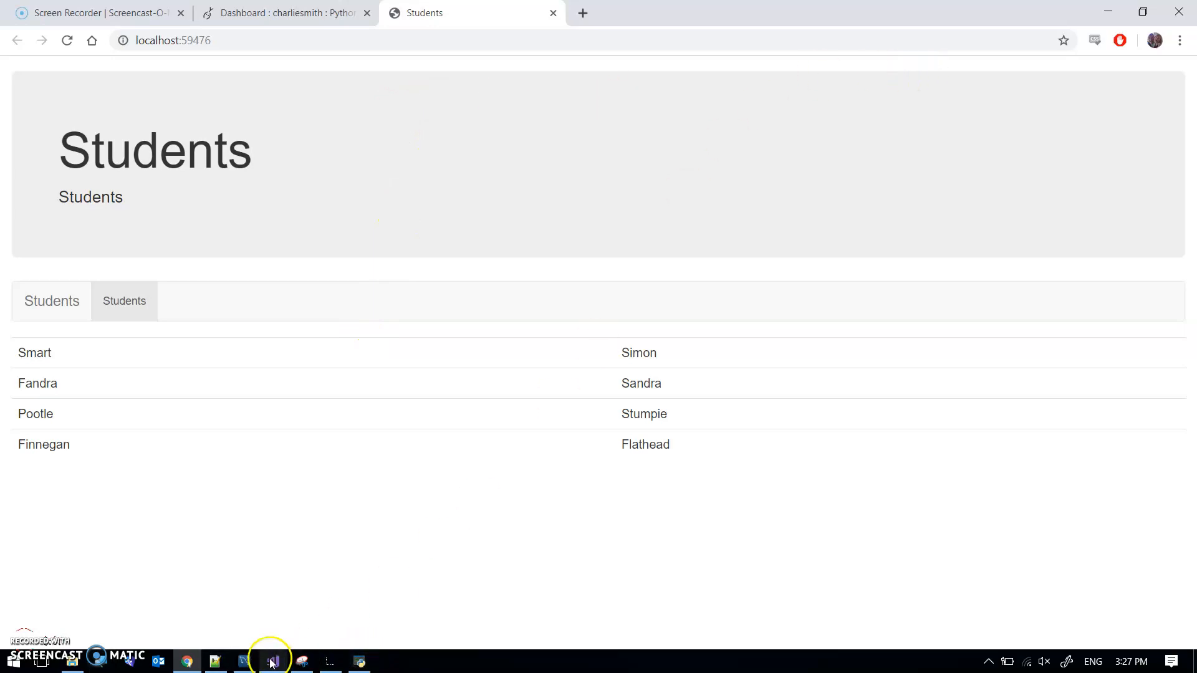
Step: Stop debugging the local Flask app in Visual Studio and return to the Students page in Chrome
left_click(272, 661)
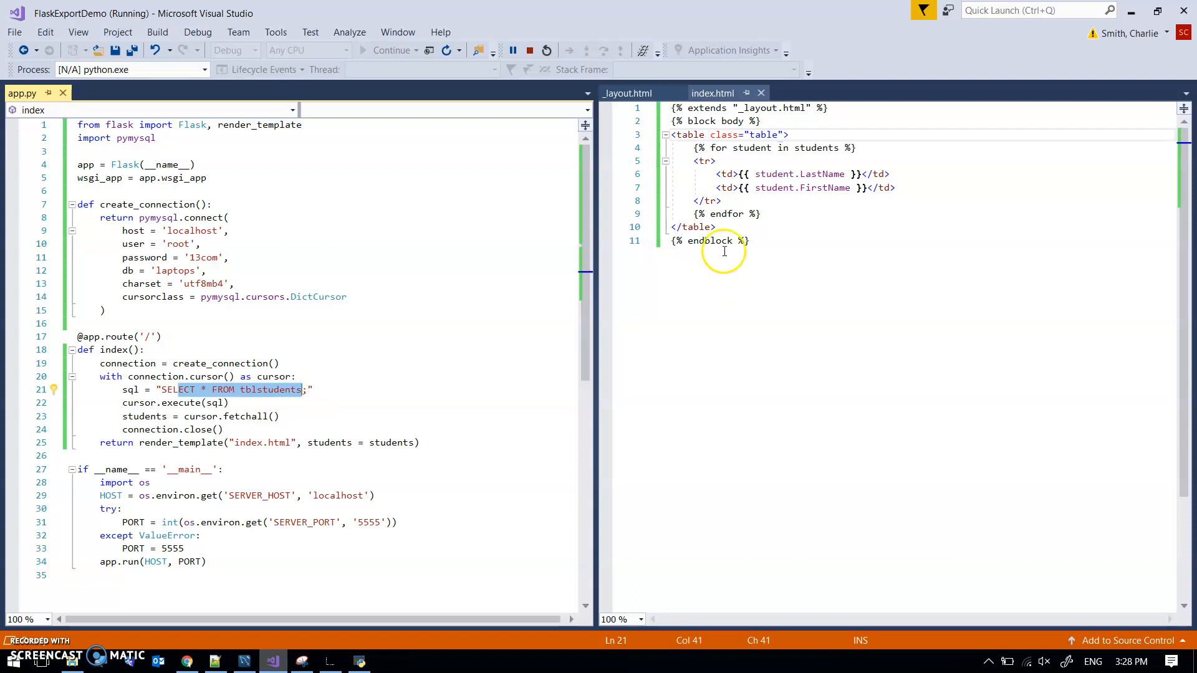
mouse_move(751, 174)
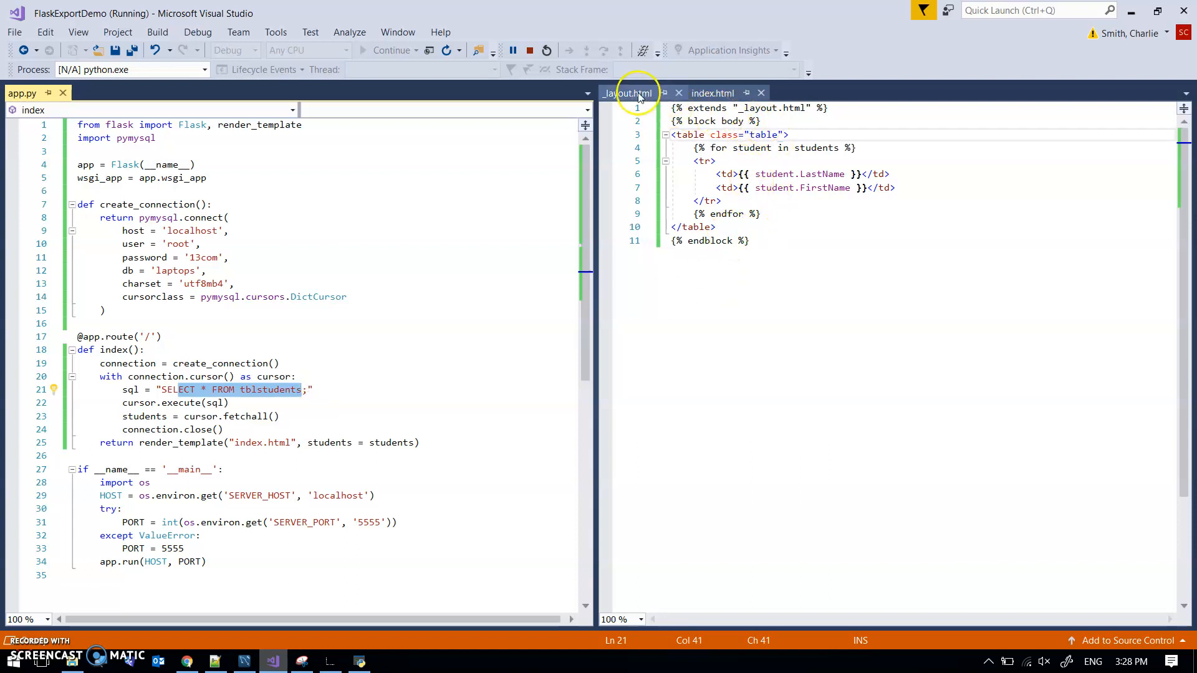
left_click(712, 93)
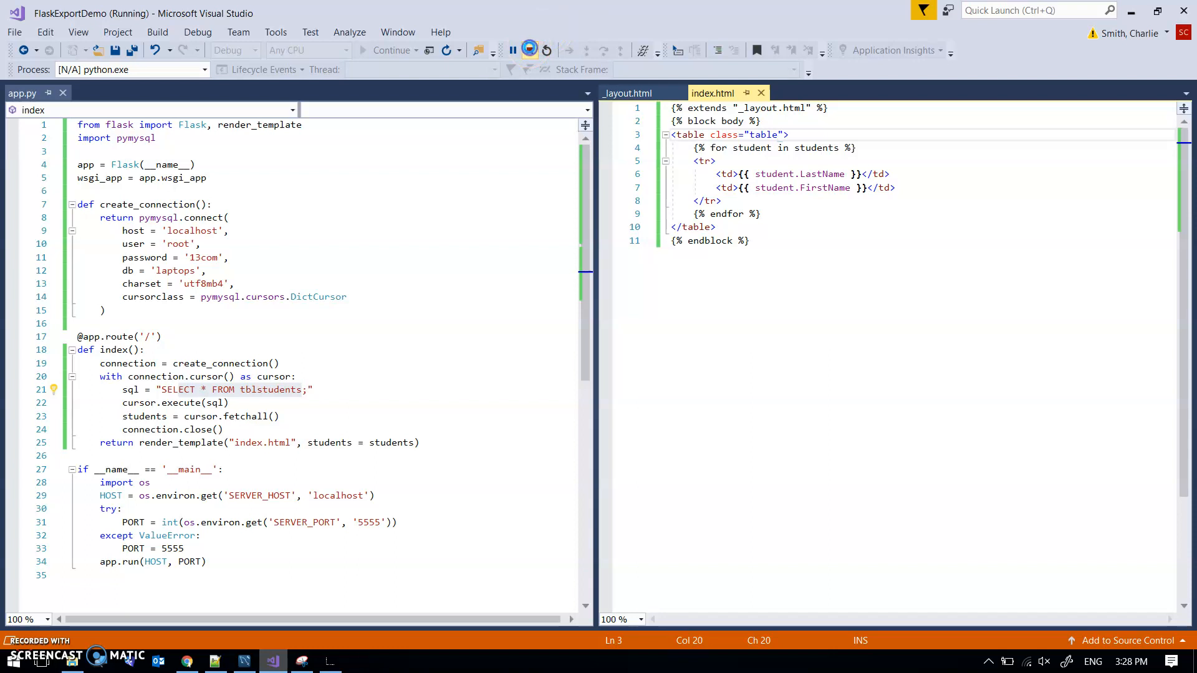
left_click(529, 50)
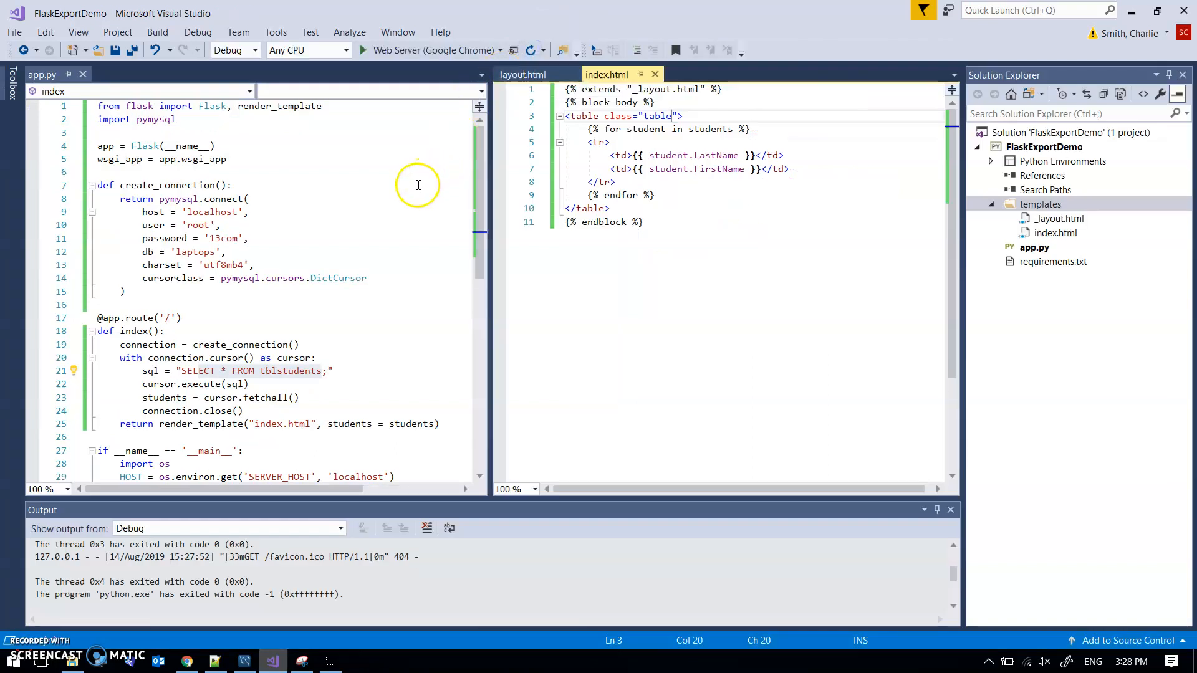
mouse_move(199, 654)
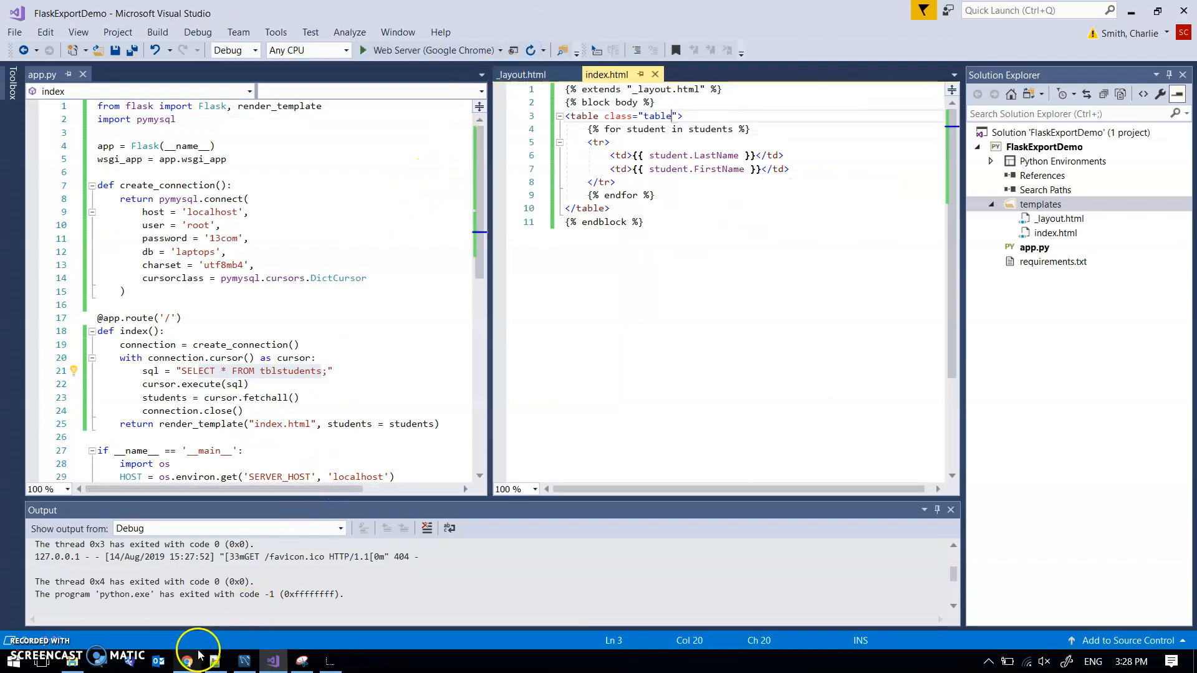
left_click(187, 656)
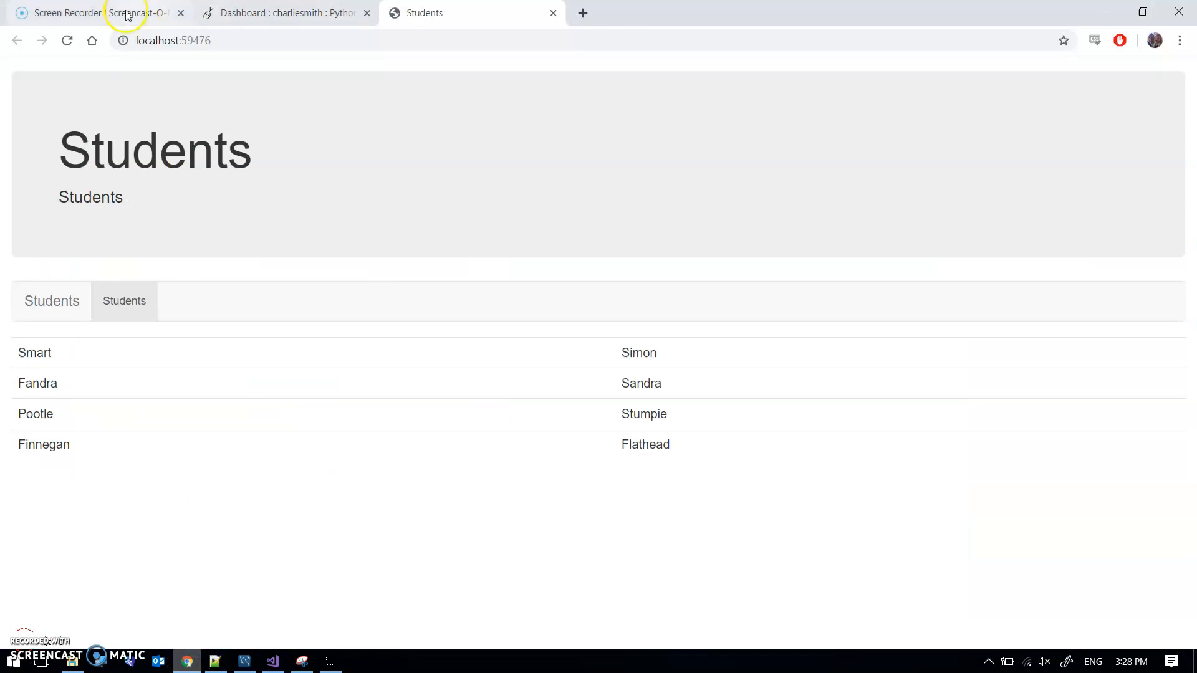
Step: Create a new Flask web app on the free domain with Python 3.7 and default path mysite/flask_app.py
left_click(289, 12)
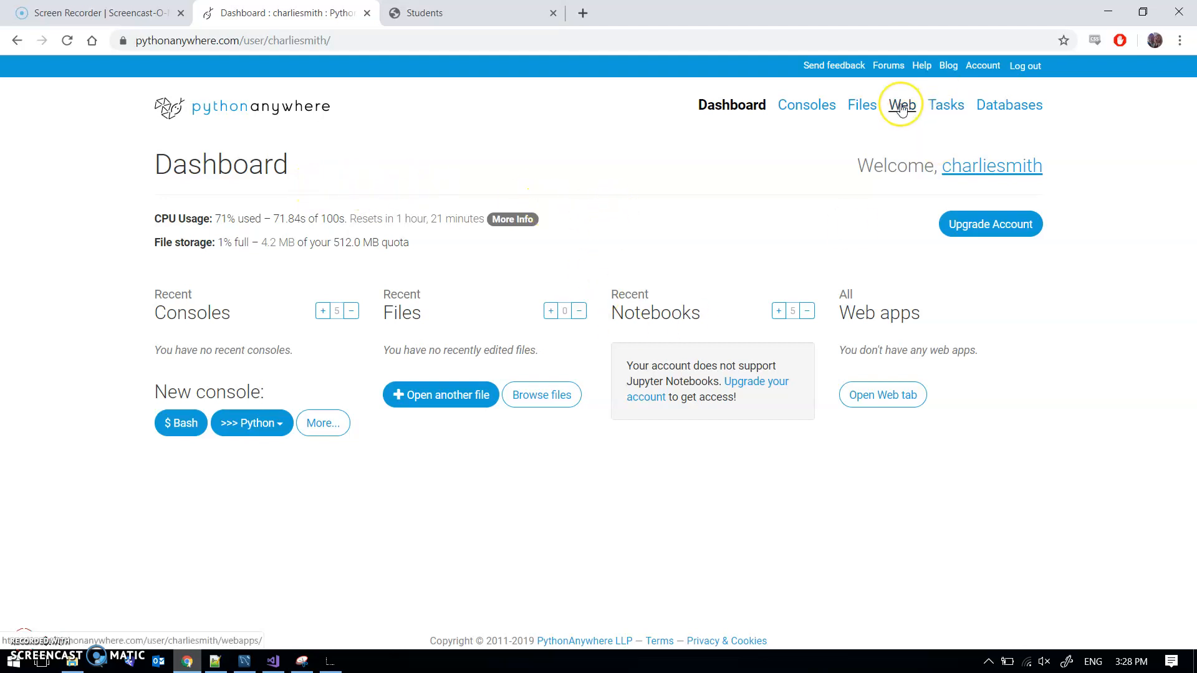
left_click(903, 105)
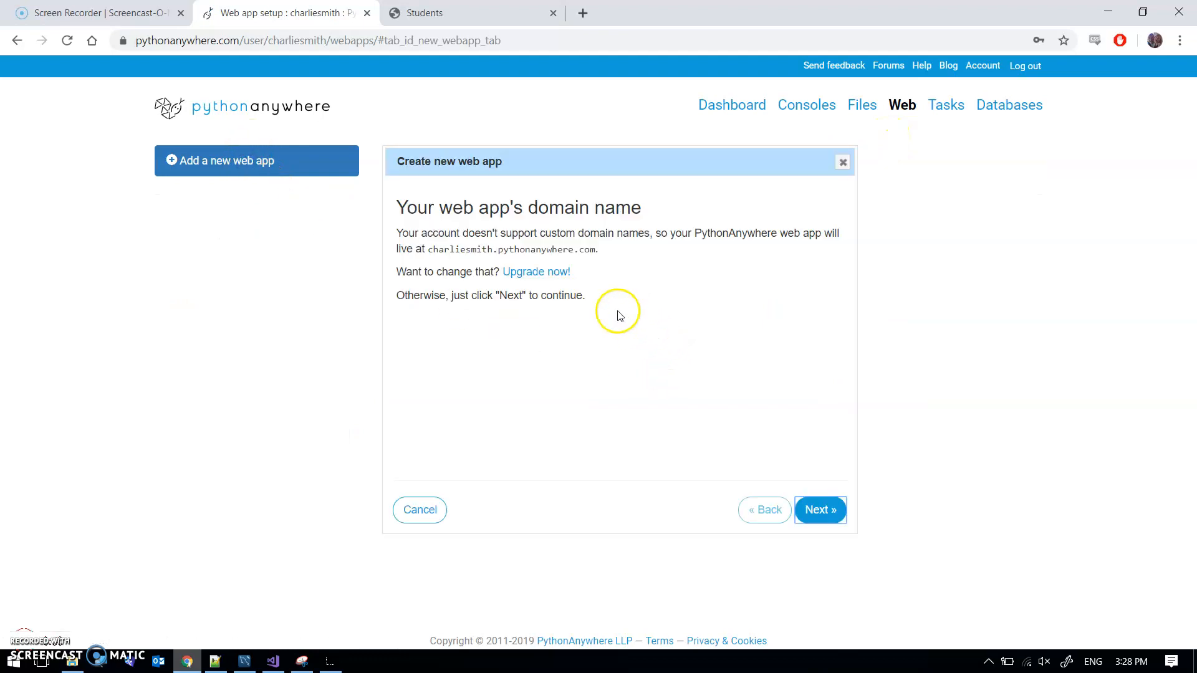
mouse_move(713, 268)
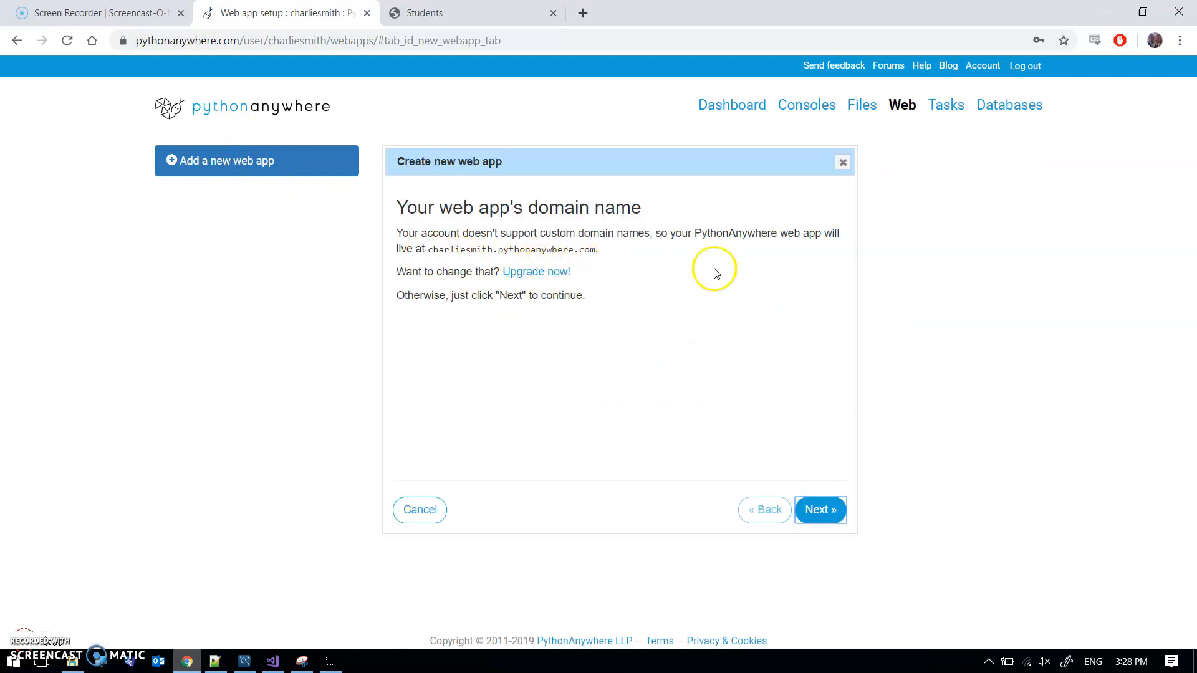
left_click(821, 510)
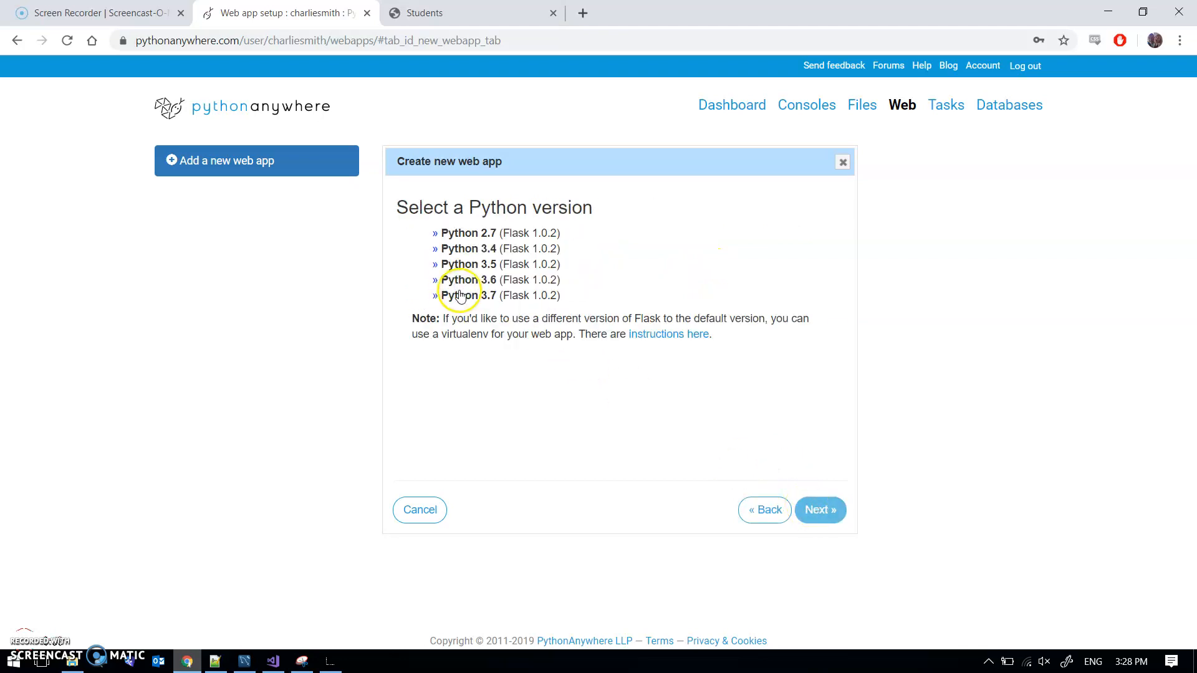
left_click(459, 279)
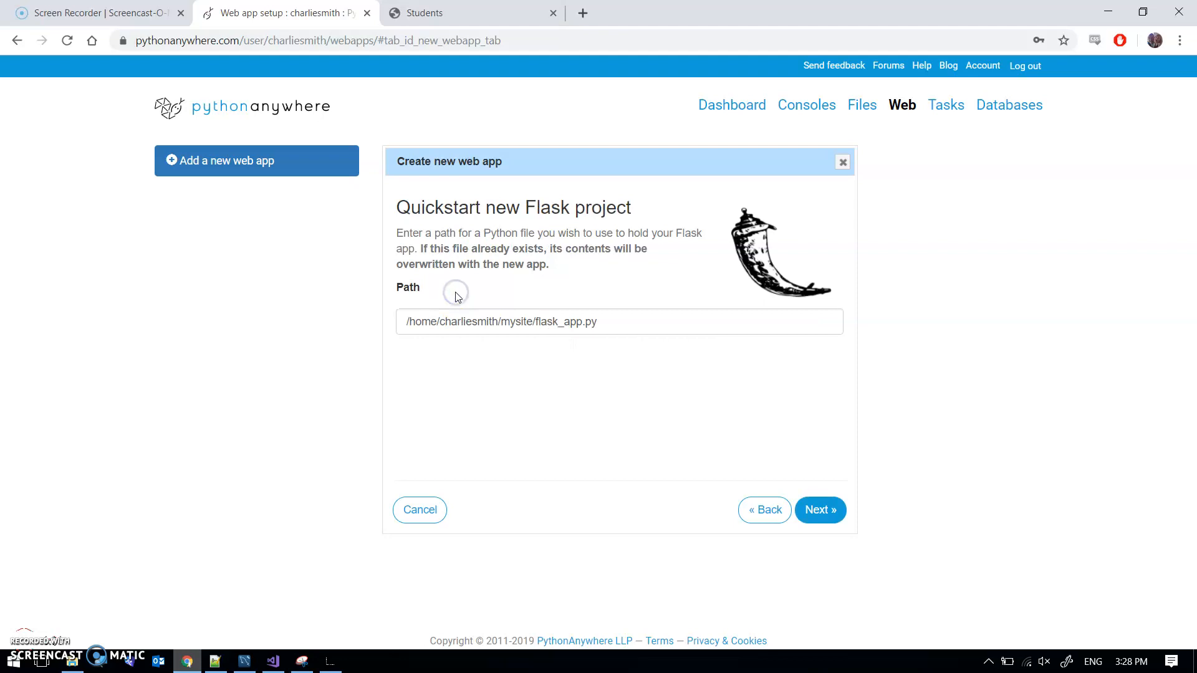
mouse_move(519, 342)
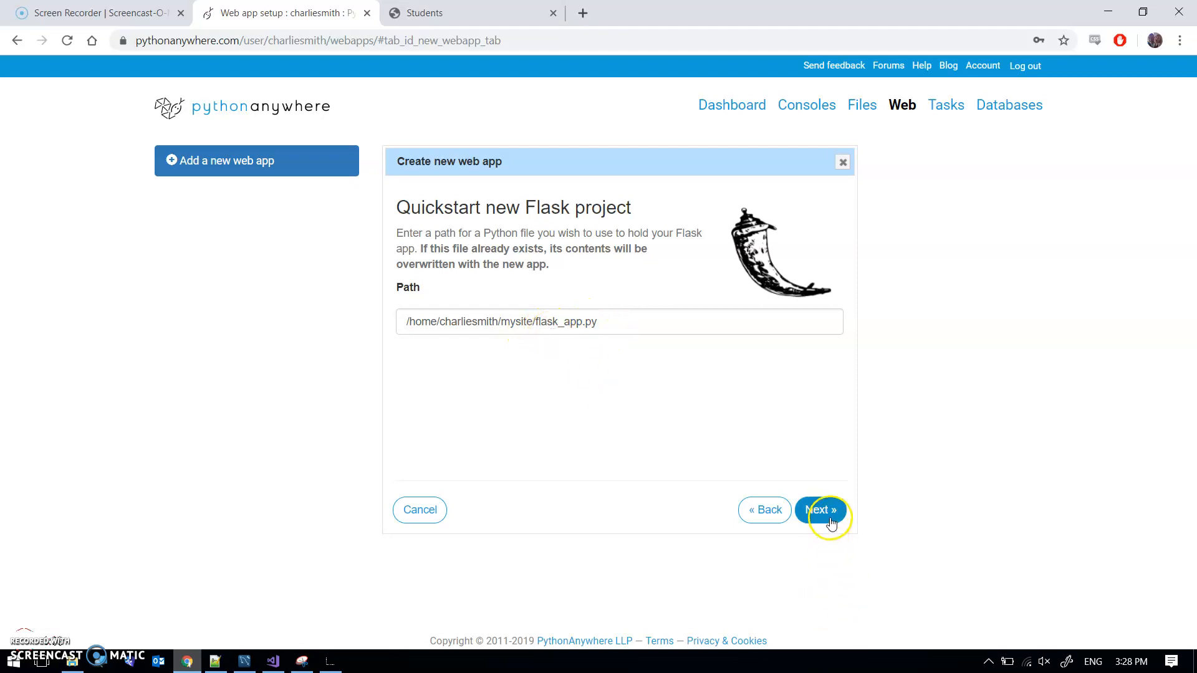
left_click(821, 510)
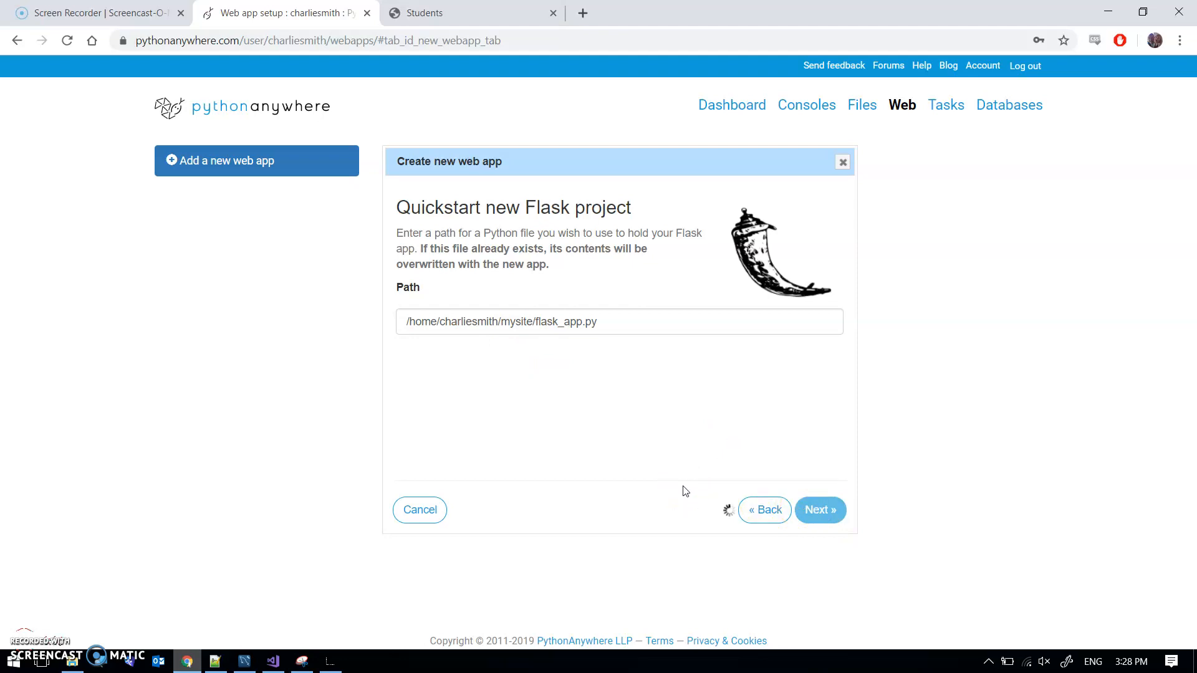
left_click(820, 510)
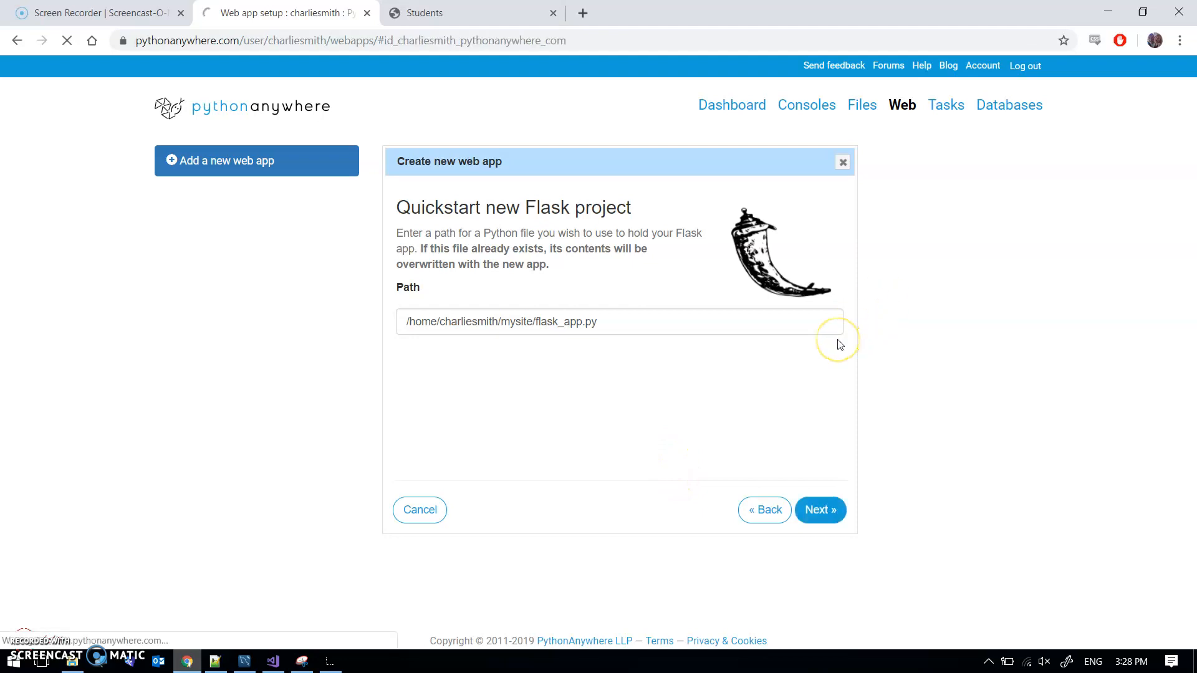
Step: Finish the web app setup and browse to the mysite folder containing flask_app.py
left_click(820, 510)
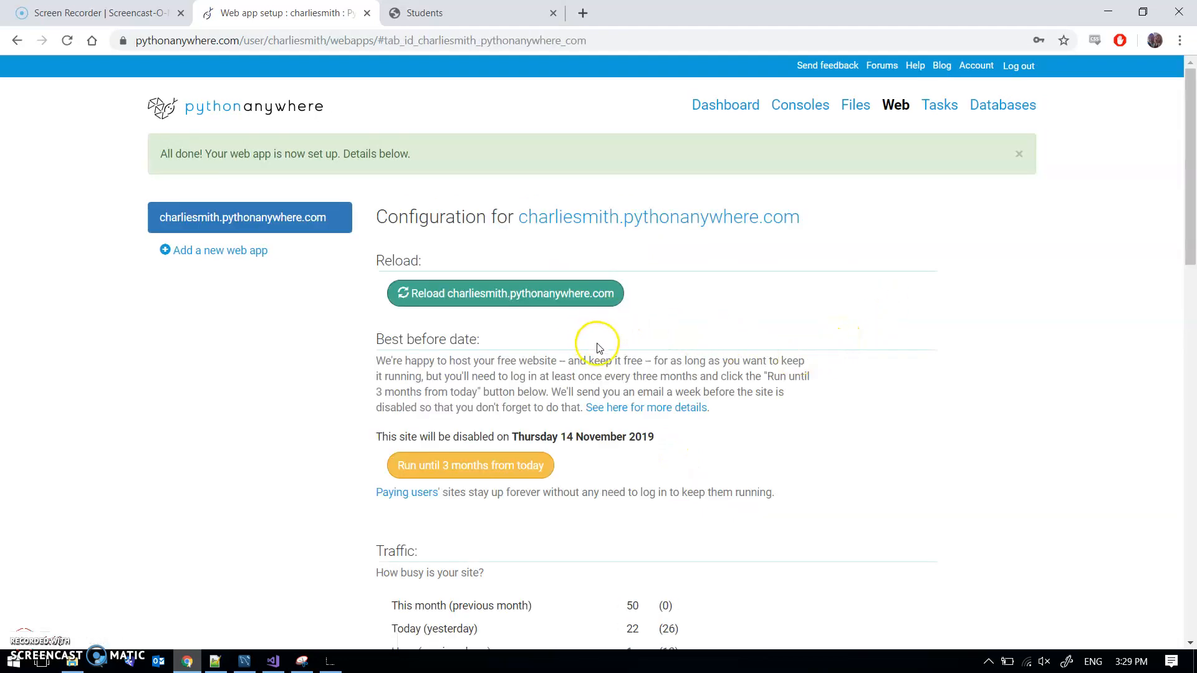
mouse_move(461, 309)
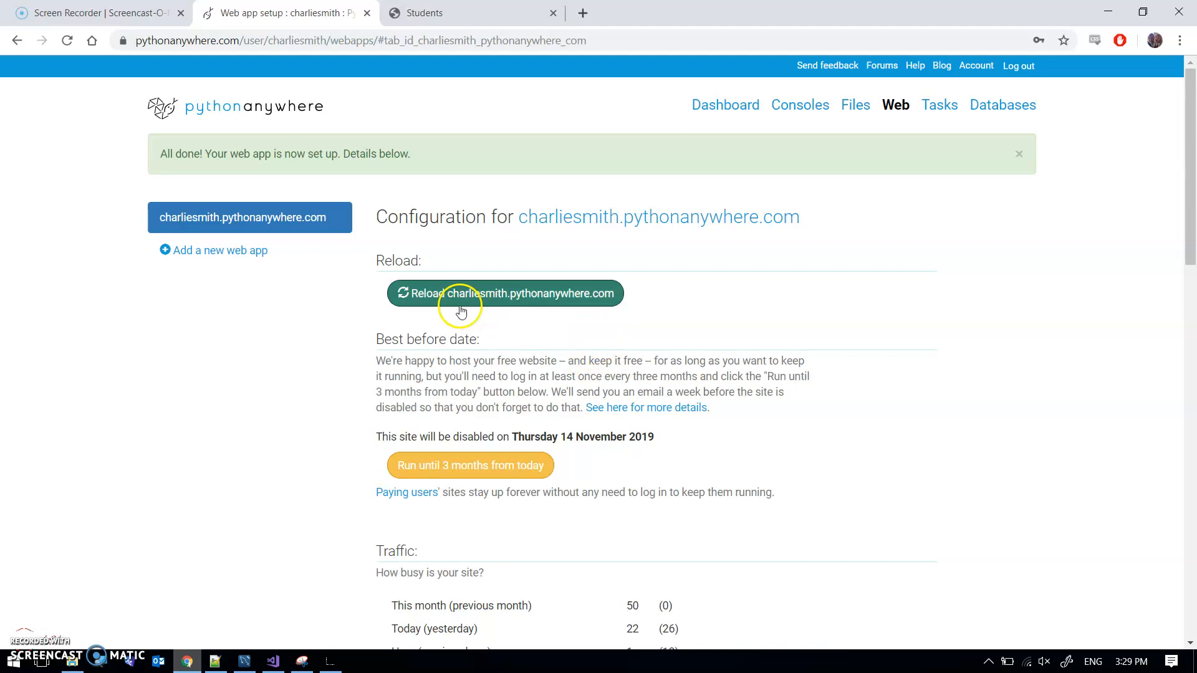
mouse_move(701, 219)
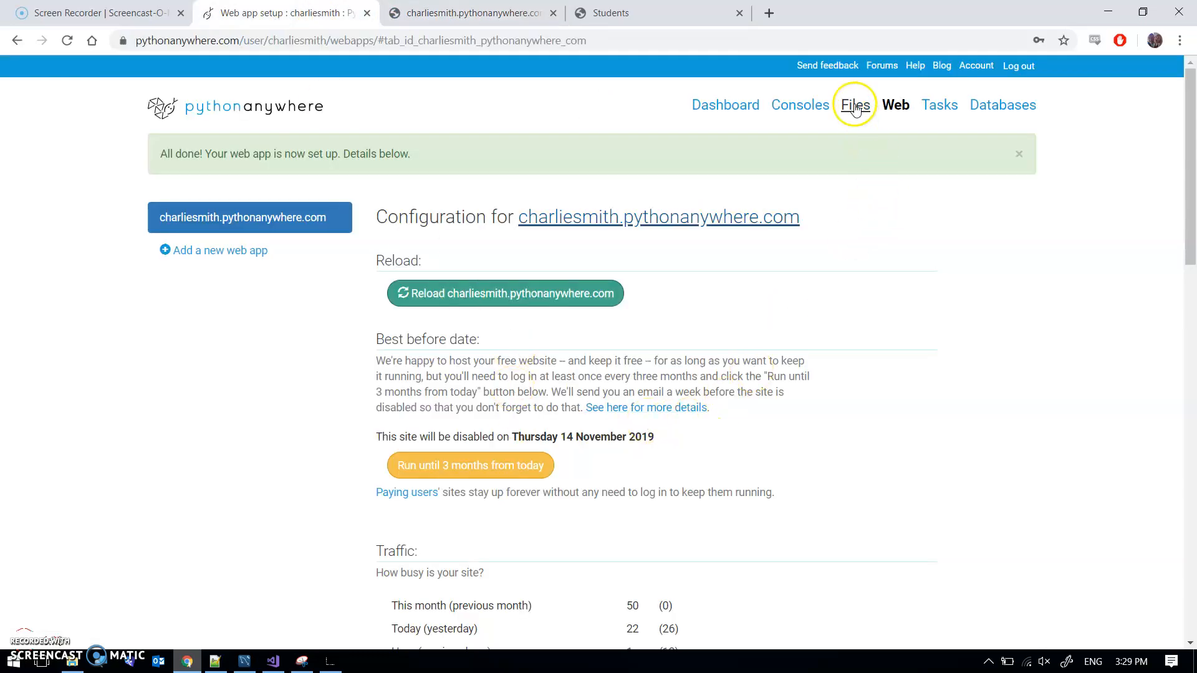
left_click(854, 105)
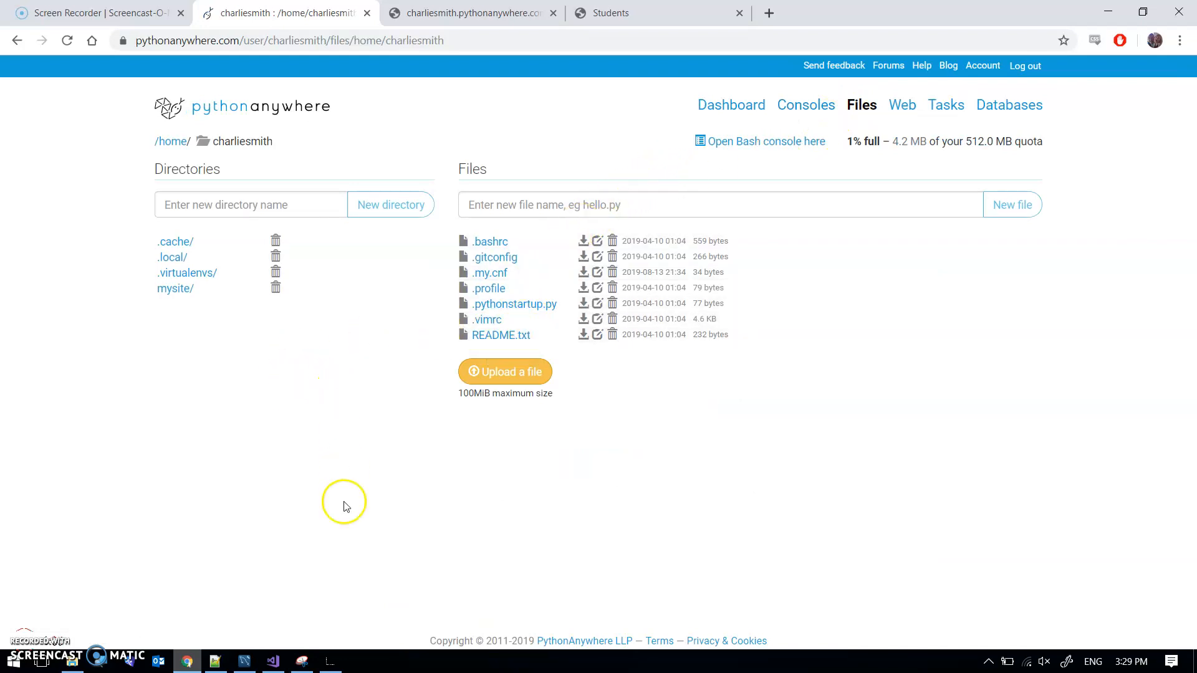
mouse_move(129, 308)
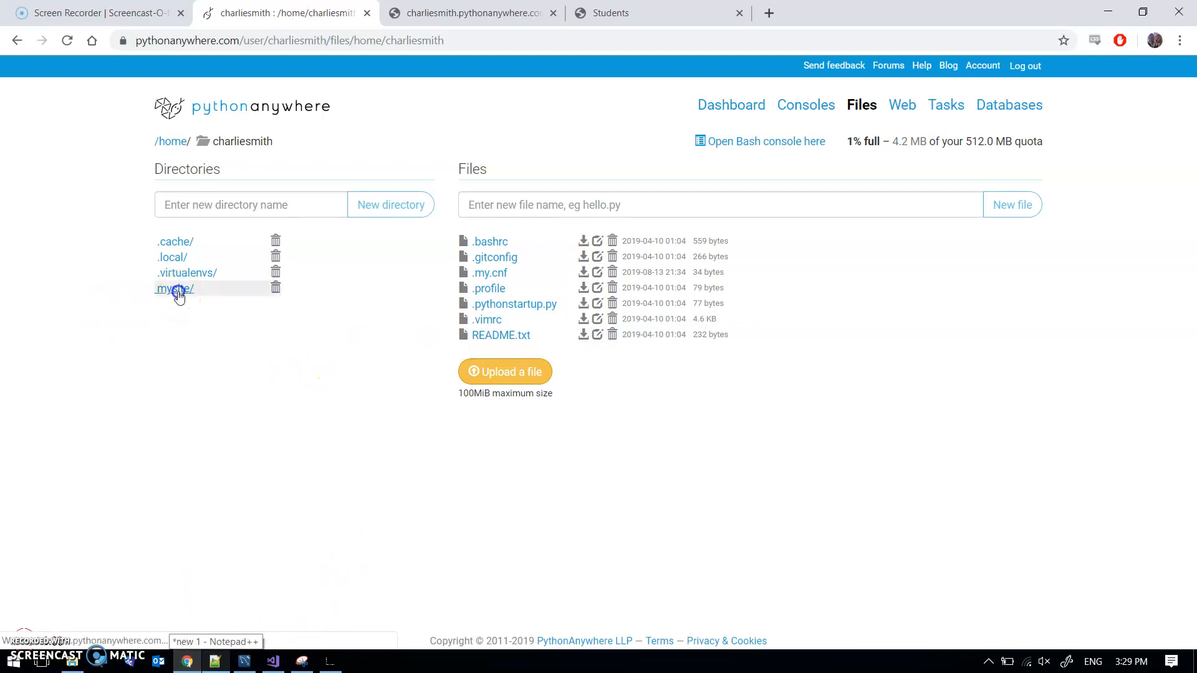
left_click(175, 289)
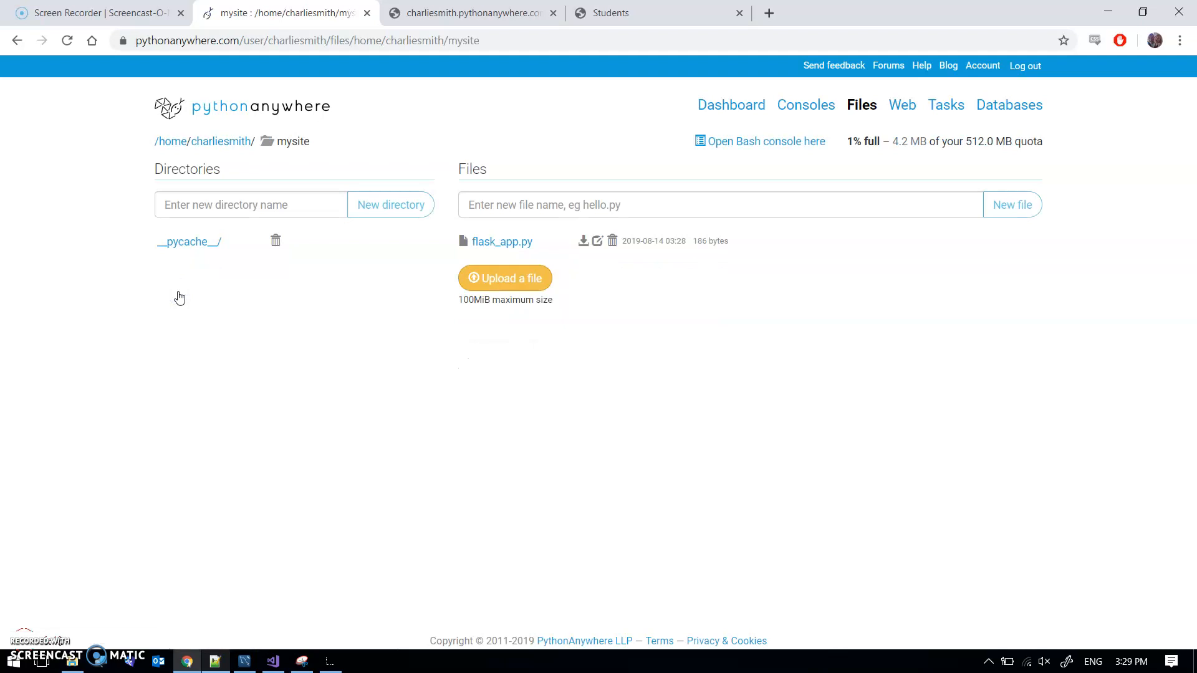
mouse_move(854, 173)
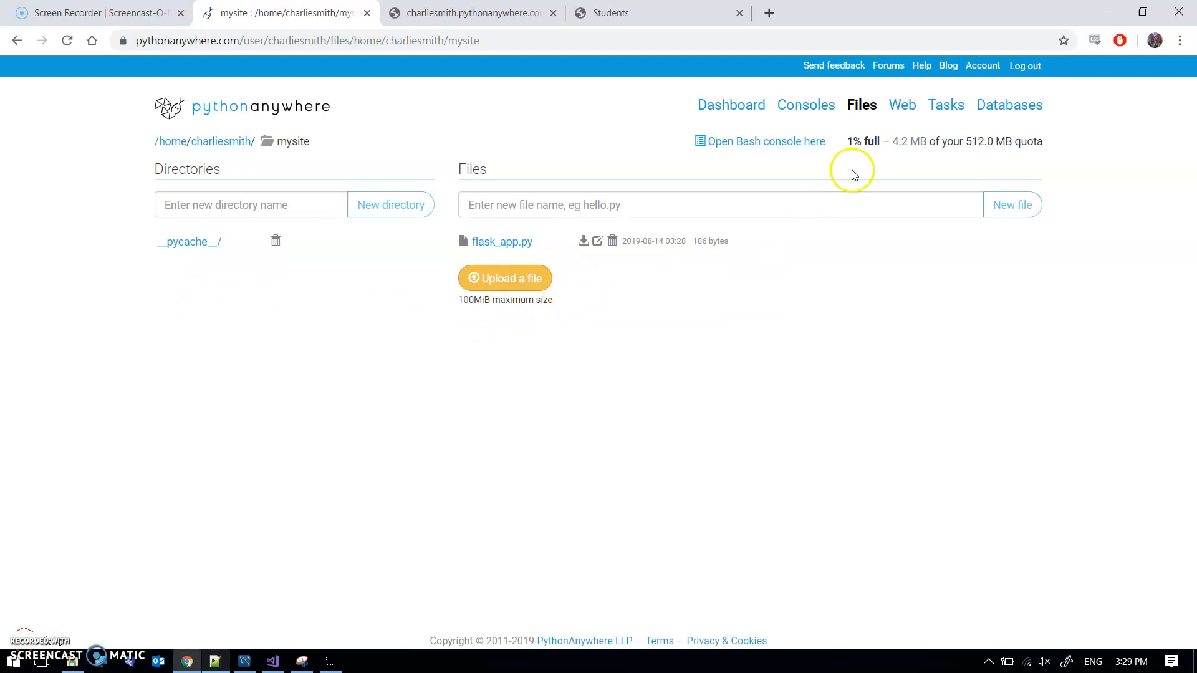
mouse_move(249, 168)
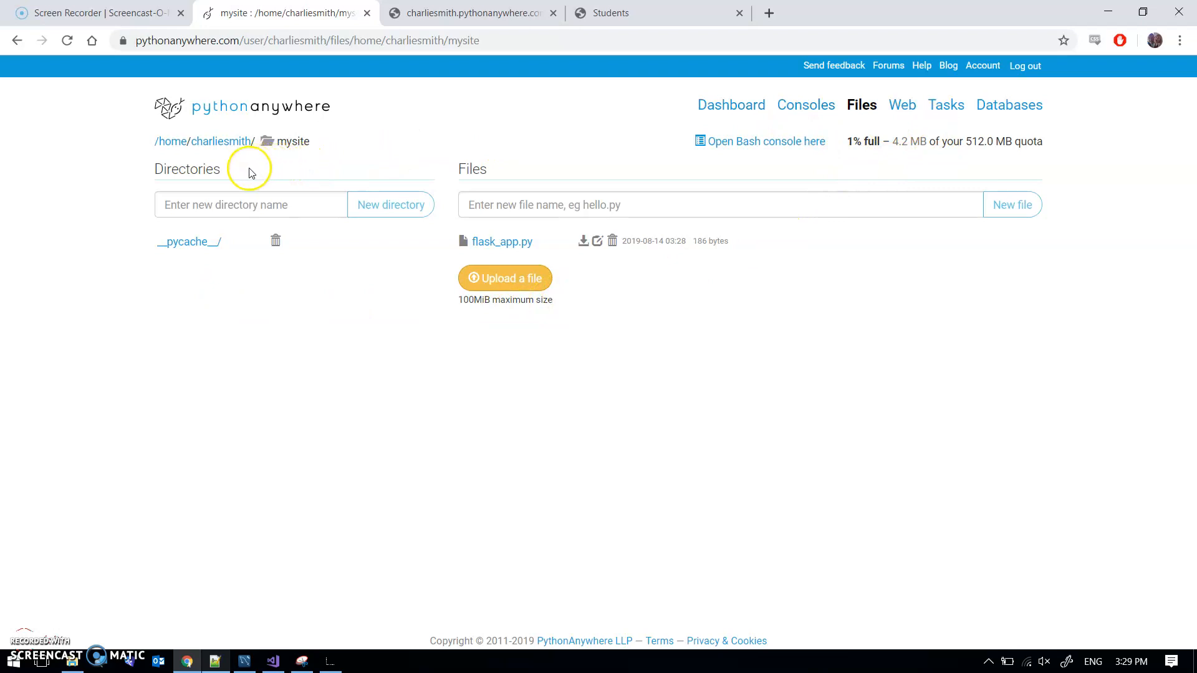
mouse_move(434, 302)
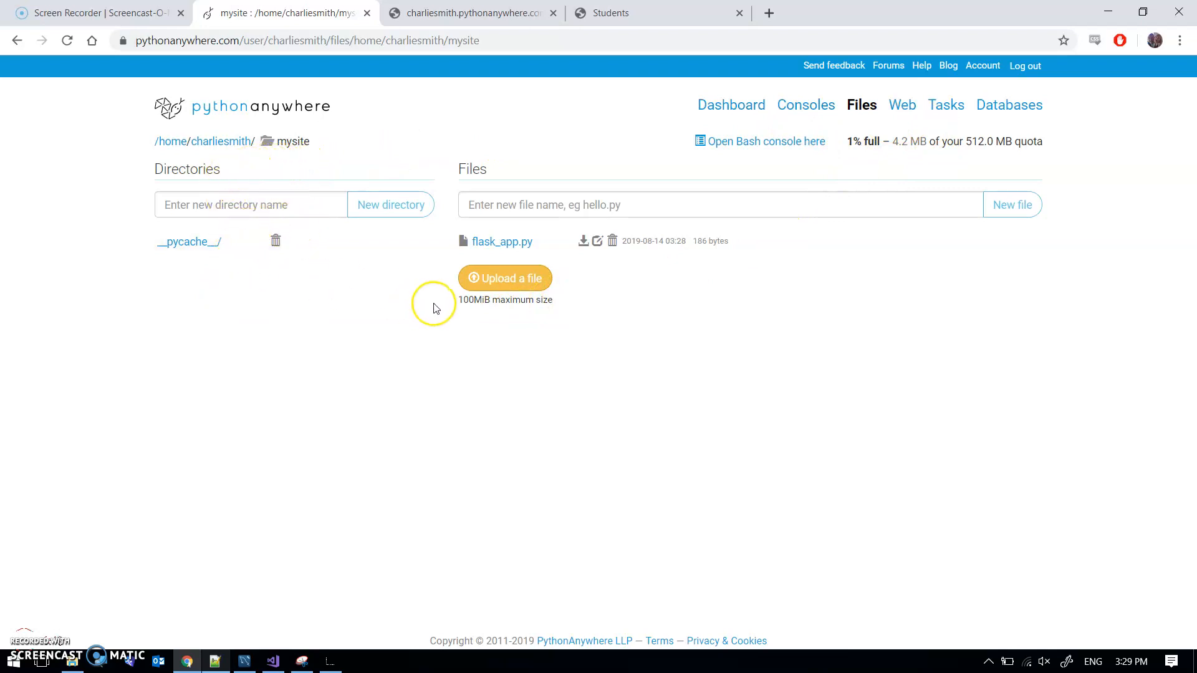
mouse_move(528, 285)
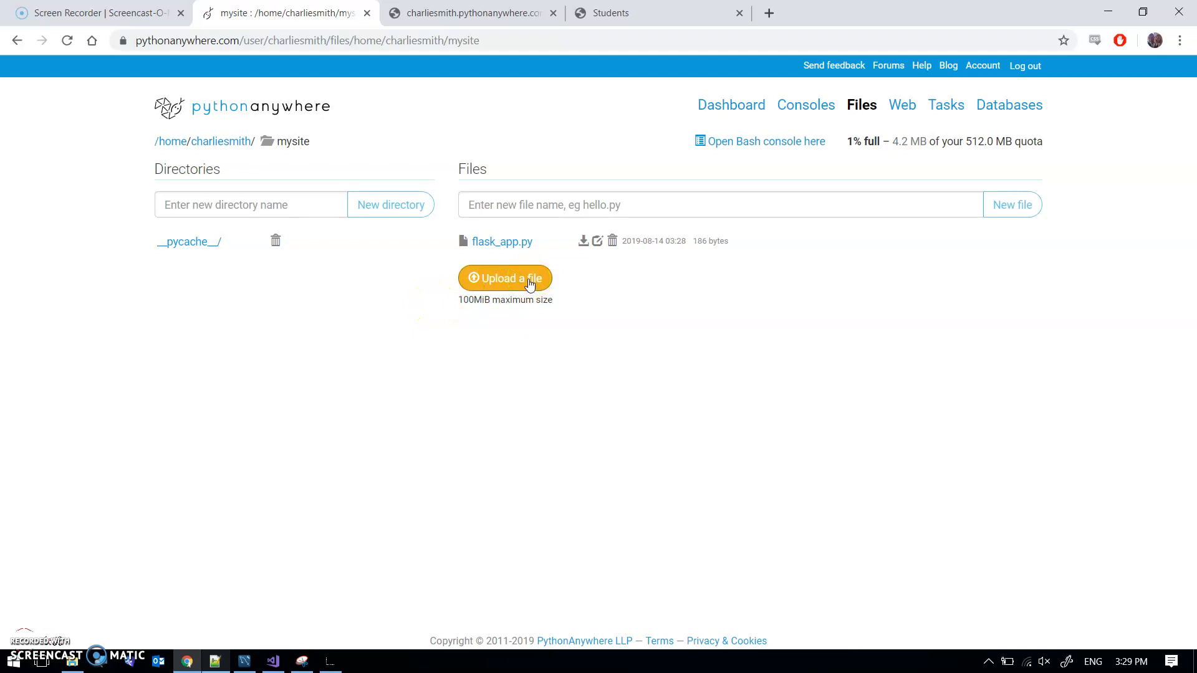
Step: Compress the FlaskExportDemo project files into a zip archive named mysite.zip
left_click(505, 278)
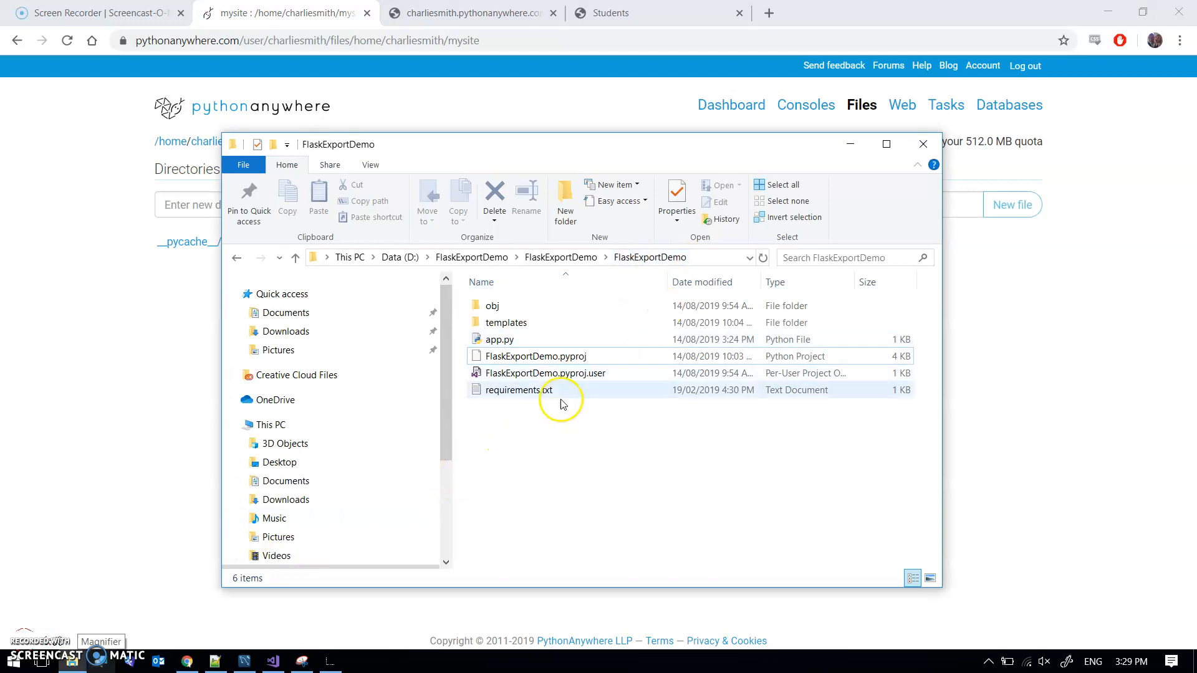
left_click(499, 339)
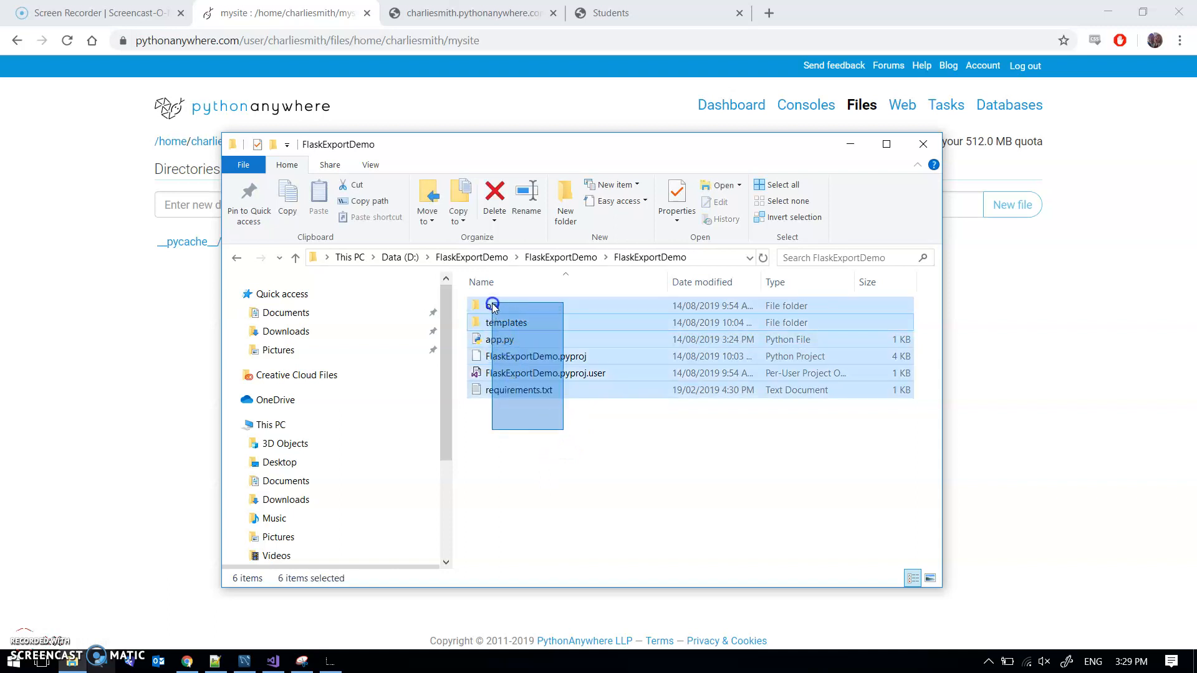
right_click(492, 305)
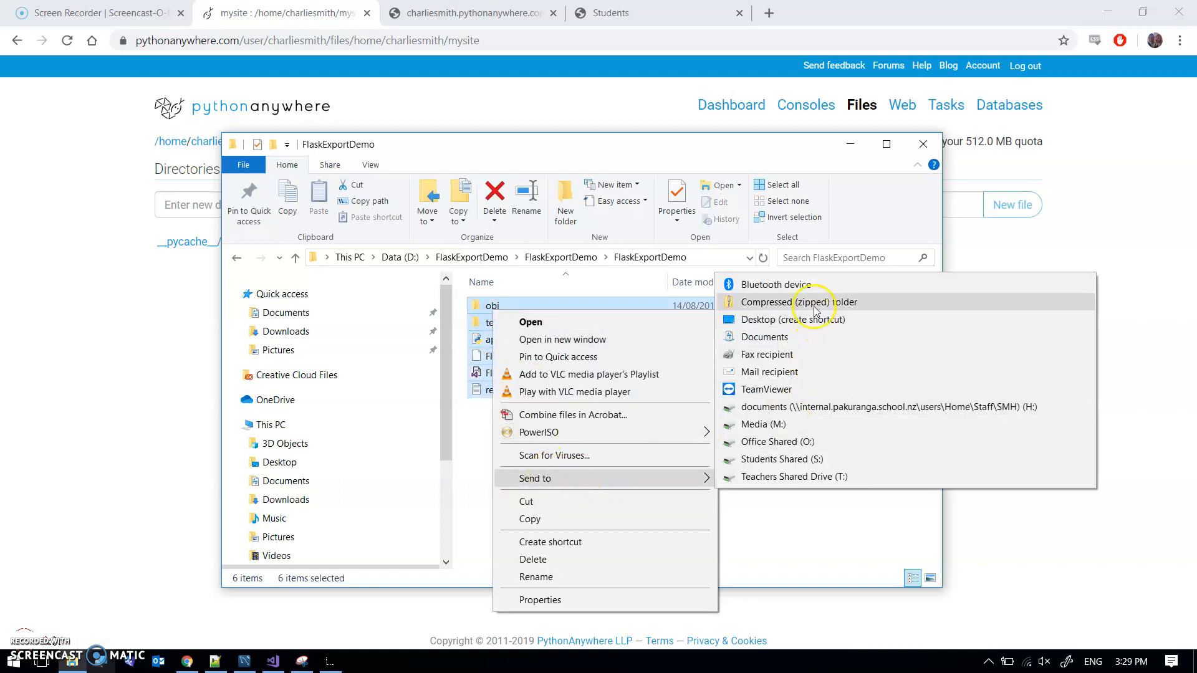
left_click(801, 302)
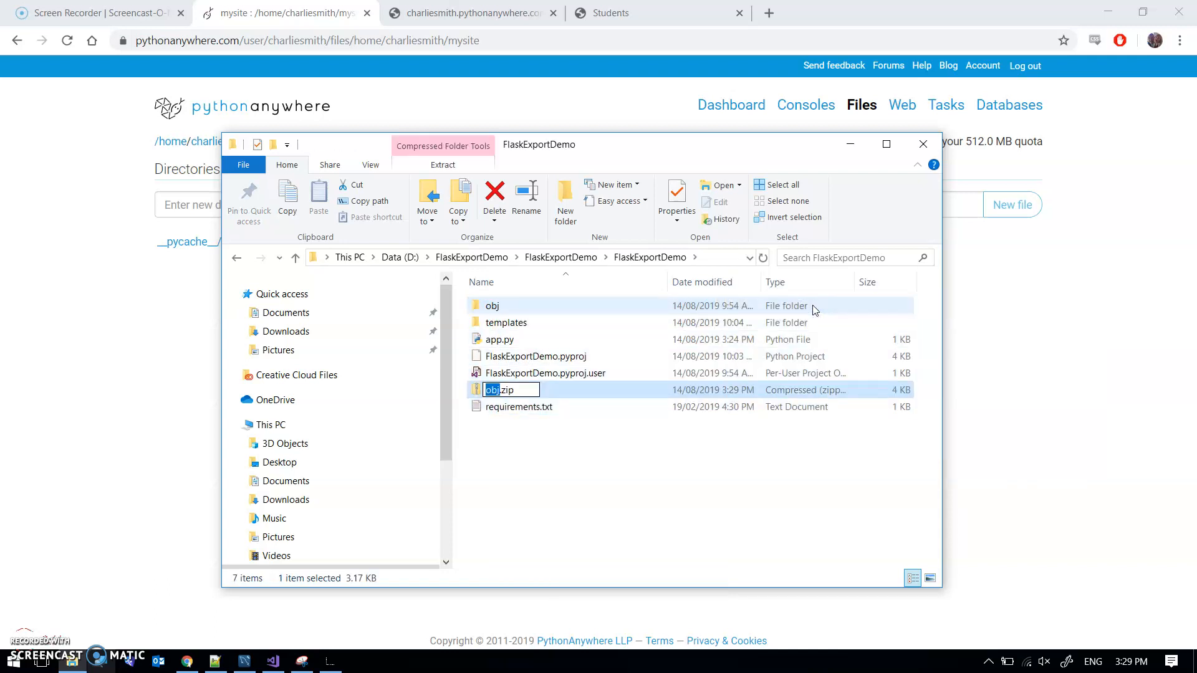
type("mysite")
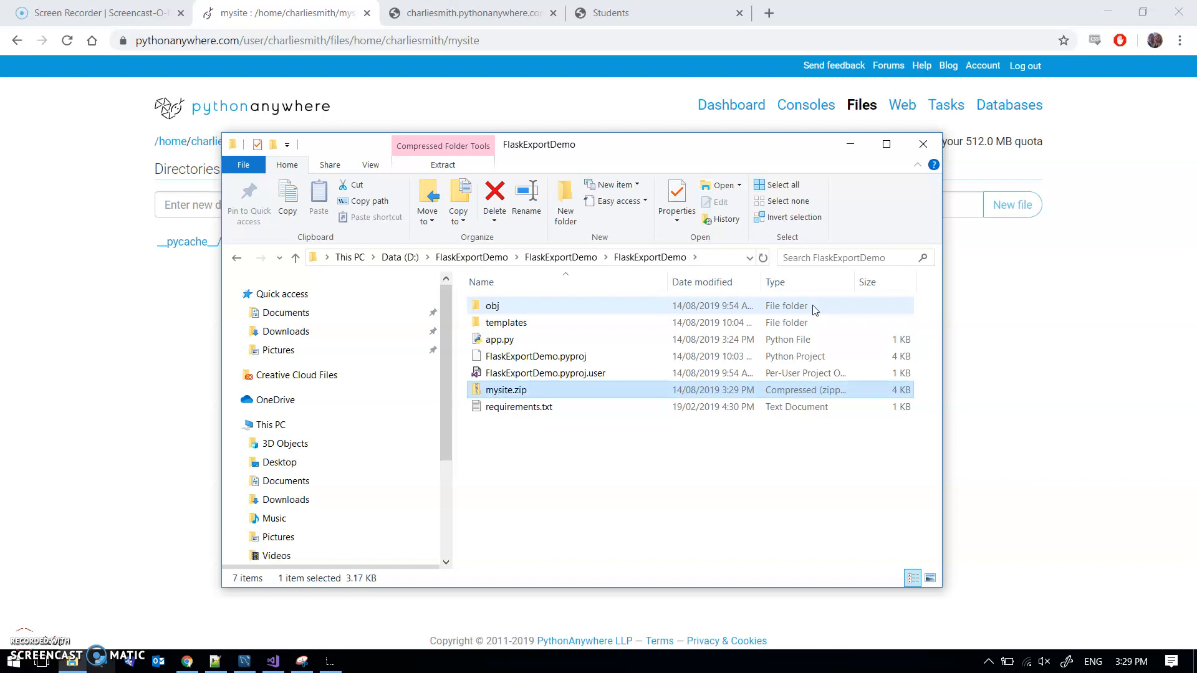
mouse_move(598, 471)
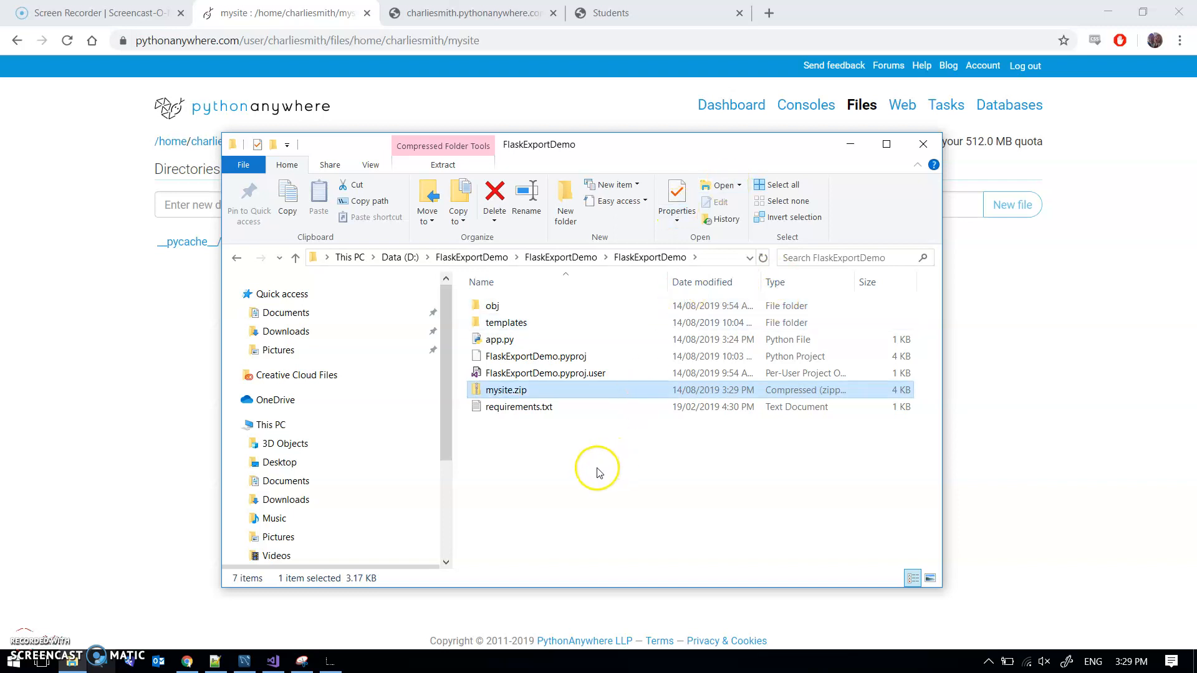
mouse_move(160, 349)
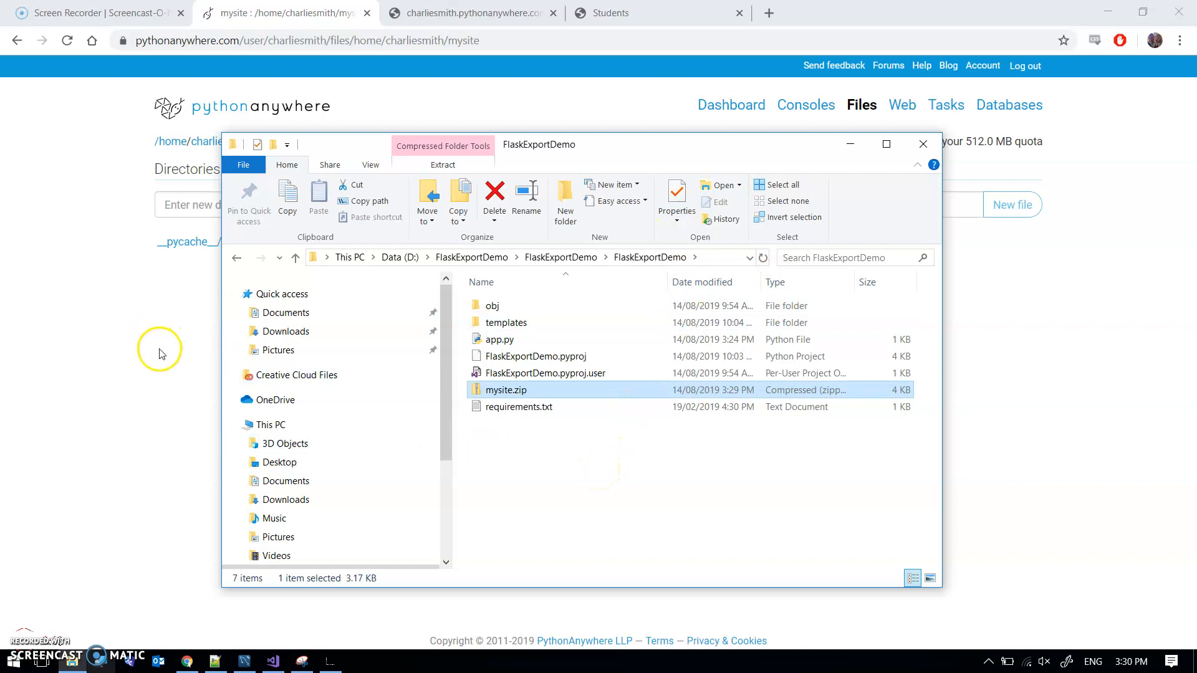
Step: Upload mysite.zip into the PythonAnywhere mysite folder beside flask_app.py
left_click(923, 145)
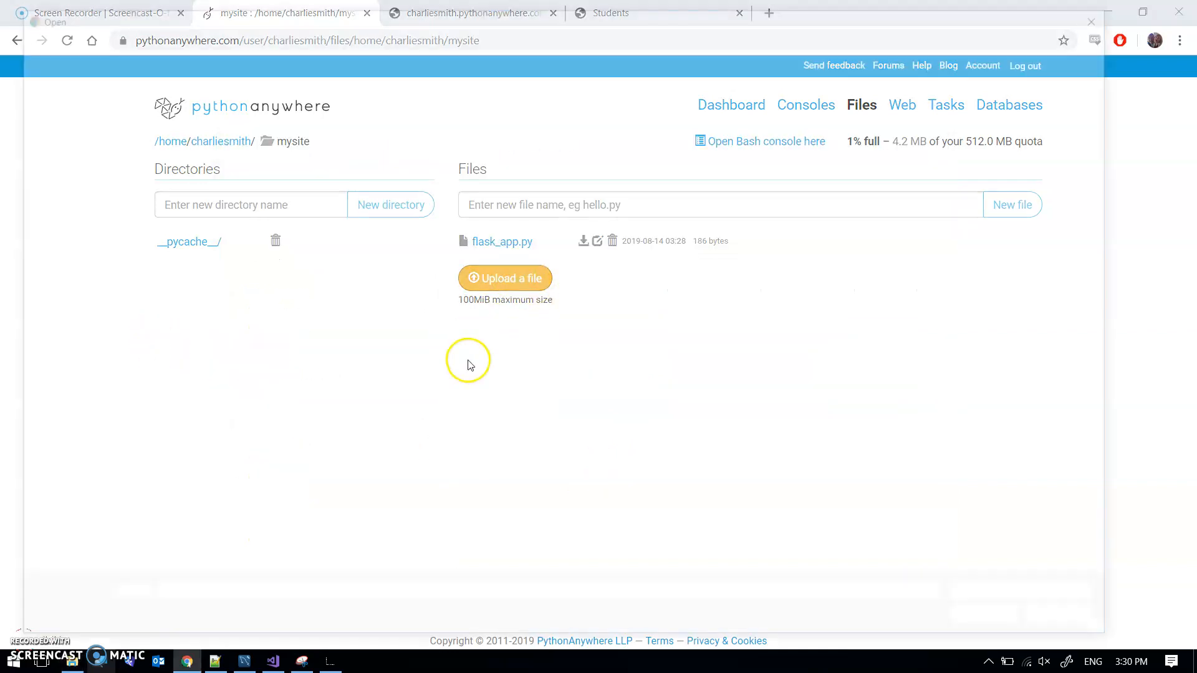
left_click(505, 278)
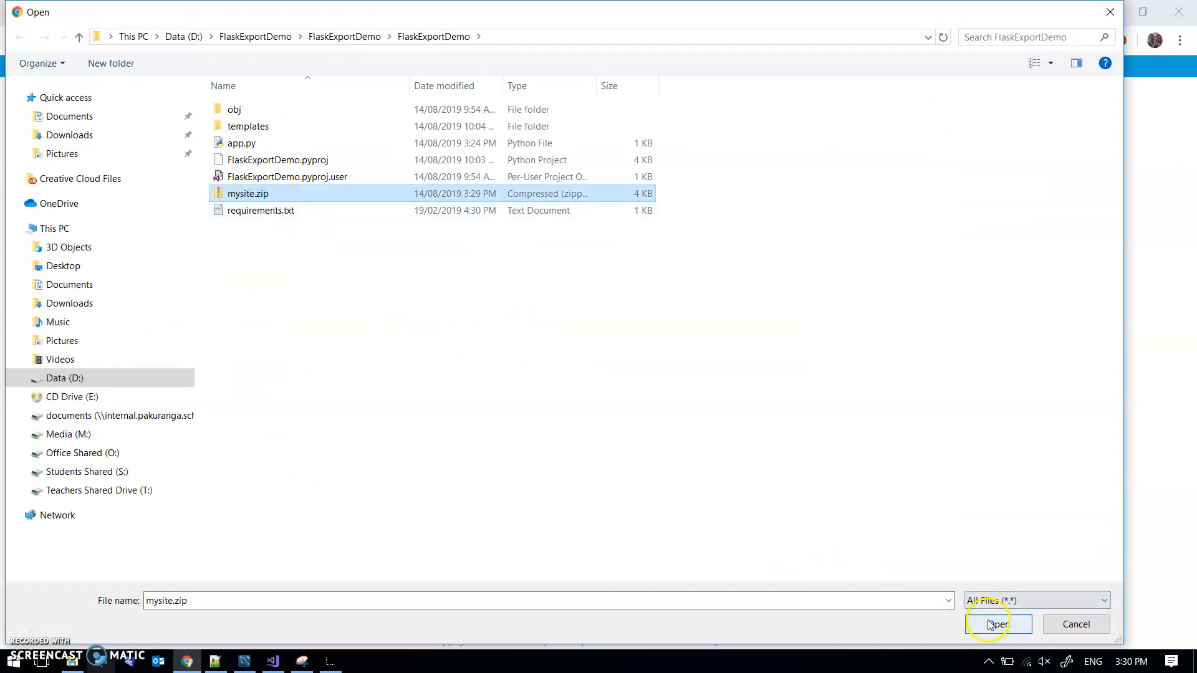
left_click(999, 624)
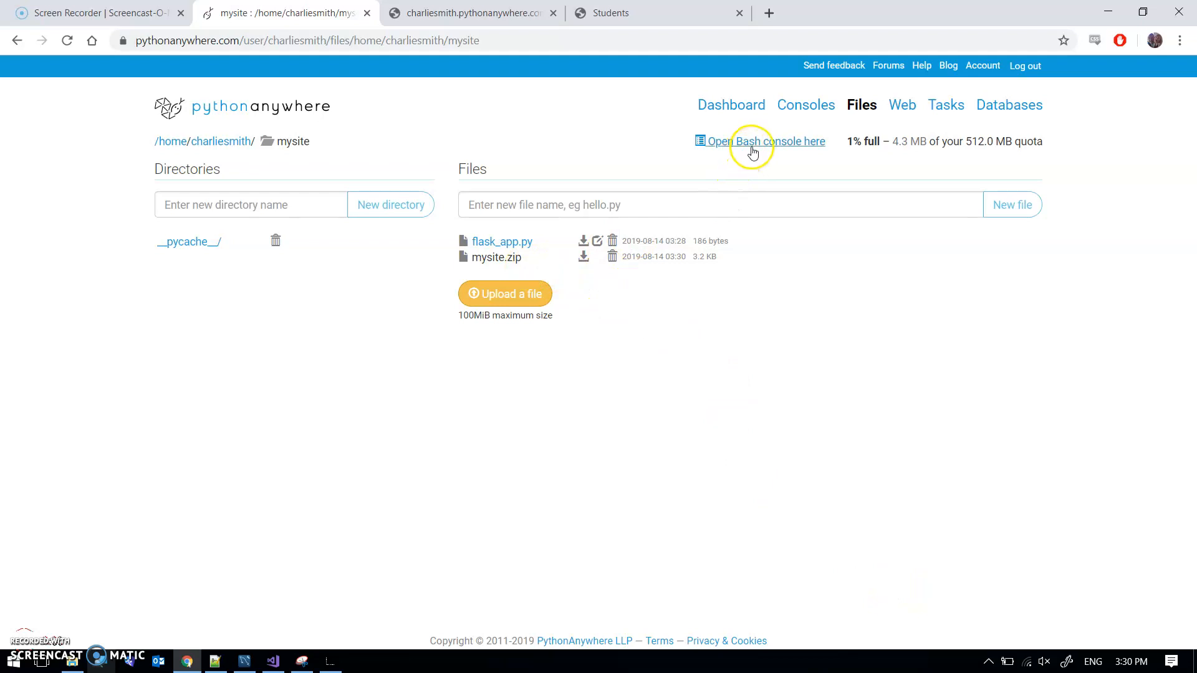
Step: Run unzip mysite.zip in a Bash console opened in the mysite folder
left_click(756, 141)
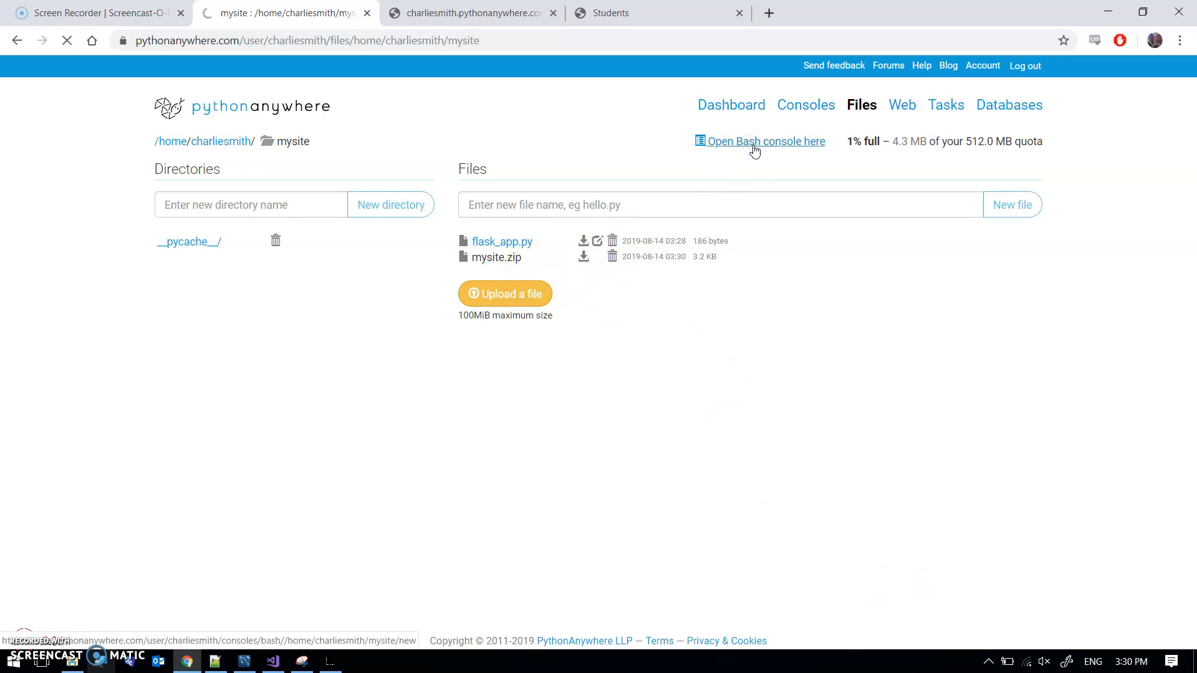
left_click(765, 141)
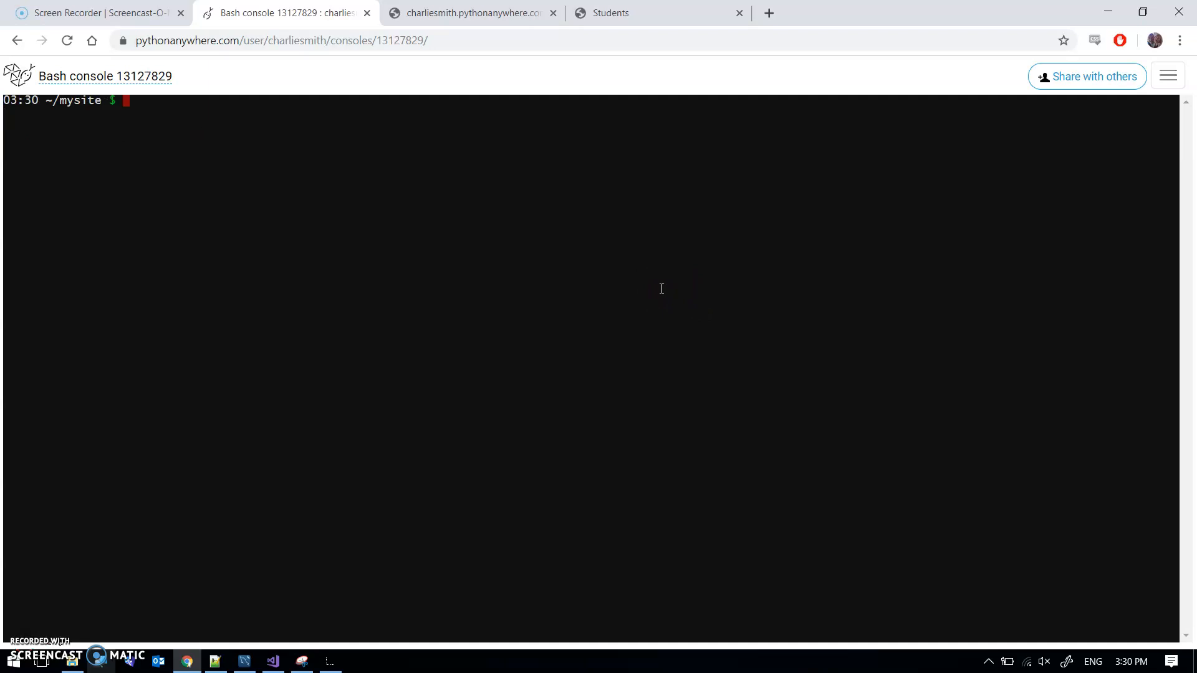
type("unzip")
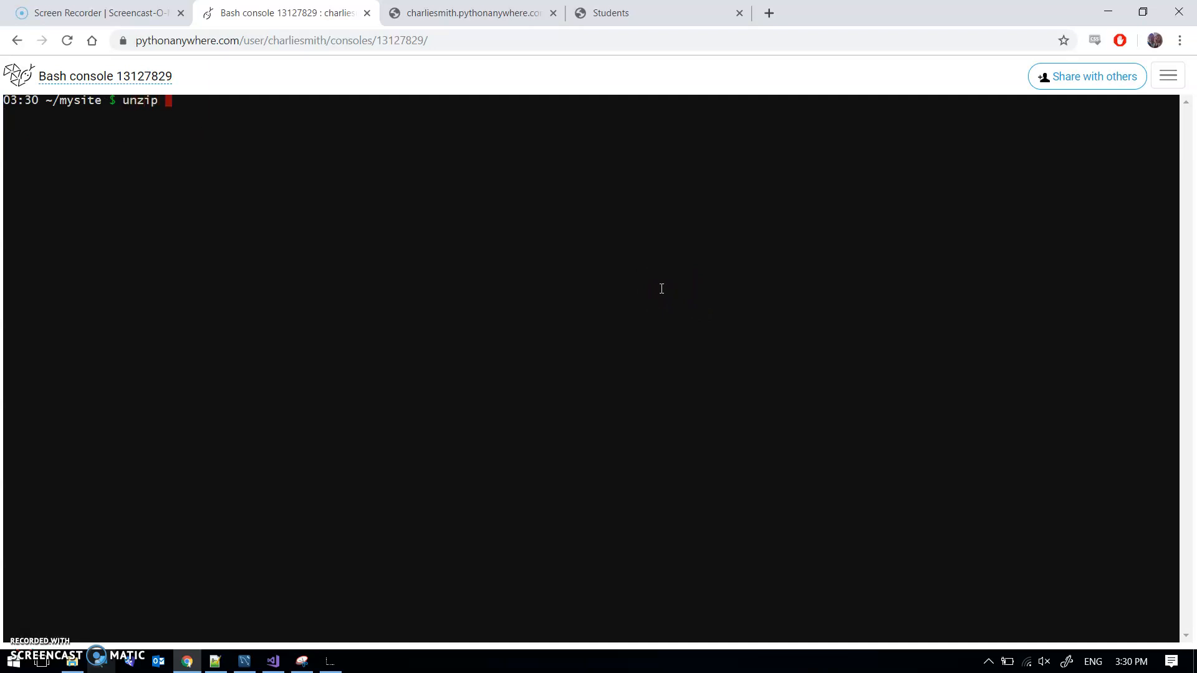
type("mysite")
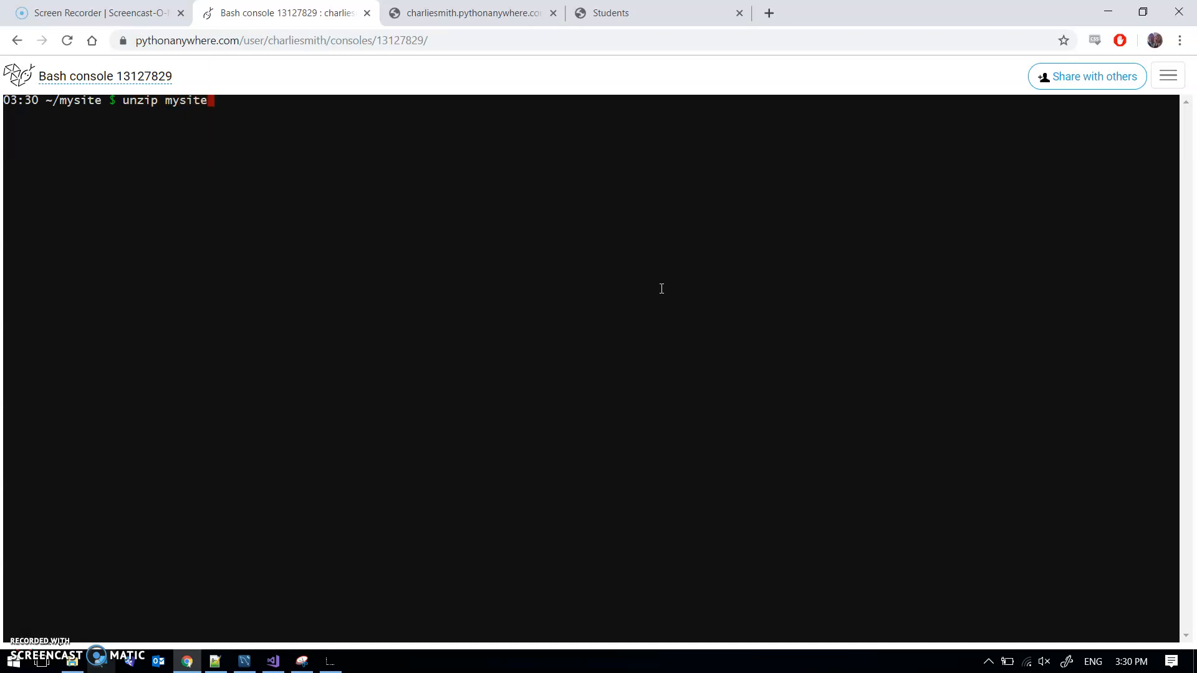
type(".zip")
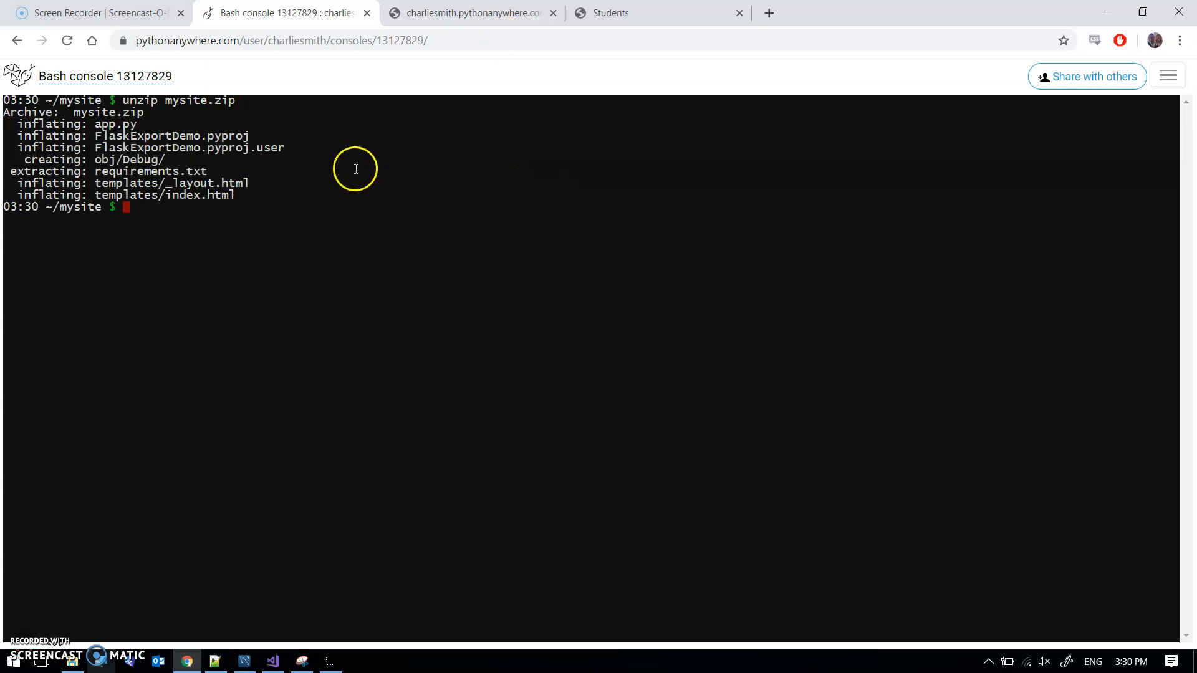
mouse_move(300, 22)
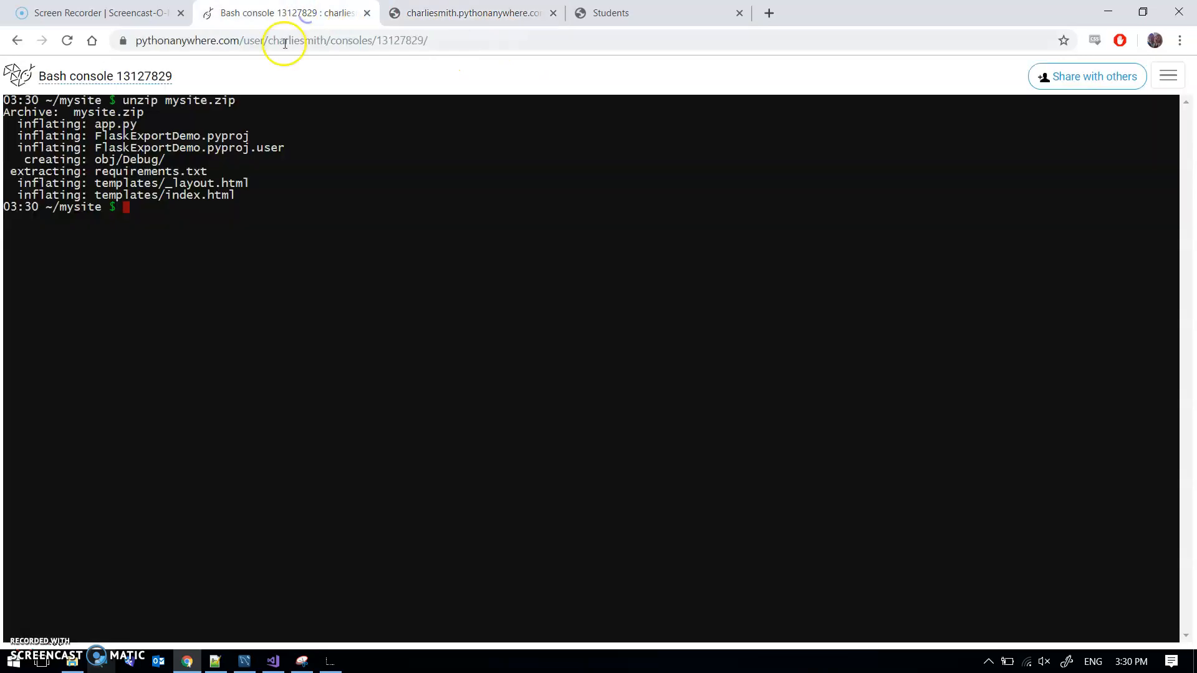
Step: Delete the uploaded mysite.zip from the mysite folder, keeping the extracted project files
left_click(1169, 75)
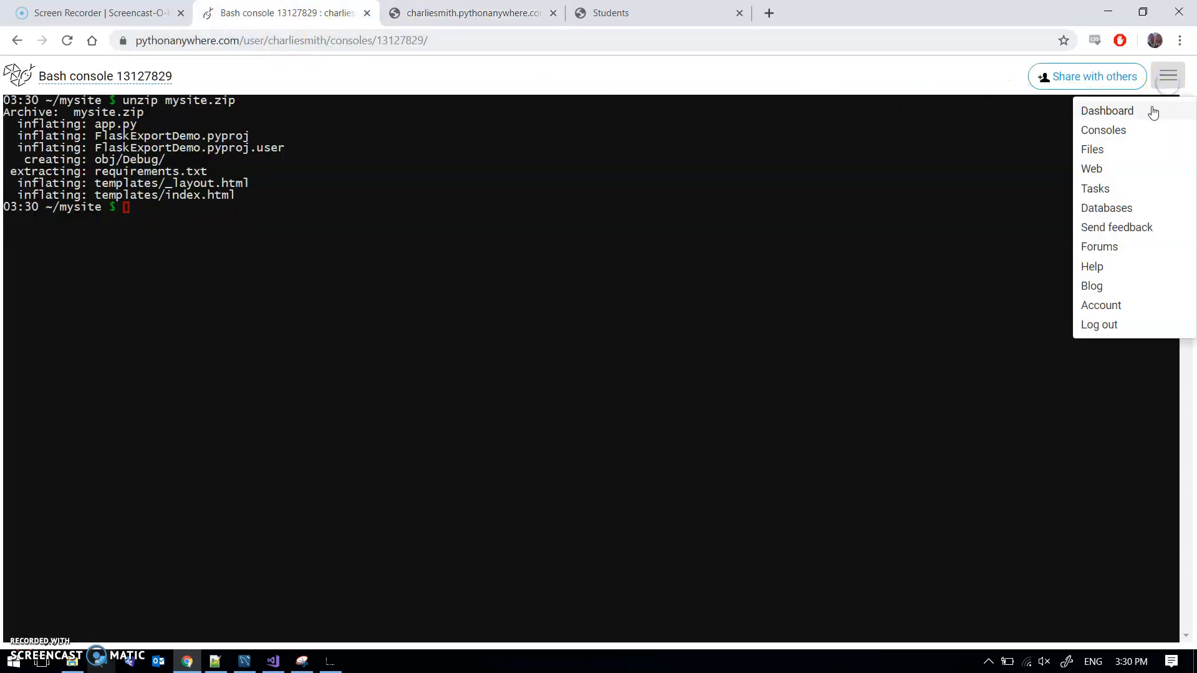
left_click(1093, 150)
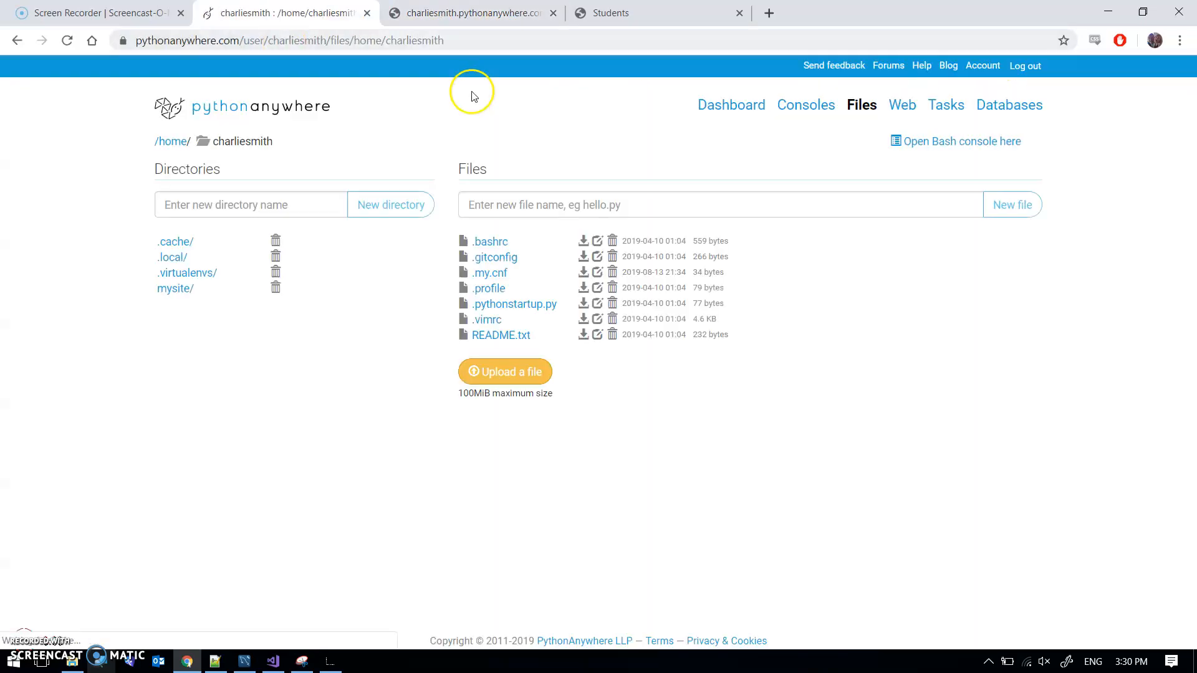
left_click(174, 289)
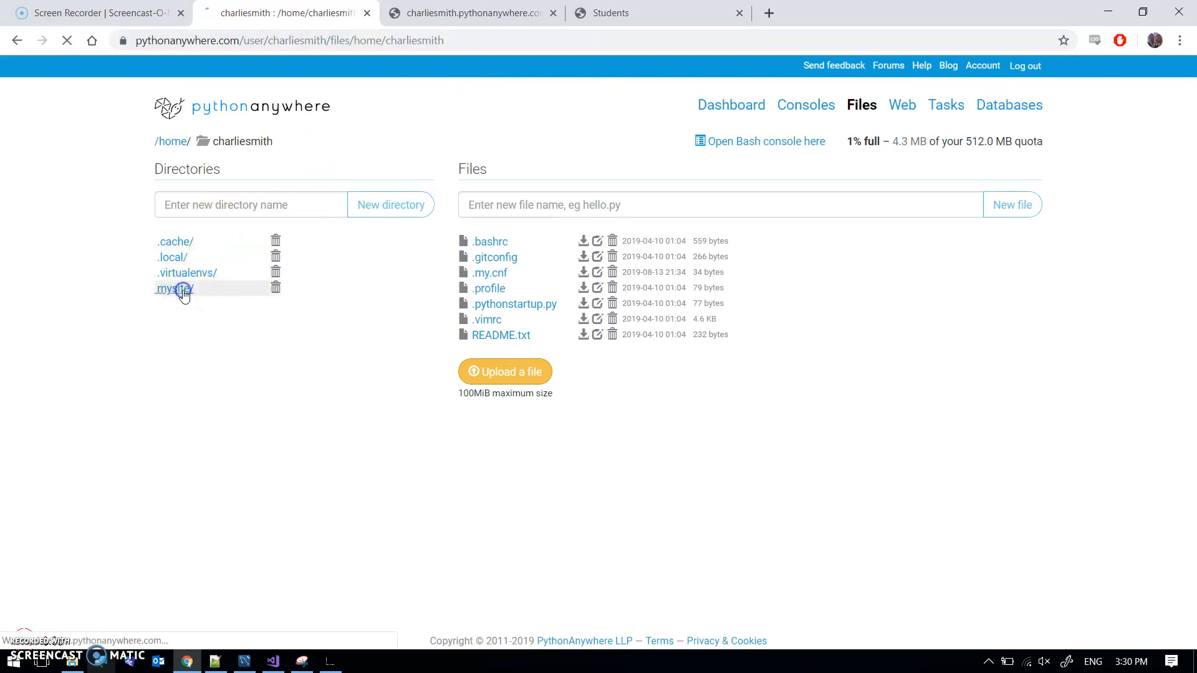
left_click(173, 289)
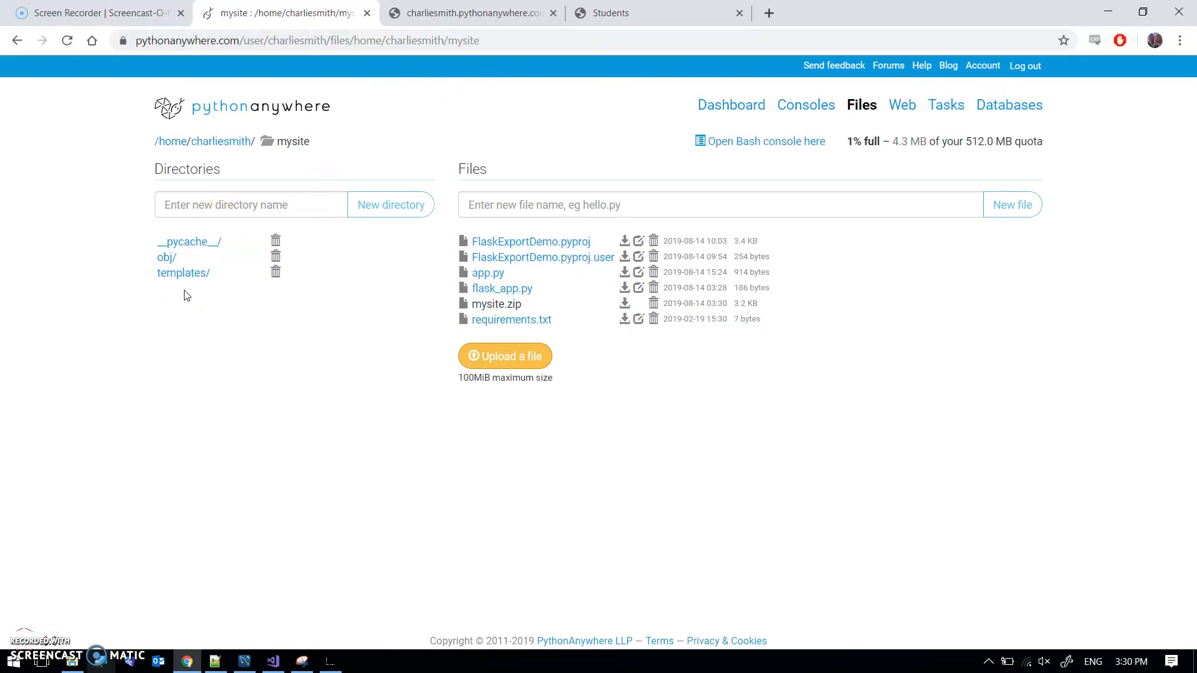
left_click(656, 303)
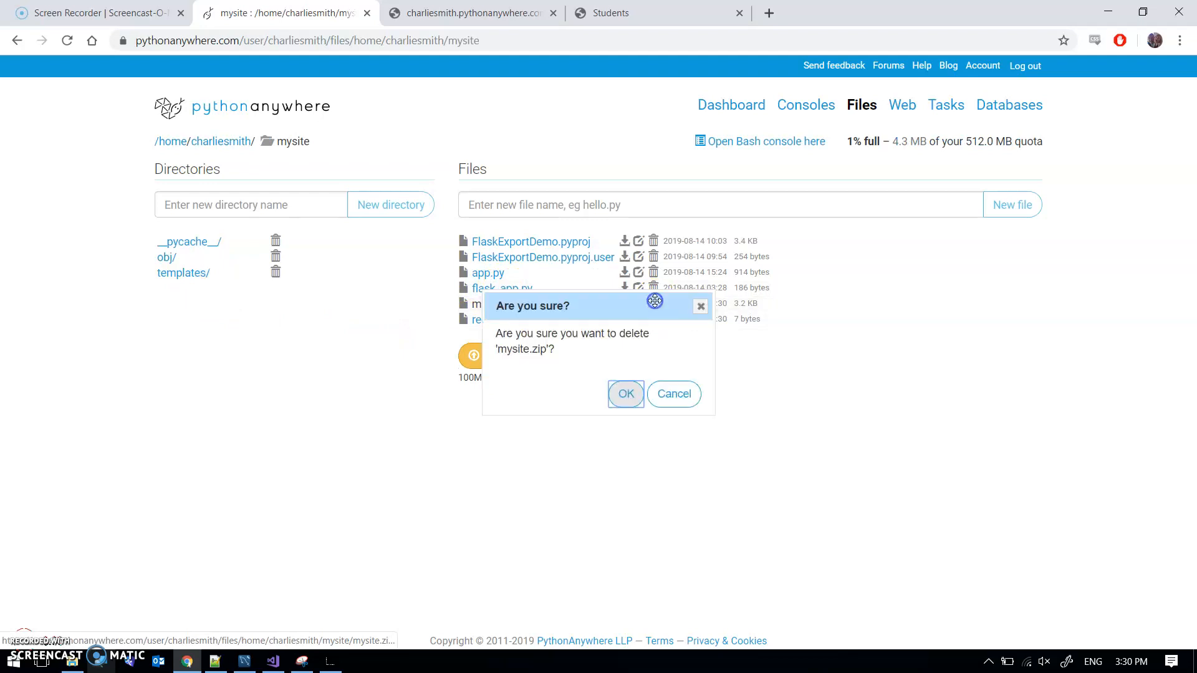
left_click(626, 395)
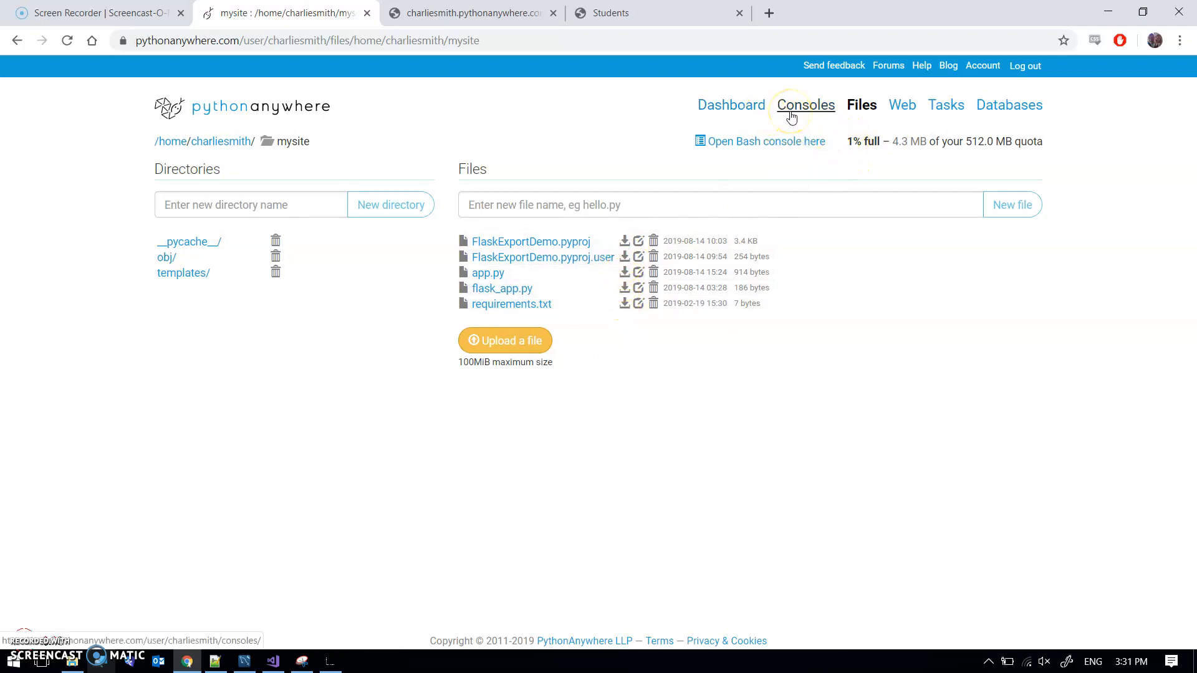
mouse_move(795, 115)
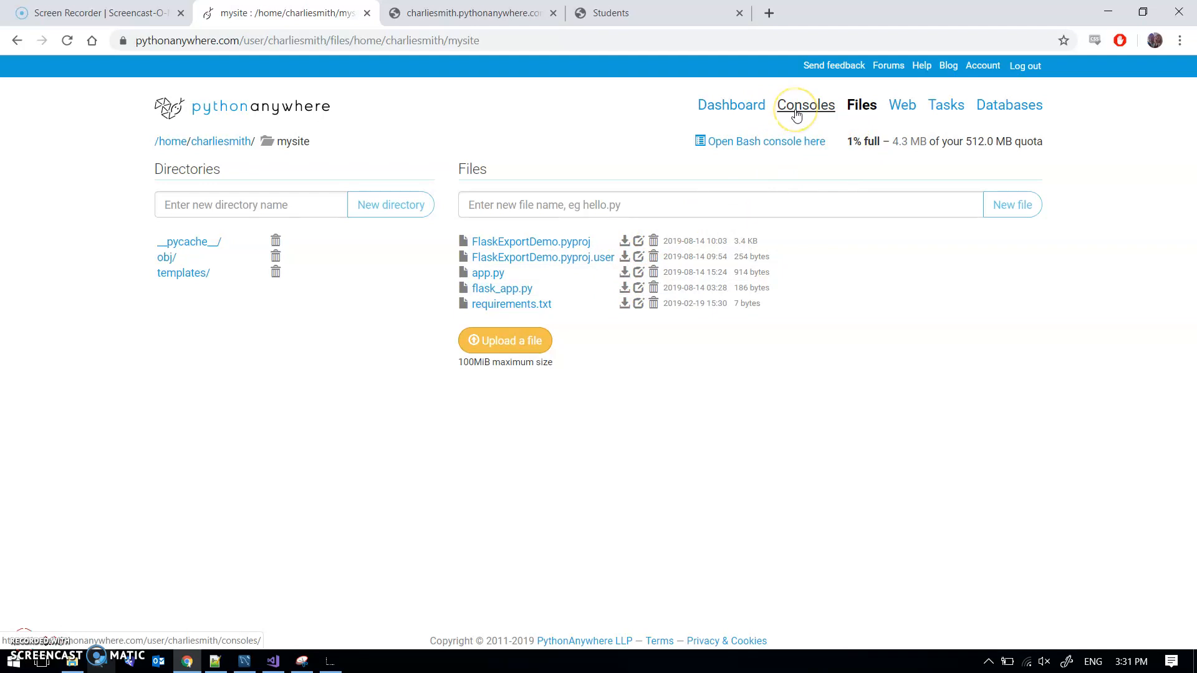
mouse_move(796, 113)
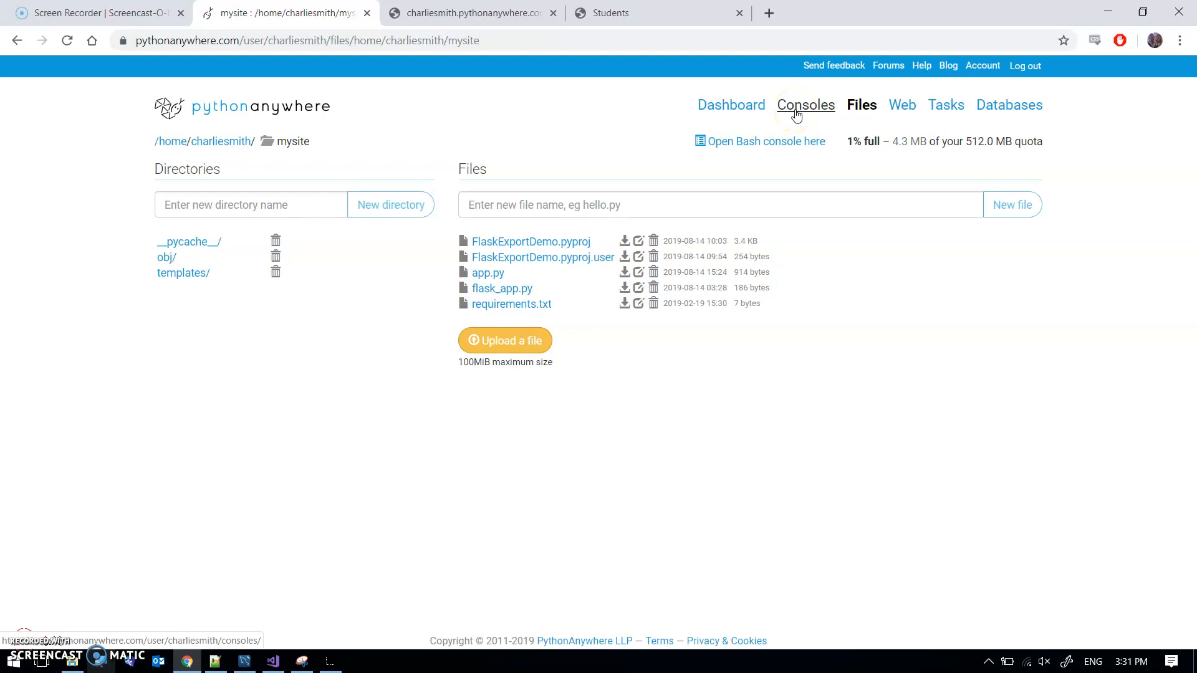
Step: Reopen the existing Bash console from the Consoles list
left_click(805, 105)
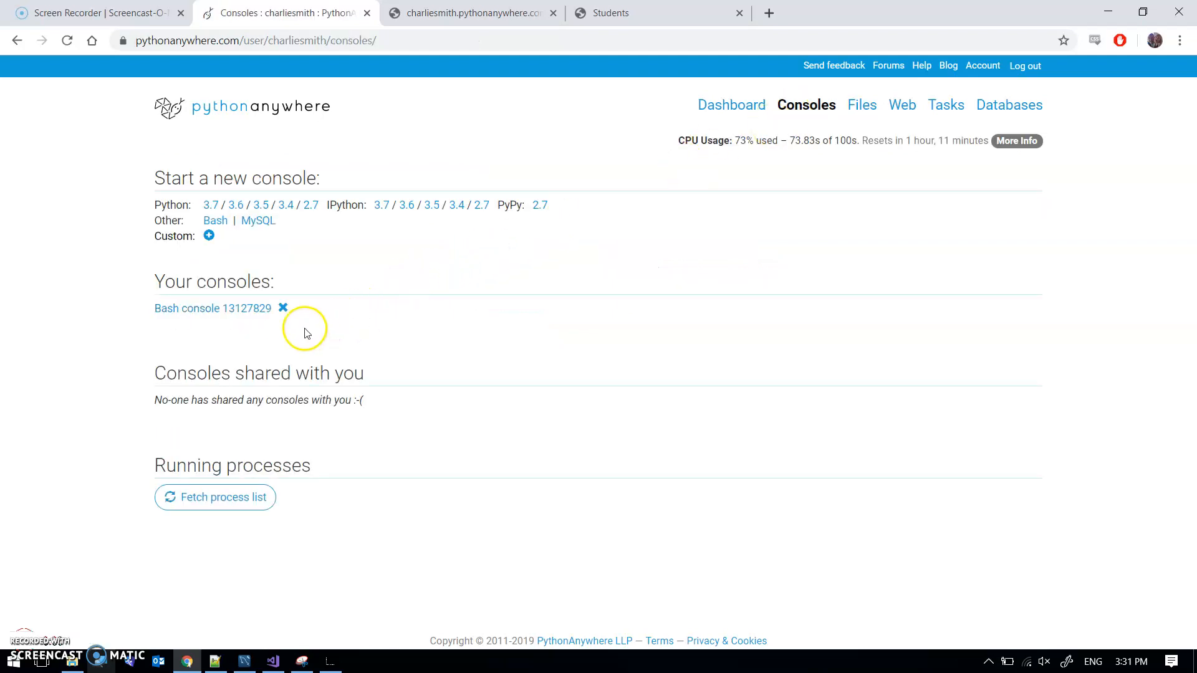
mouse_move(217, 317)
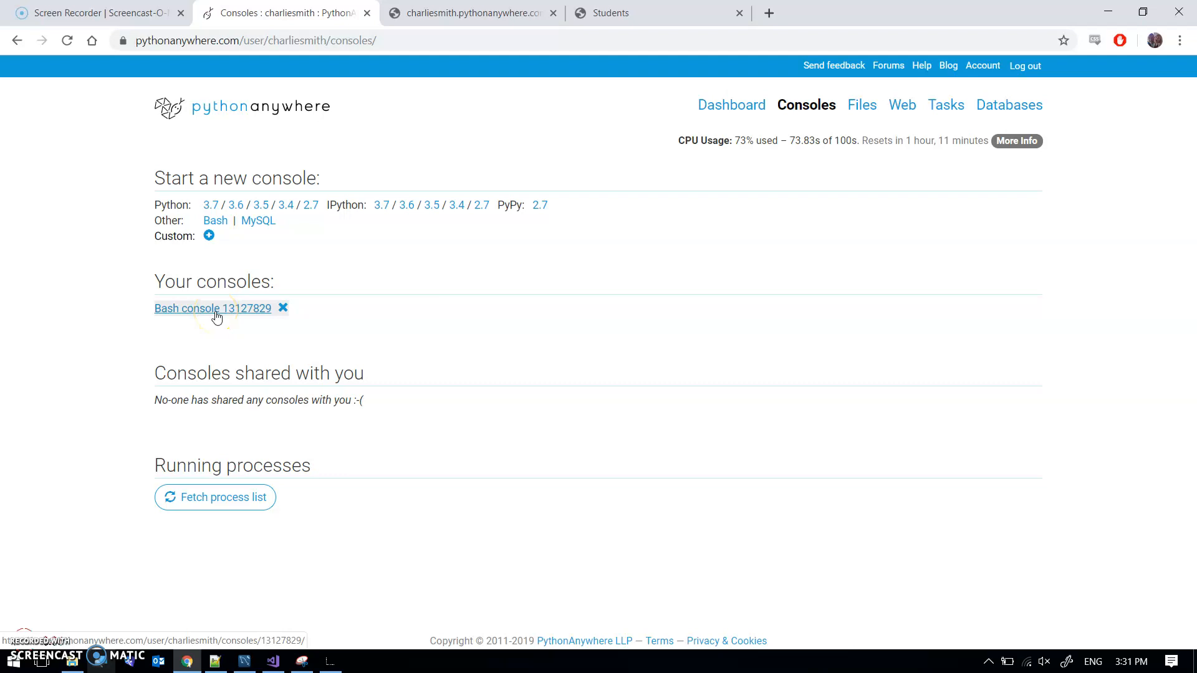
left_click(212, 310)
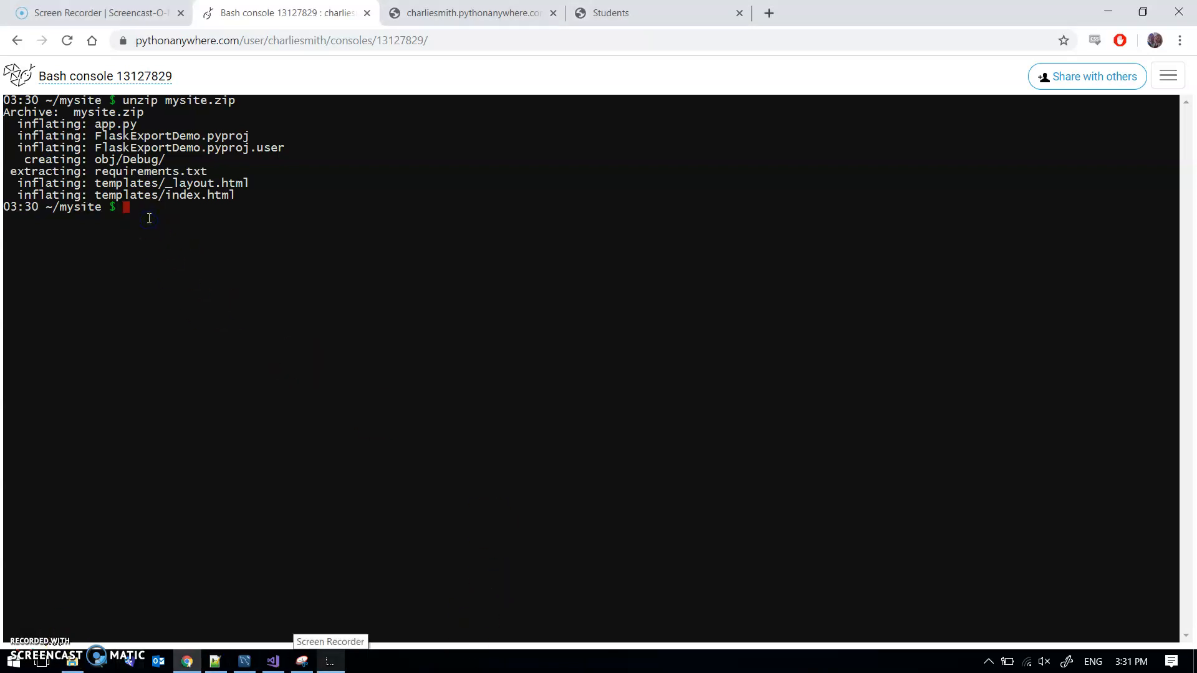
Step: Create the Python 3.6 virtualenv my-virtualenv with mkvirtualenv and activate it with workon
type("mkvirtualenv --python=/usr/bin/python3.6 my-virtualenv")
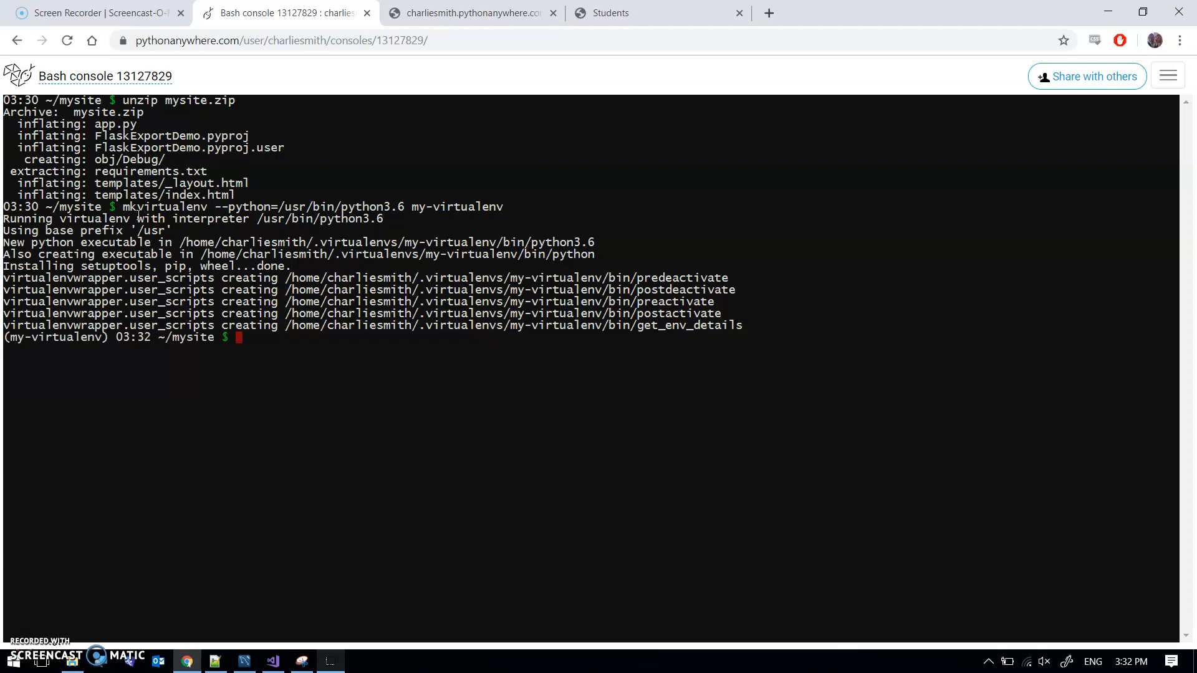
type("workon")
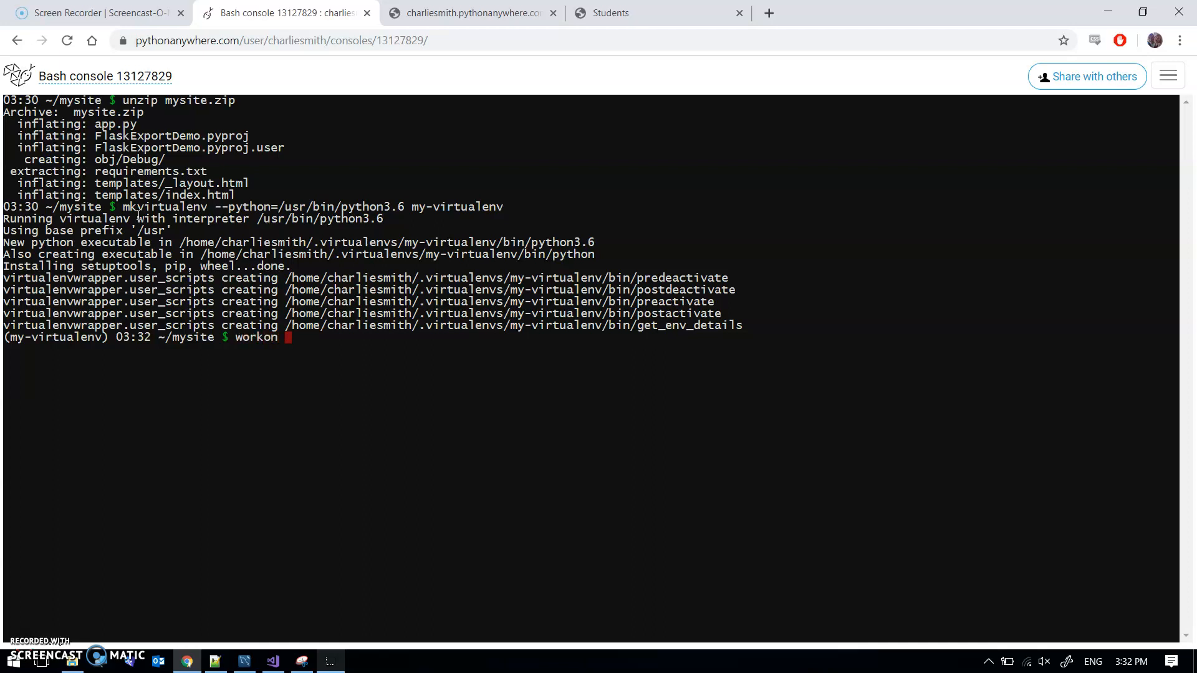
type("my")
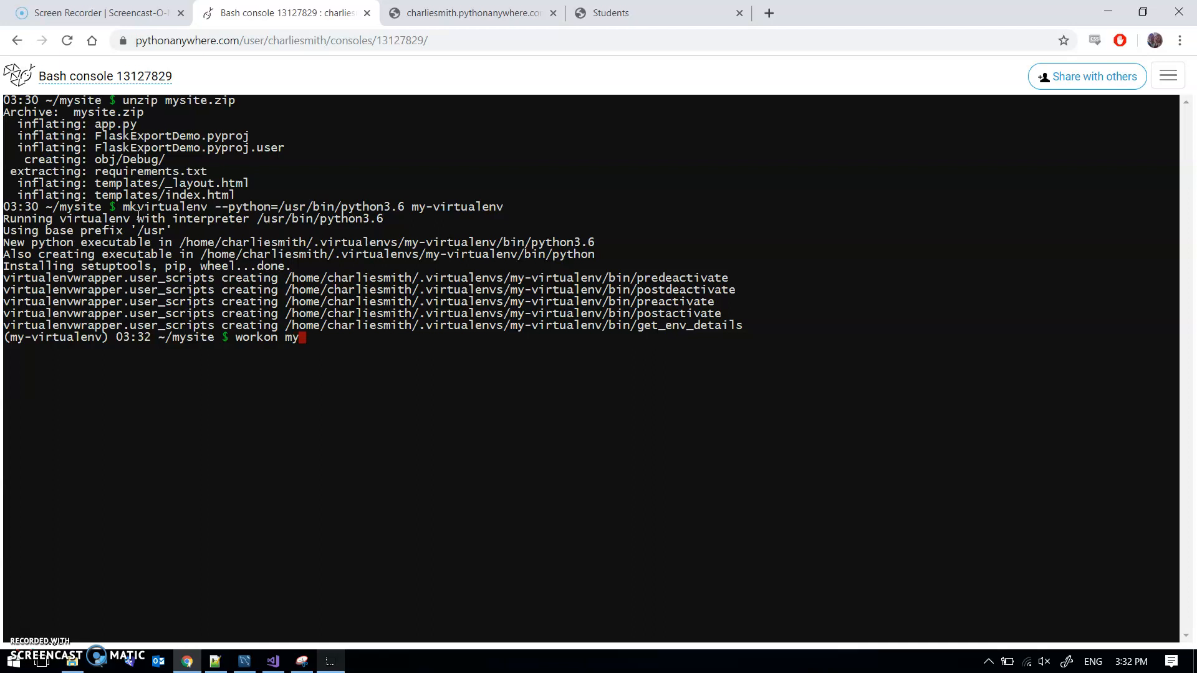
type("-virt")
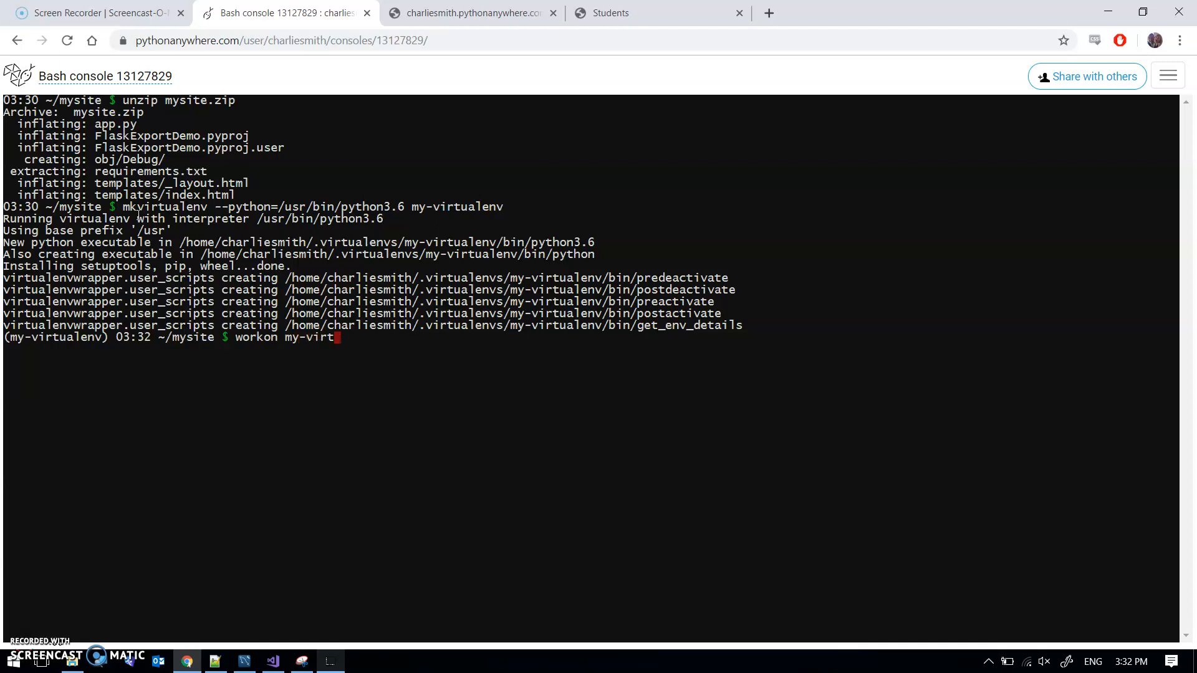
type("ualenv")
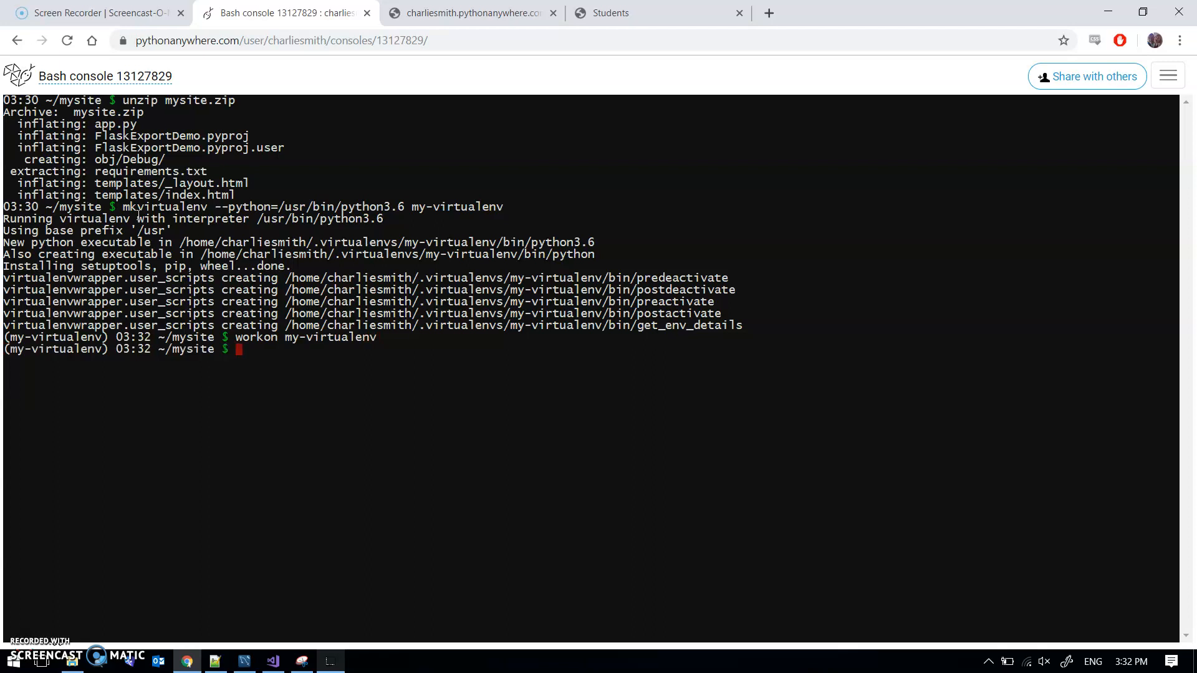
type("pip install -r")
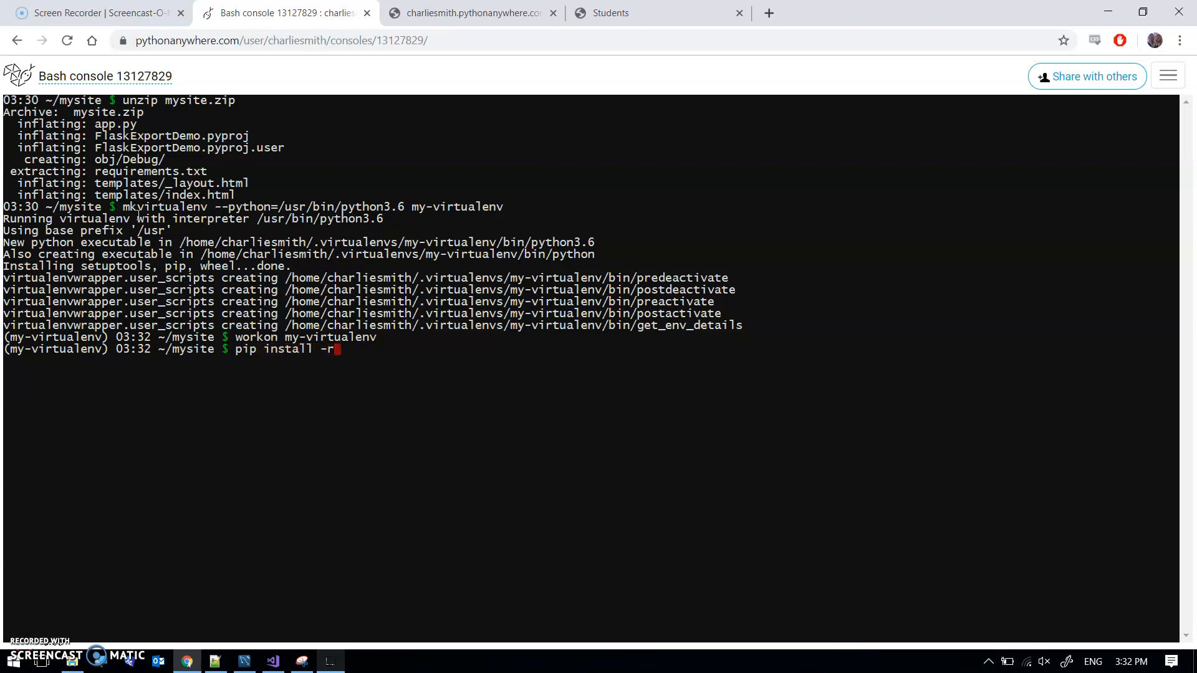
Step: Install requirements.txt packages and pymysql with pip, then return to the web app configuration page
type("equ")
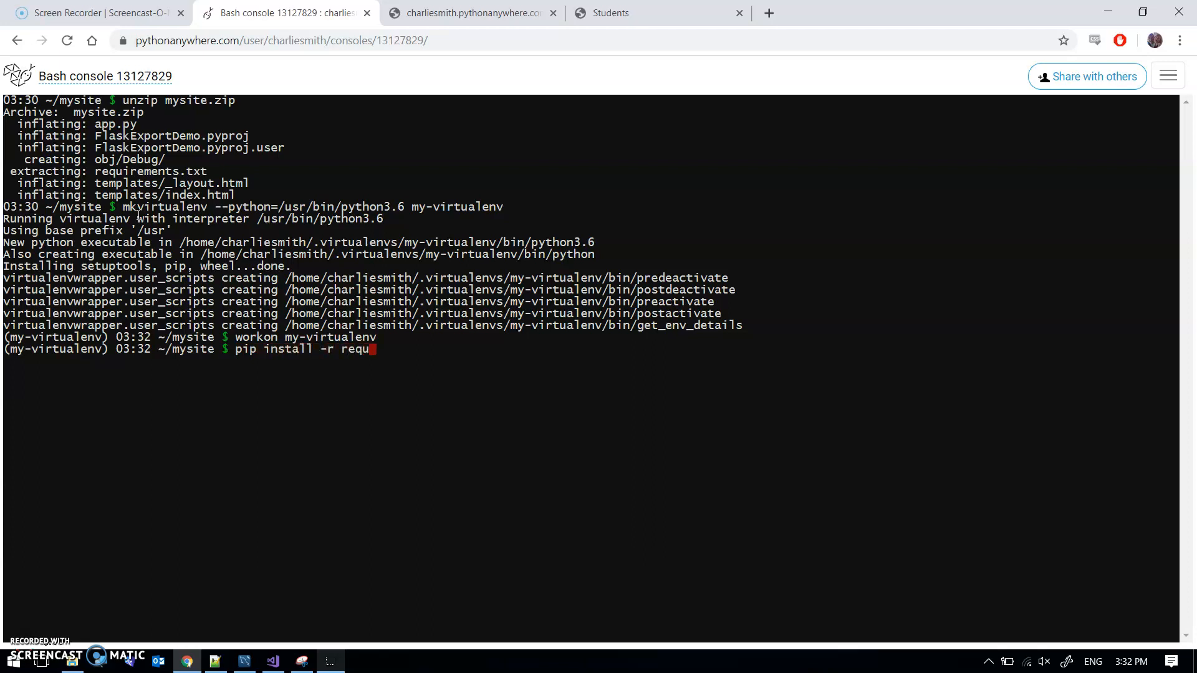
type("irements.t")
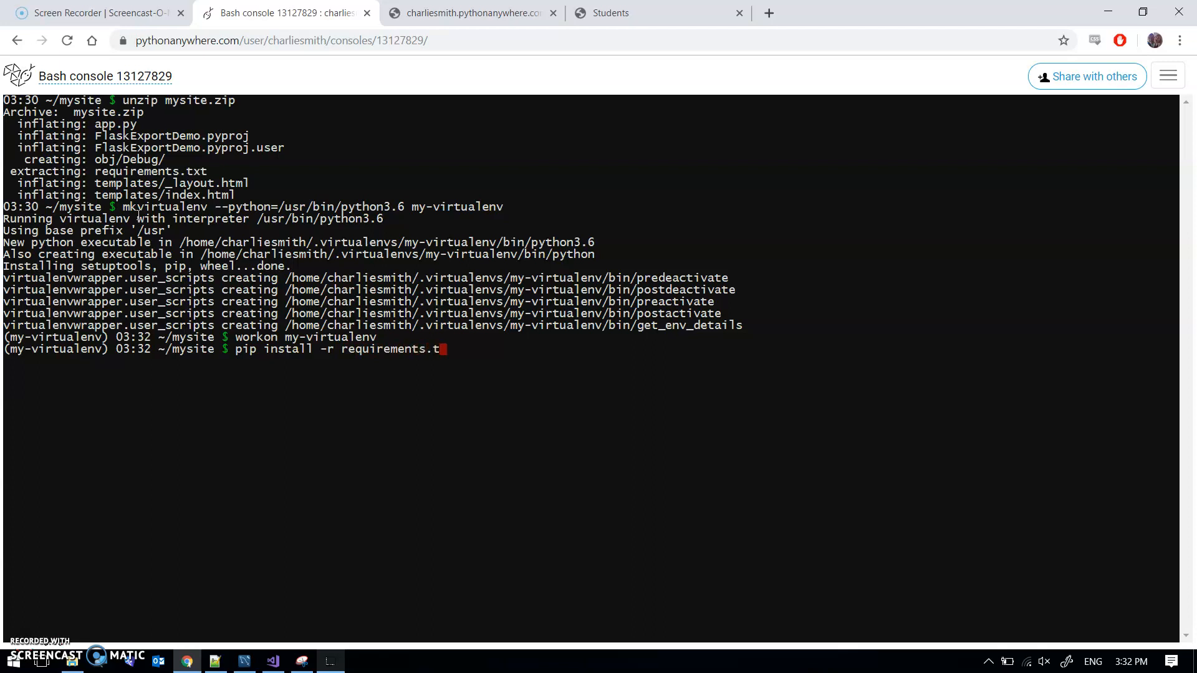
type("xt")
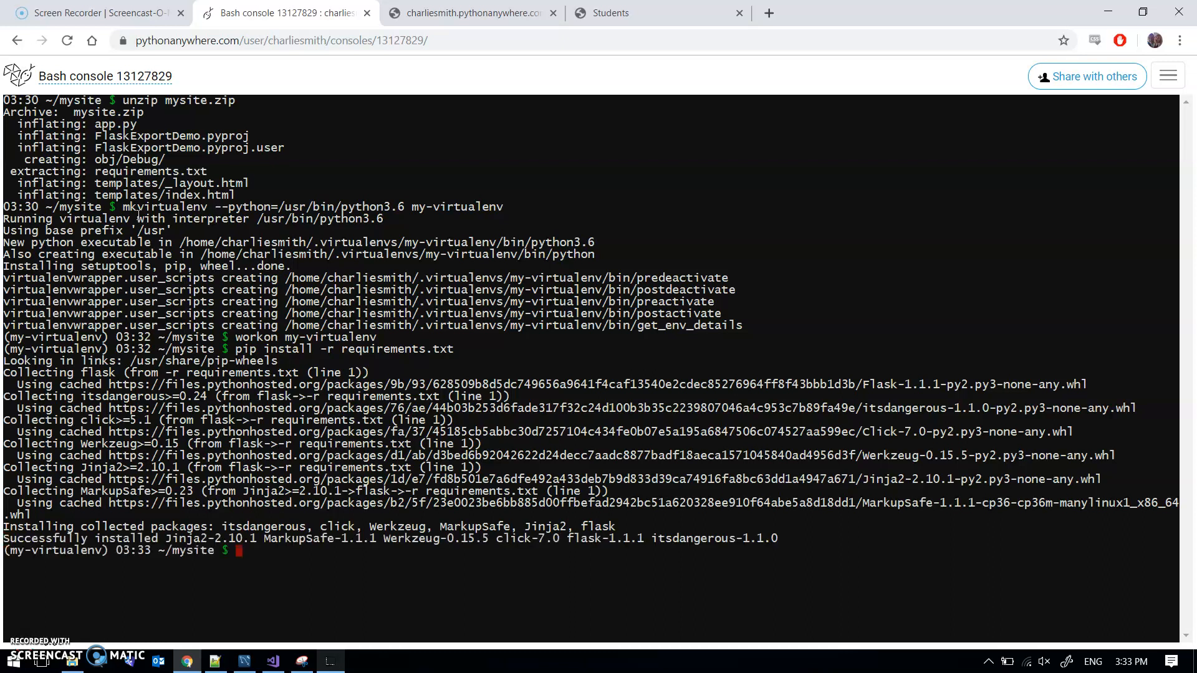
type("pip")
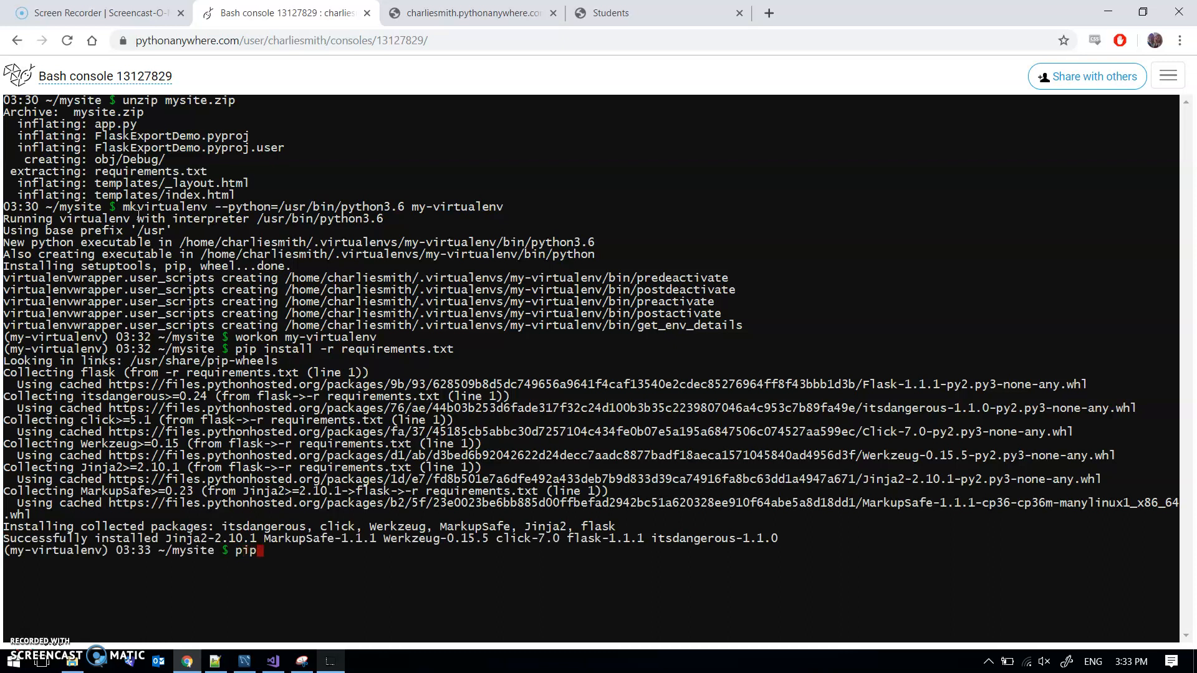
type("install")
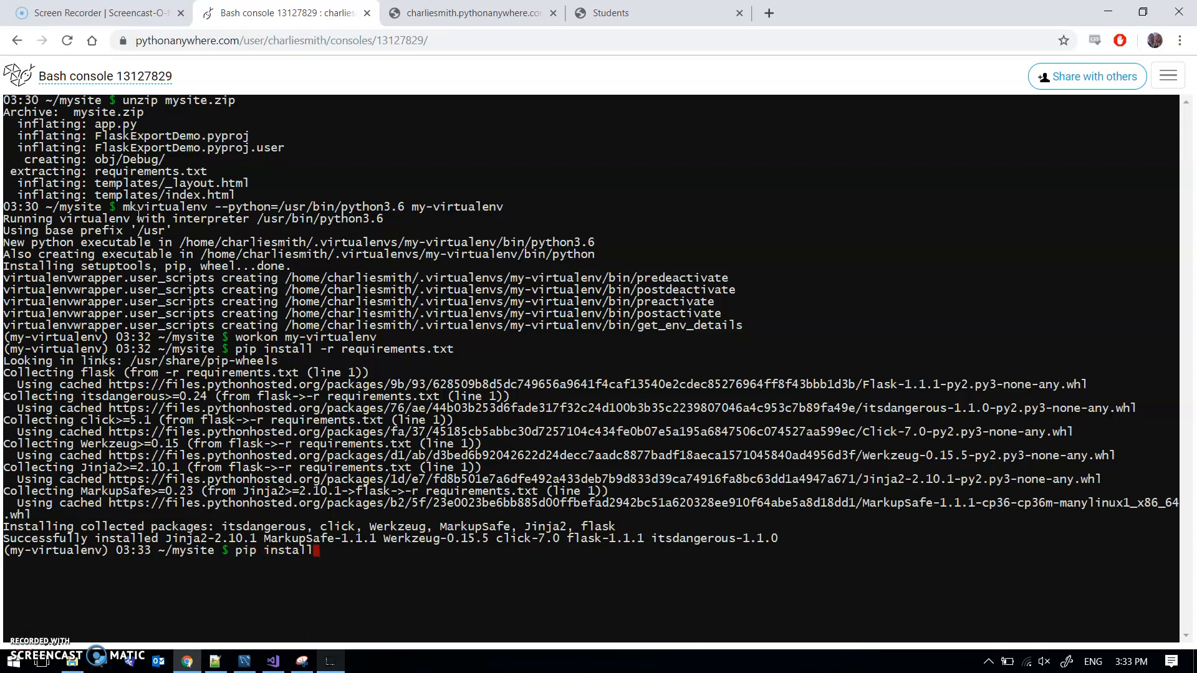
type("mysq")
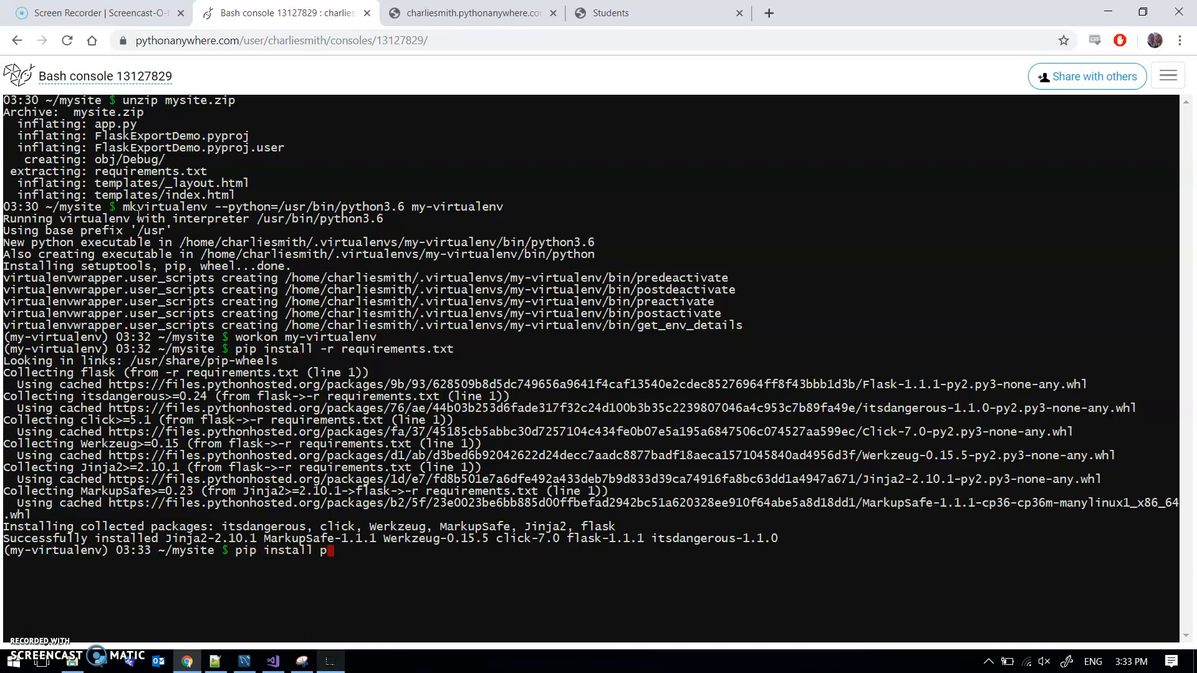
type("ymysql")
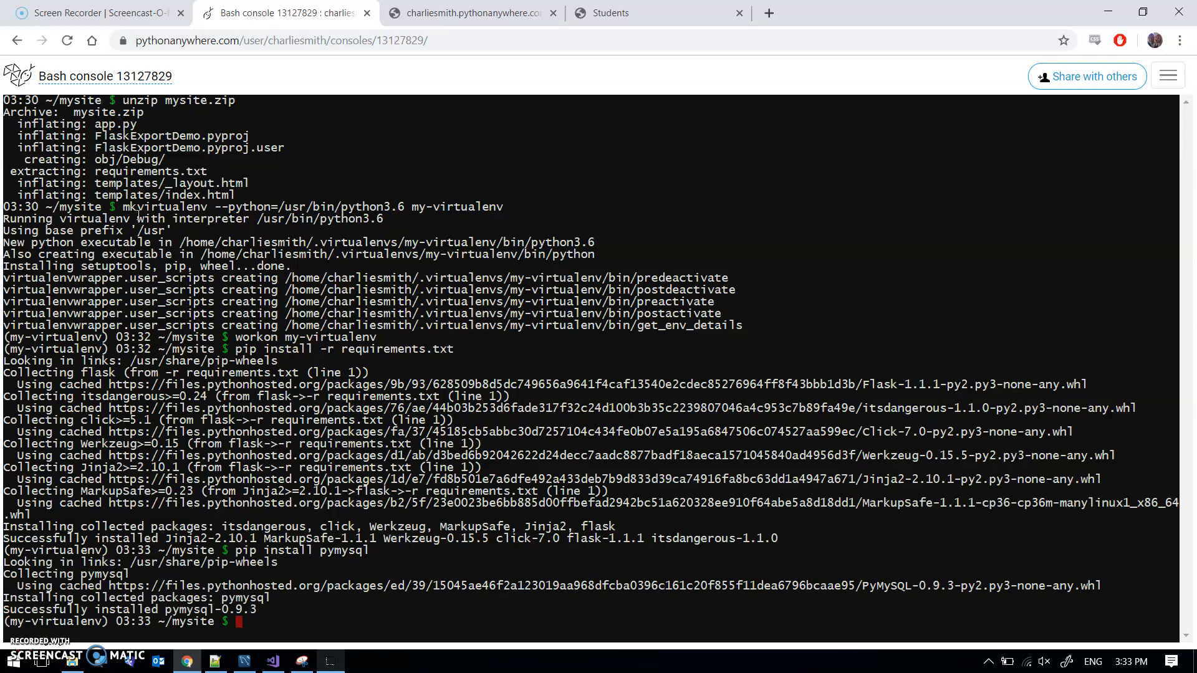
left_click(1169, 76)
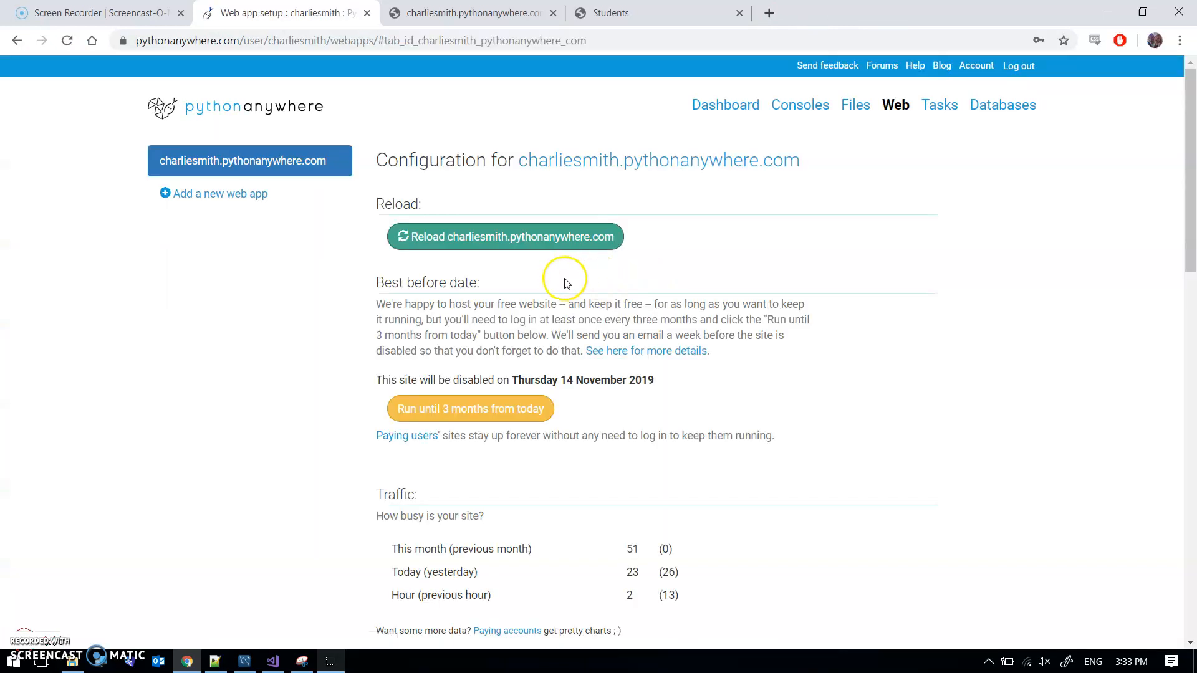
scroll("down", 3)
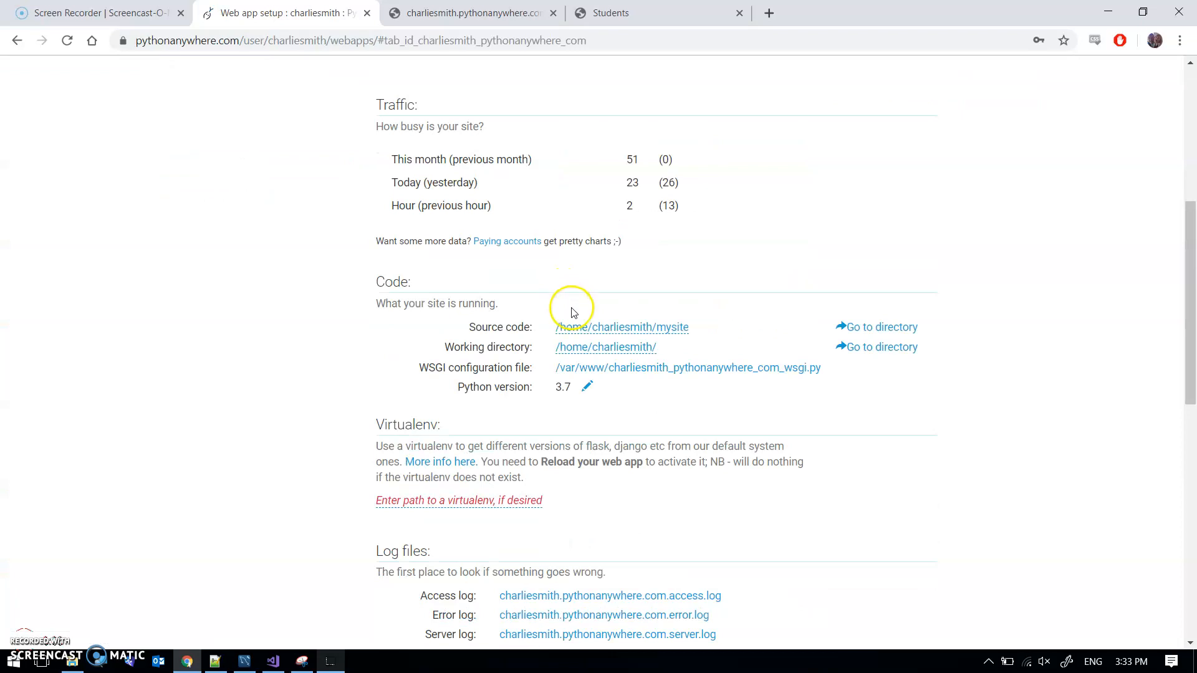
left_click(459, 502)
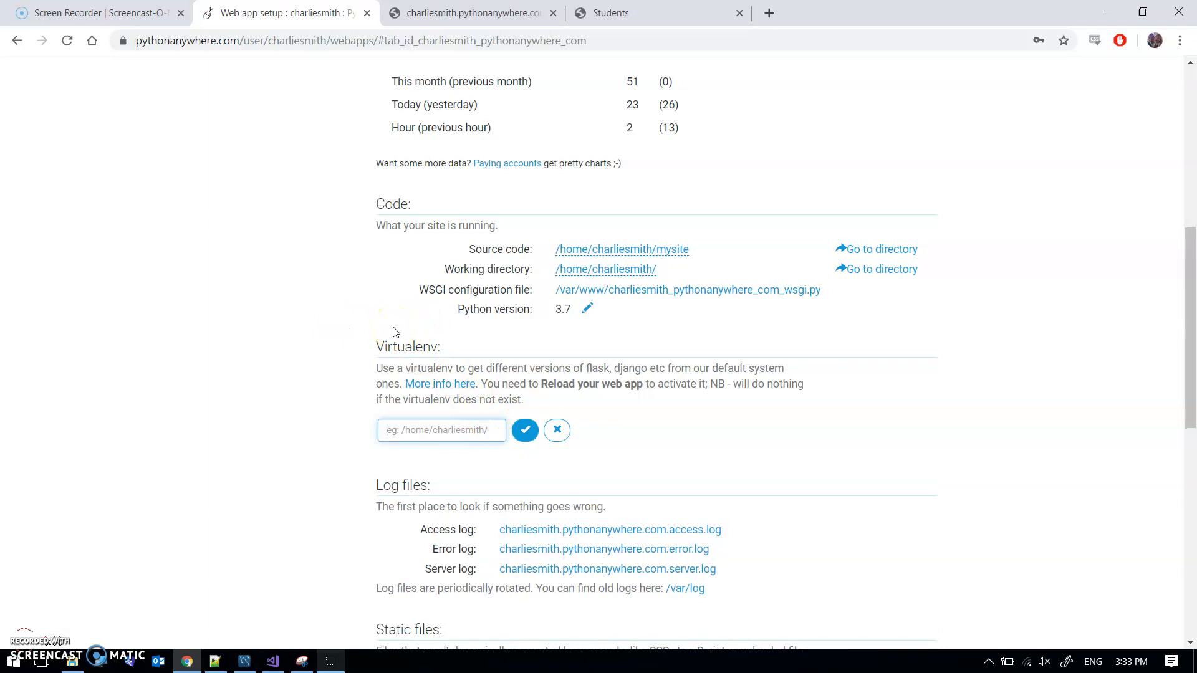
type("/home/cha")
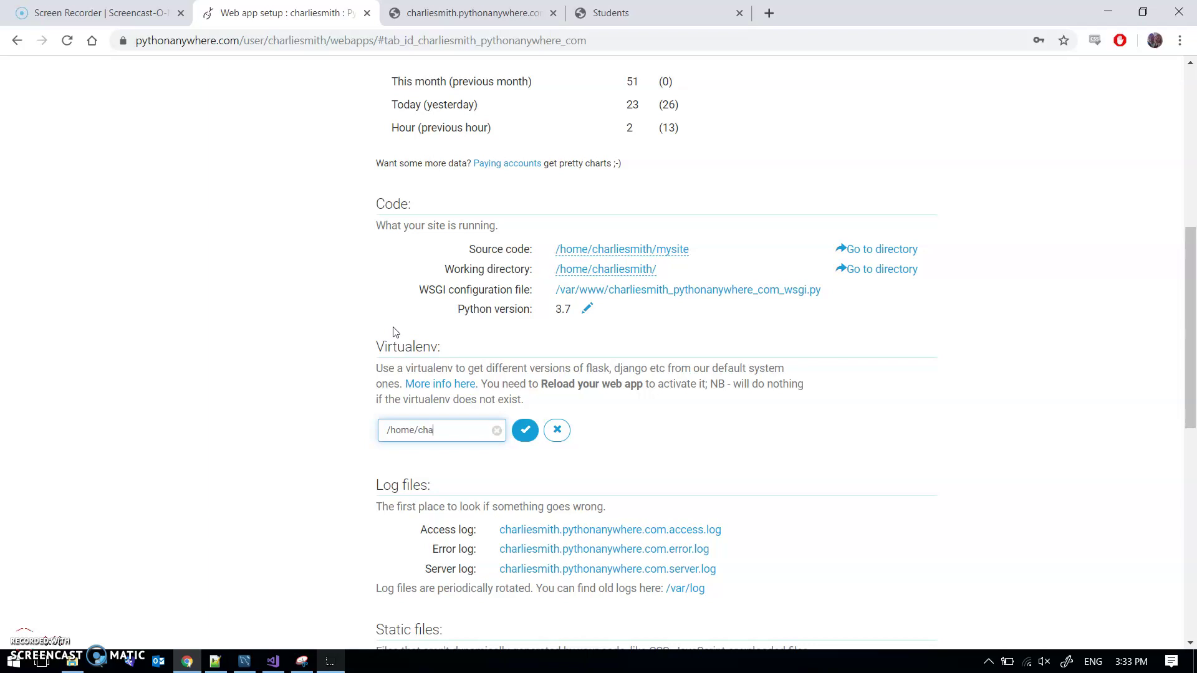
type("rliesmith/.virtuale")
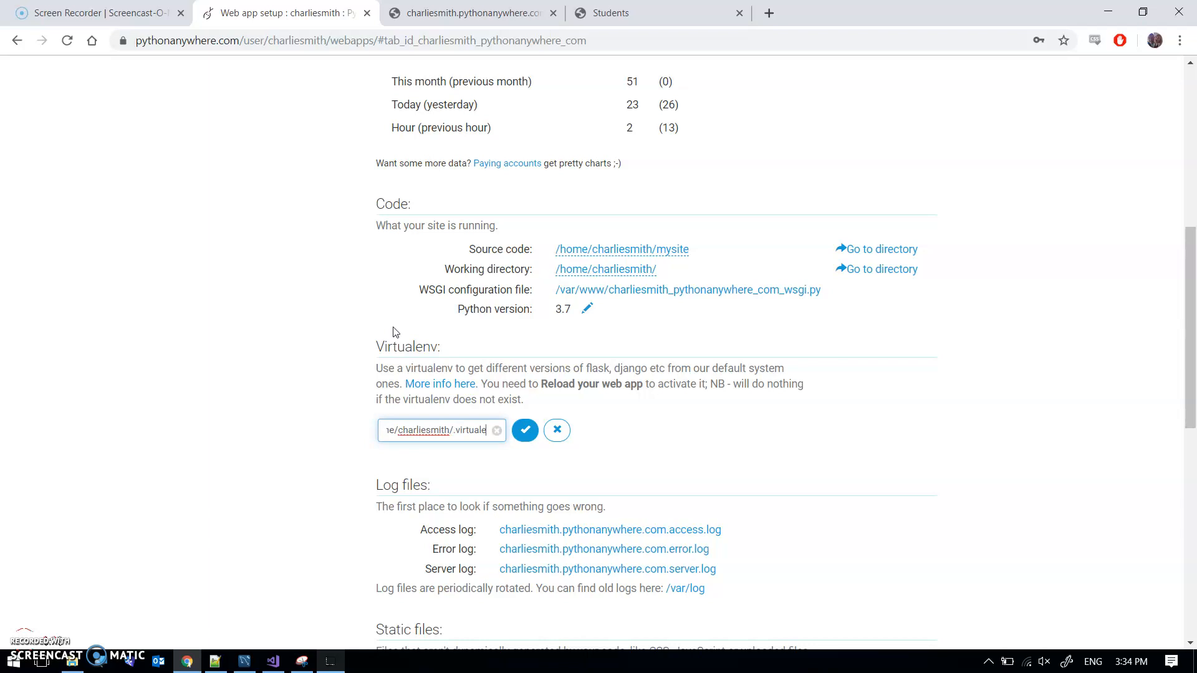
type("s")
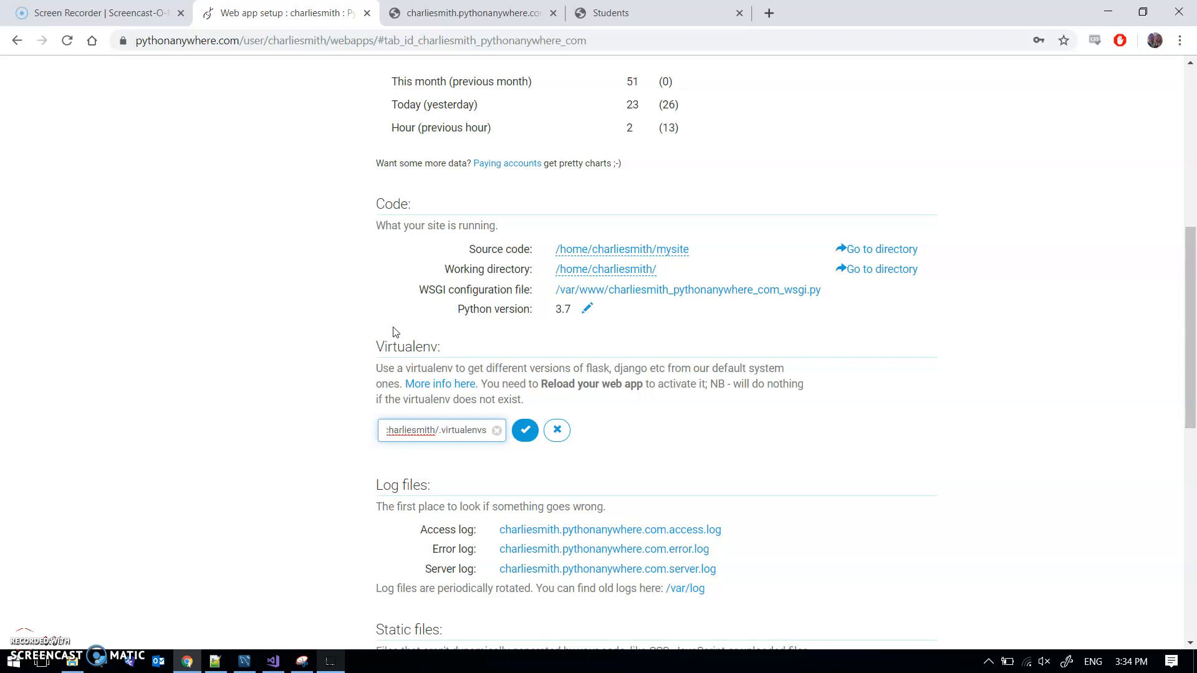
type("/")
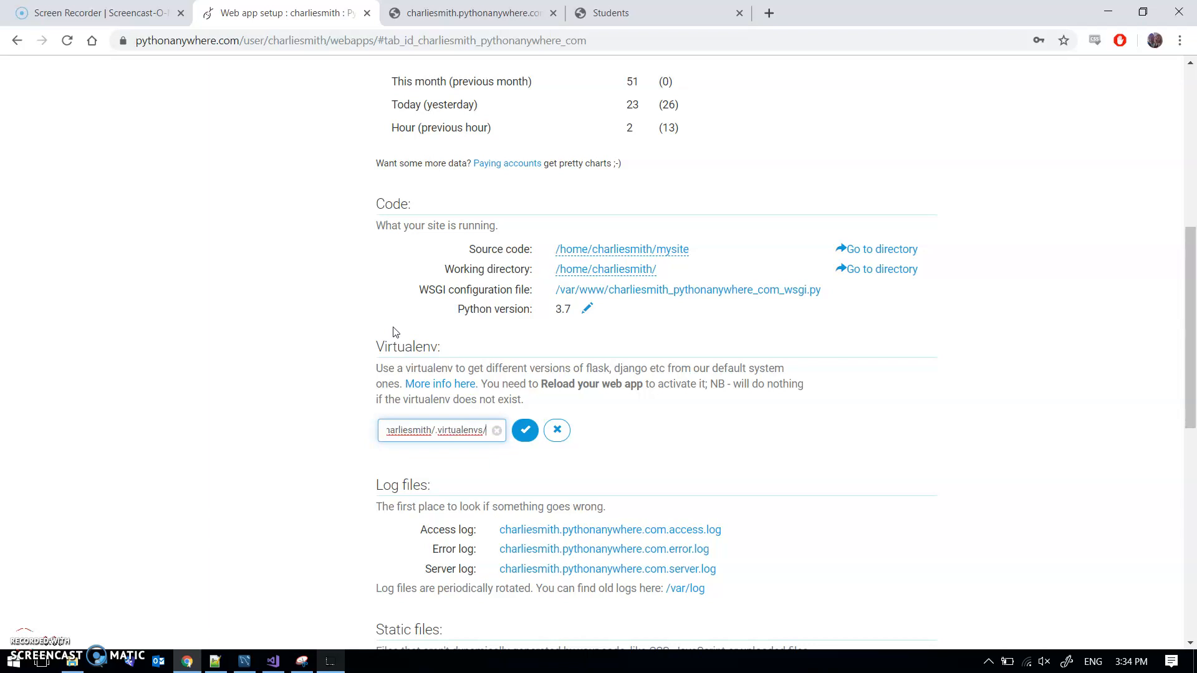
type("my-virtualenv")
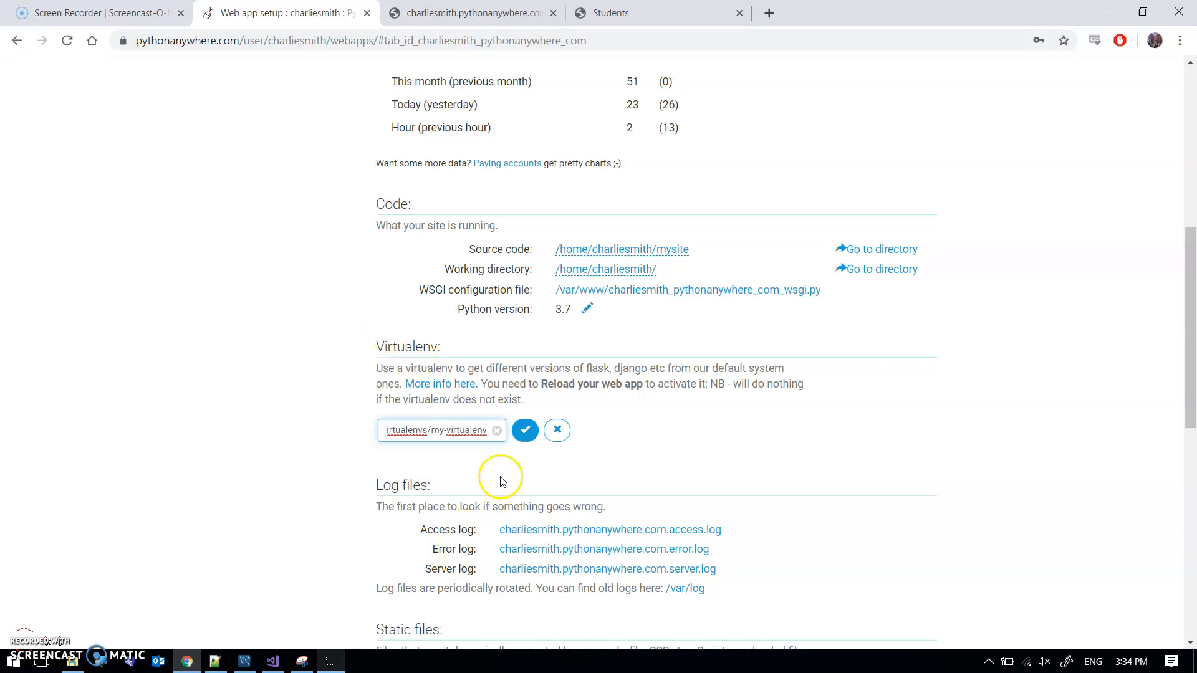
Step: Confirm the my-virtualenv path, switch the web app to Python 3.6, and re-save the corrected path
left_click(525, 430)
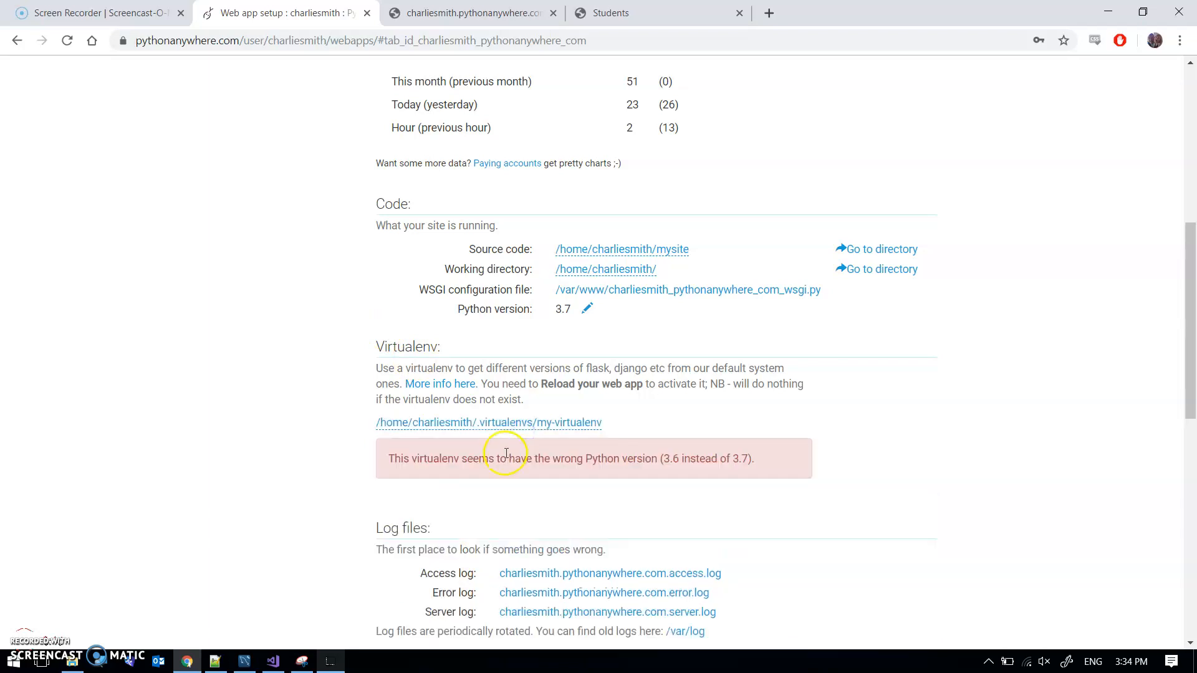
mouse_move(629, 475)
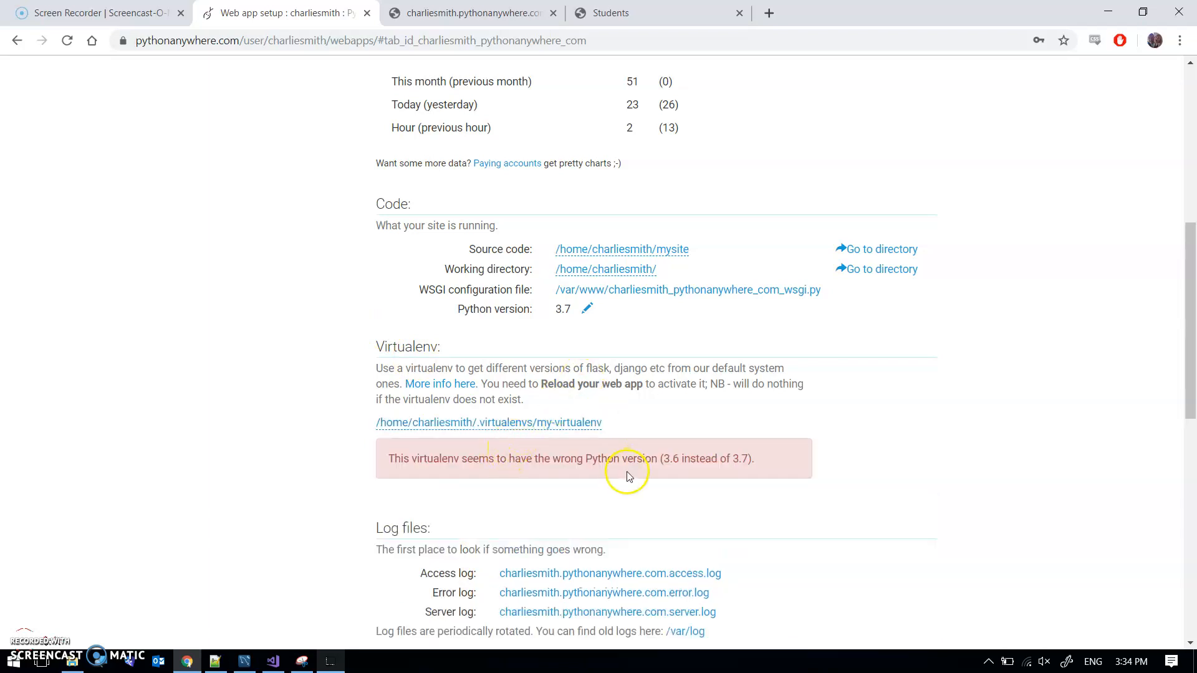
mouse_move(684, 459)
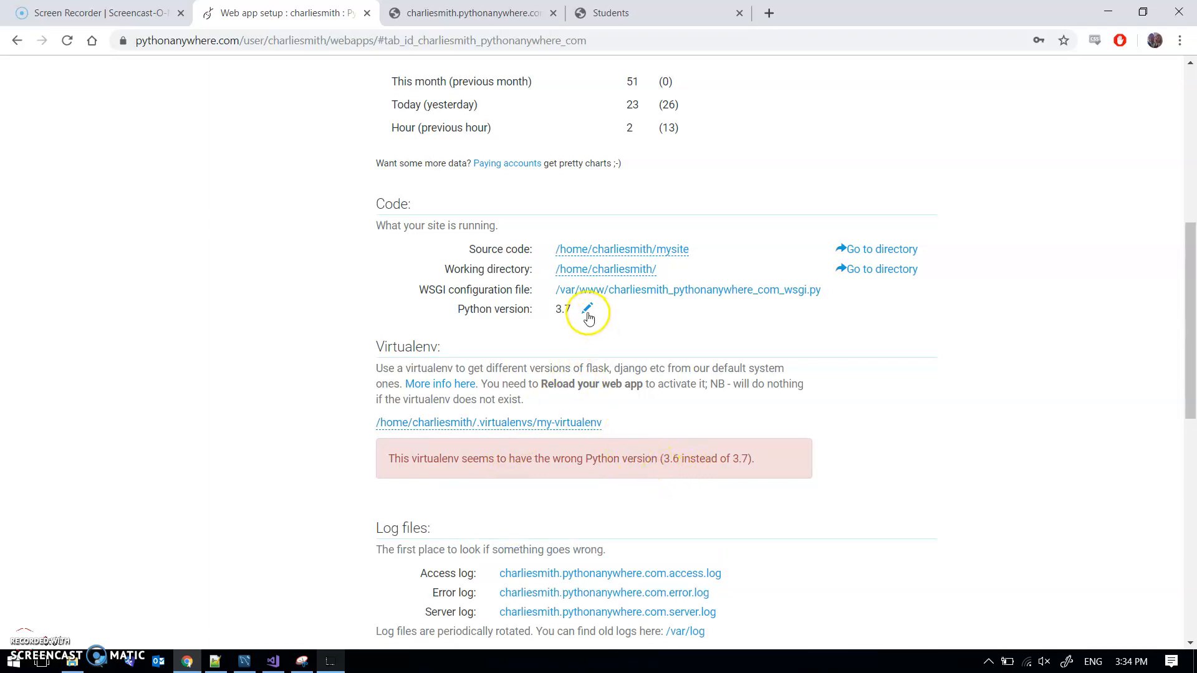
left_click(587, 312)
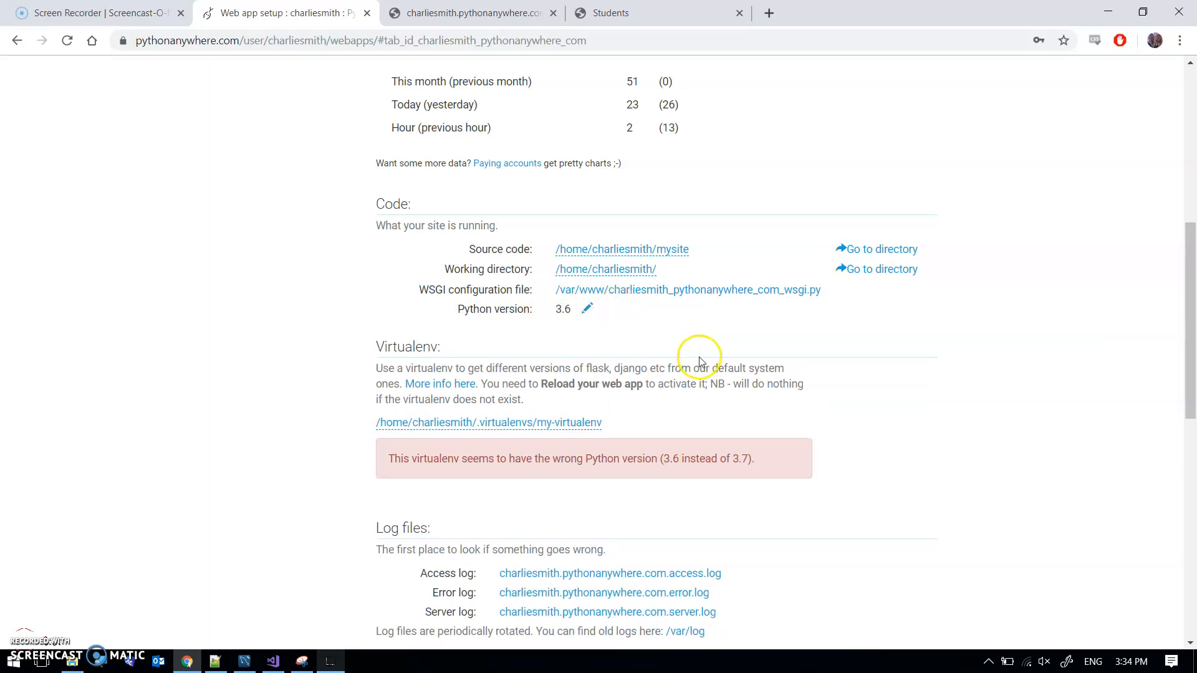
mouse_move(592, 431)
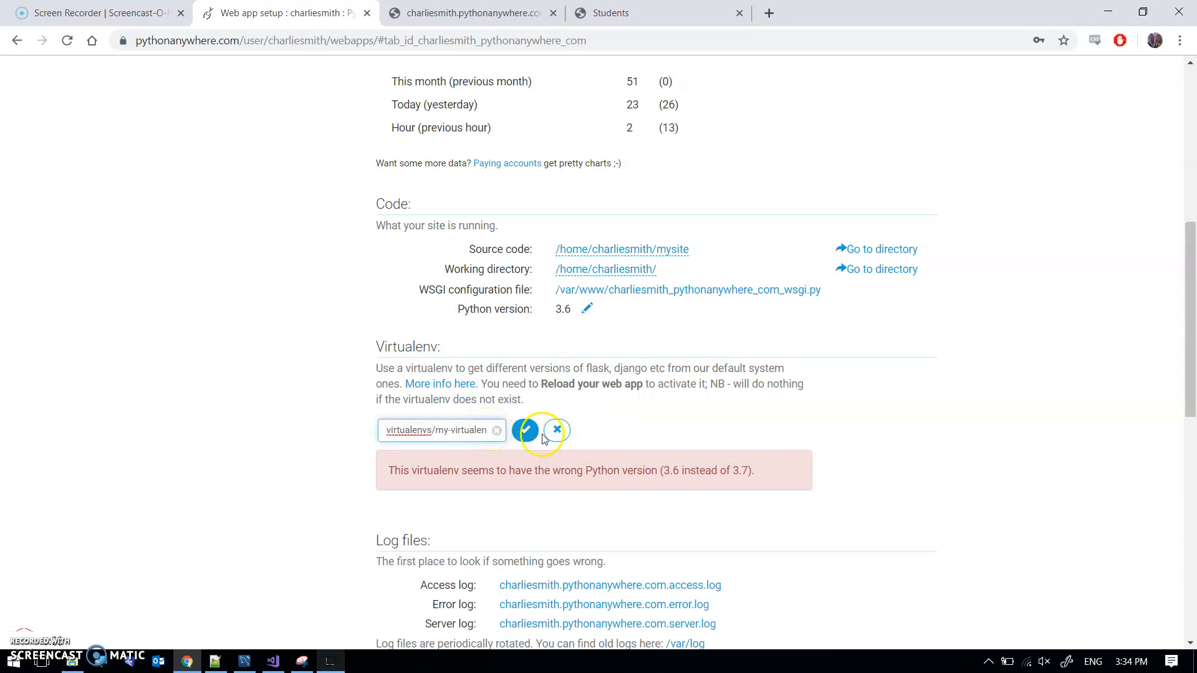
left_click(525, 430)
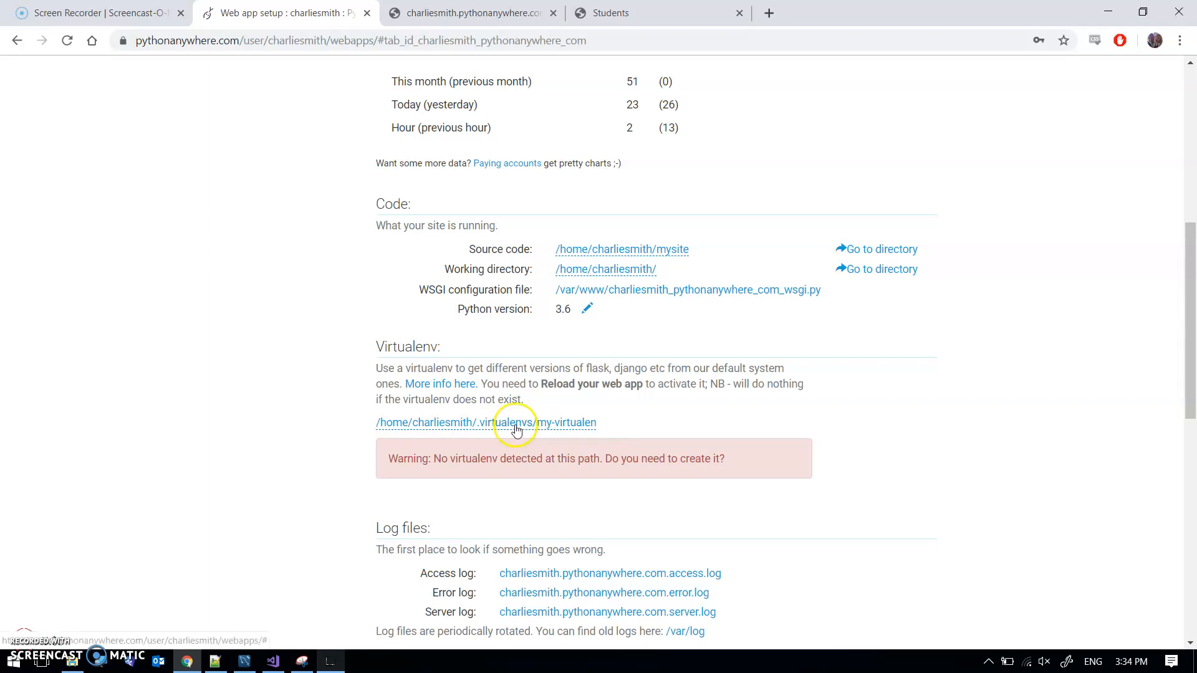
left_click(517, 423)
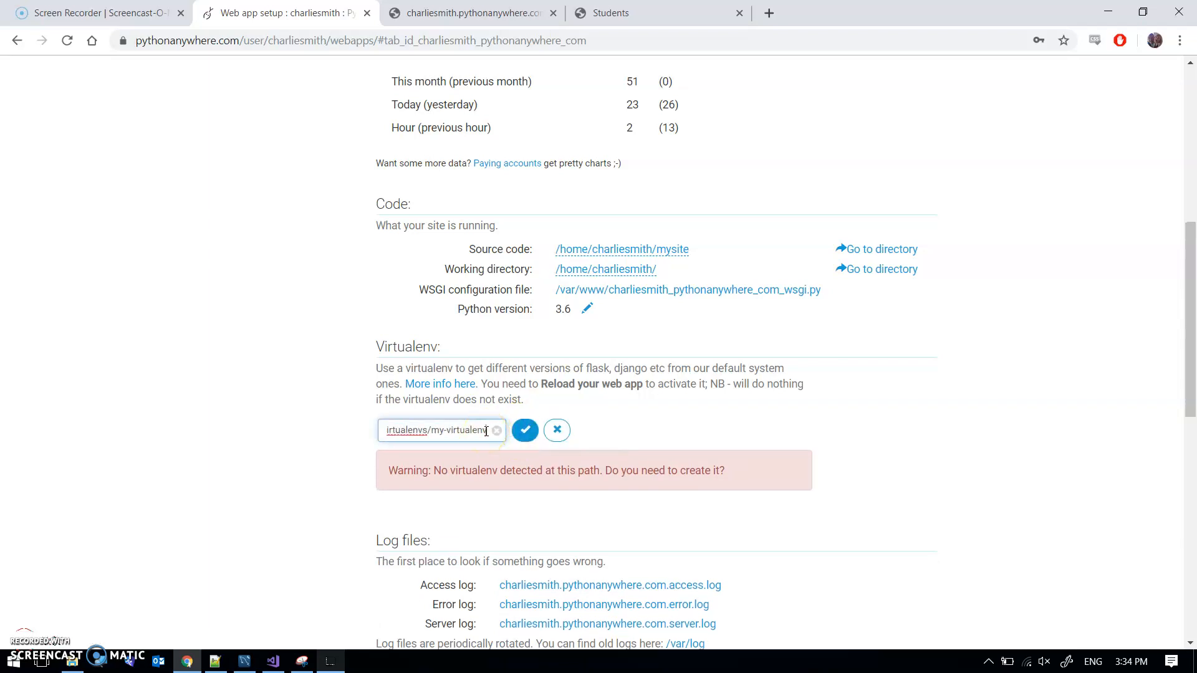
left_click(525, 430)
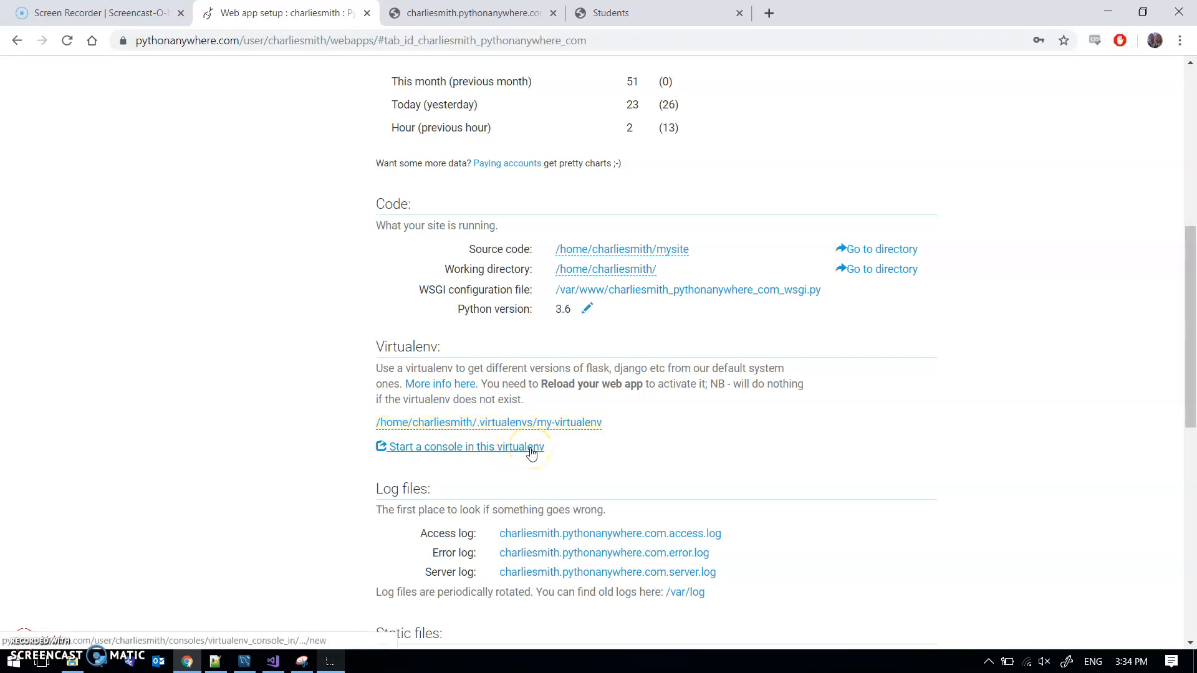
mouse_move(661, 440)
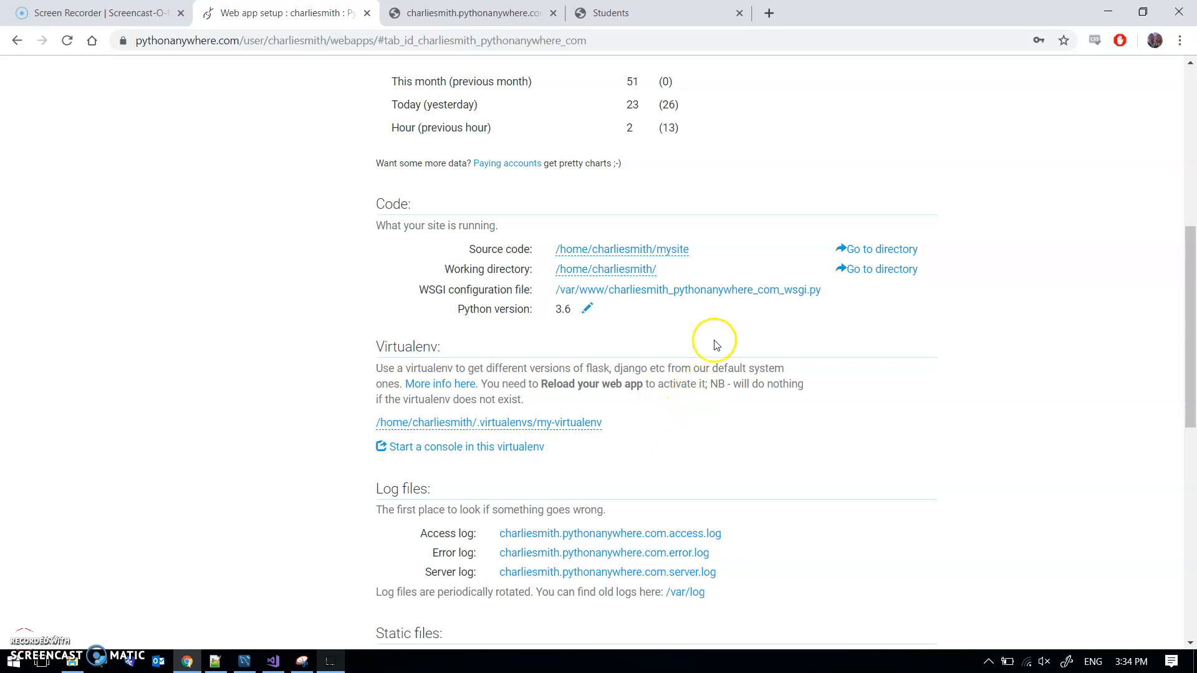
mouse_move(575, 297)
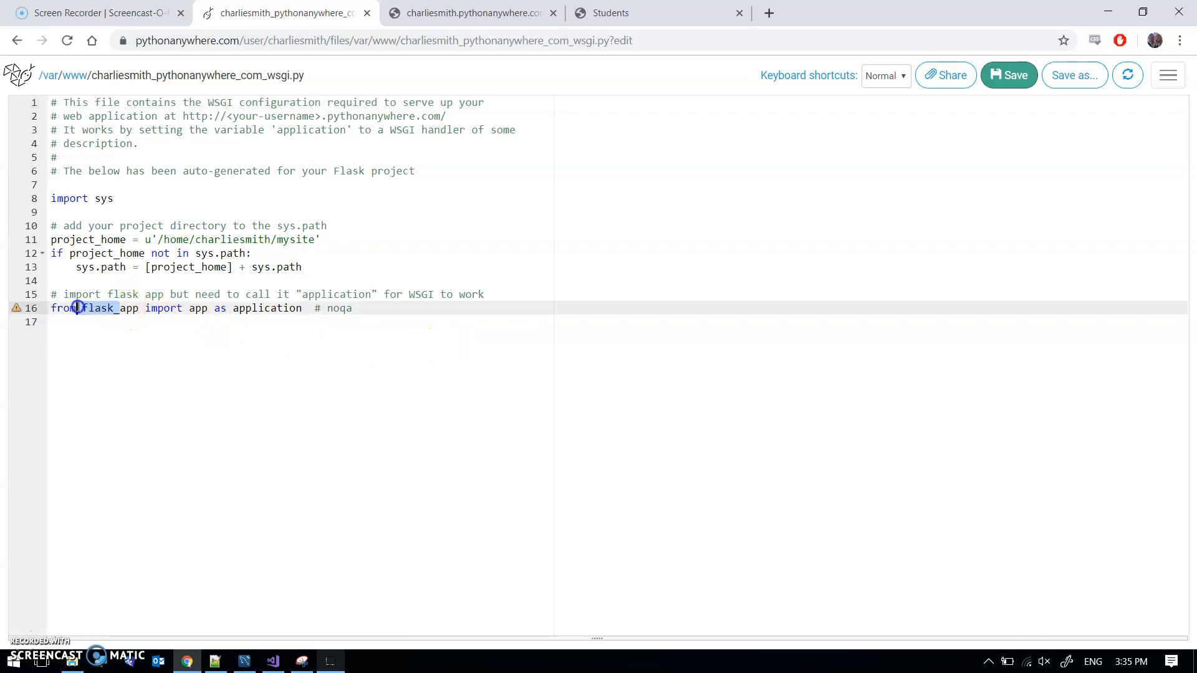
Step: Change the WSGI file's import from flask_app to app and save the file
type("app")
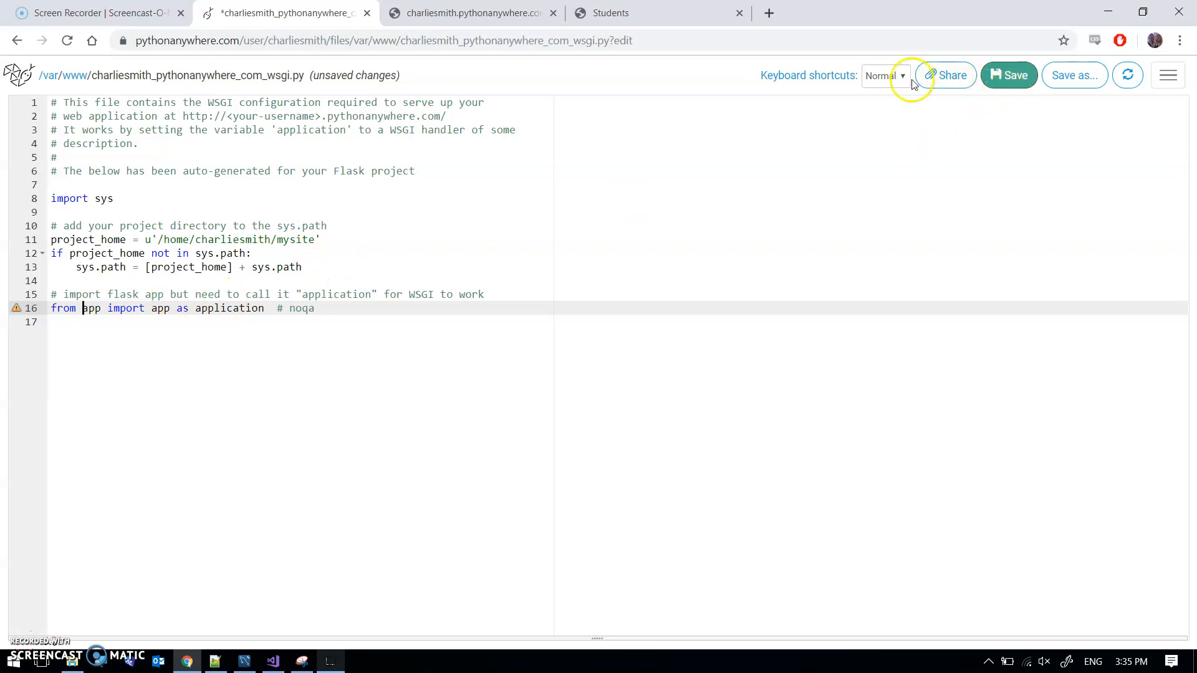
left_click(1009, 75)
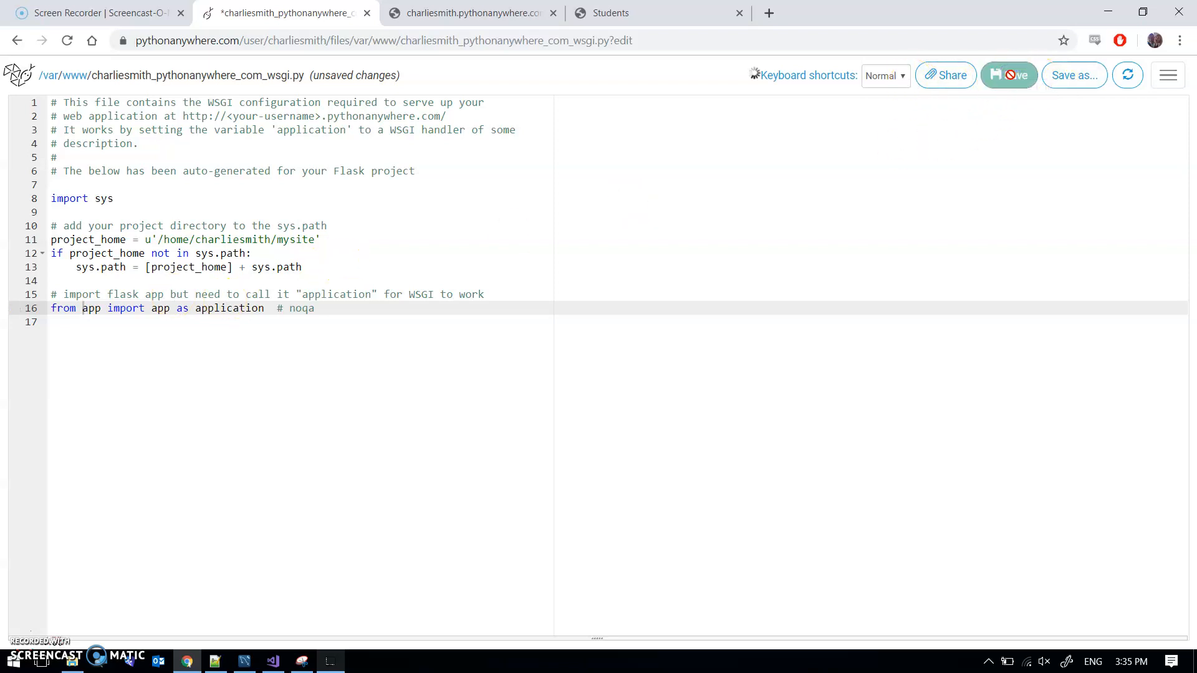
left_click(1008, 75)
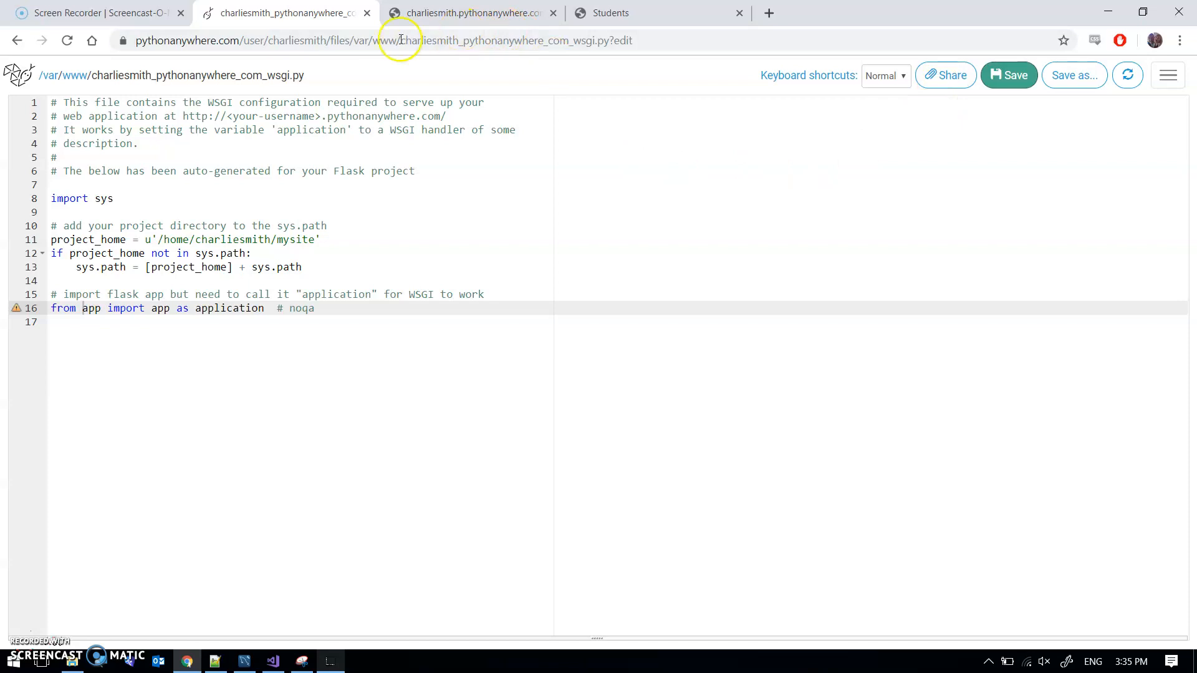
Step: Navigate to Files, open mysite/app.py in the editor, and select its local database password value
left_click(1167, 75)
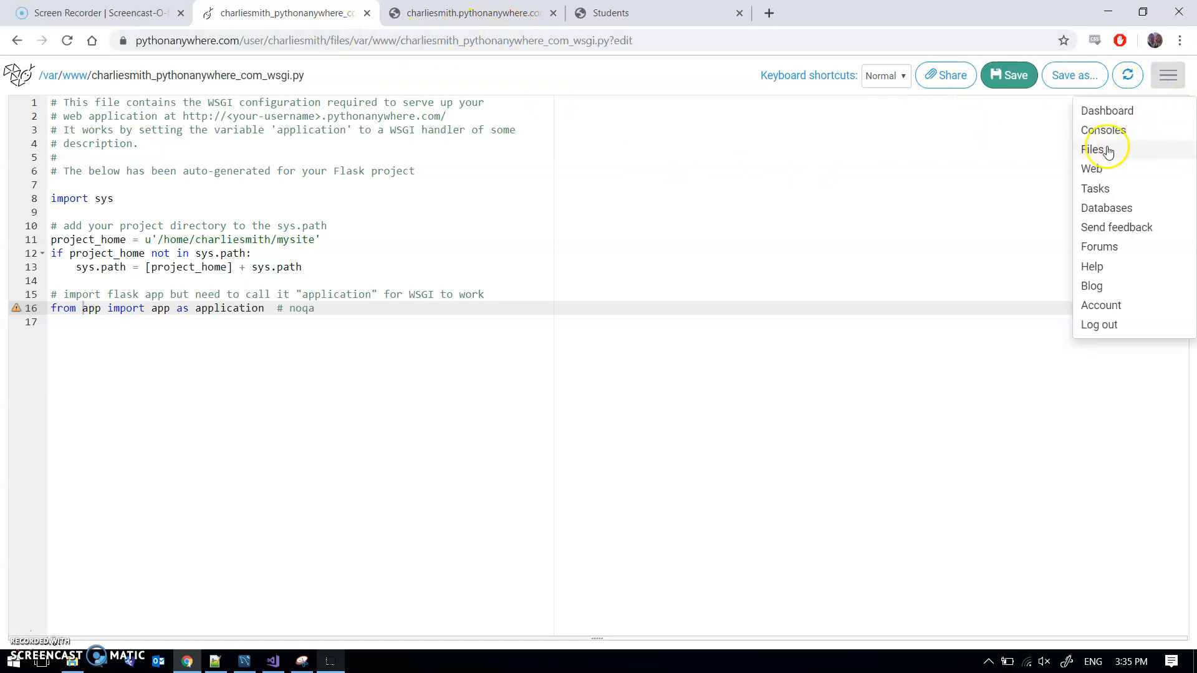
left_click(1099, 150)
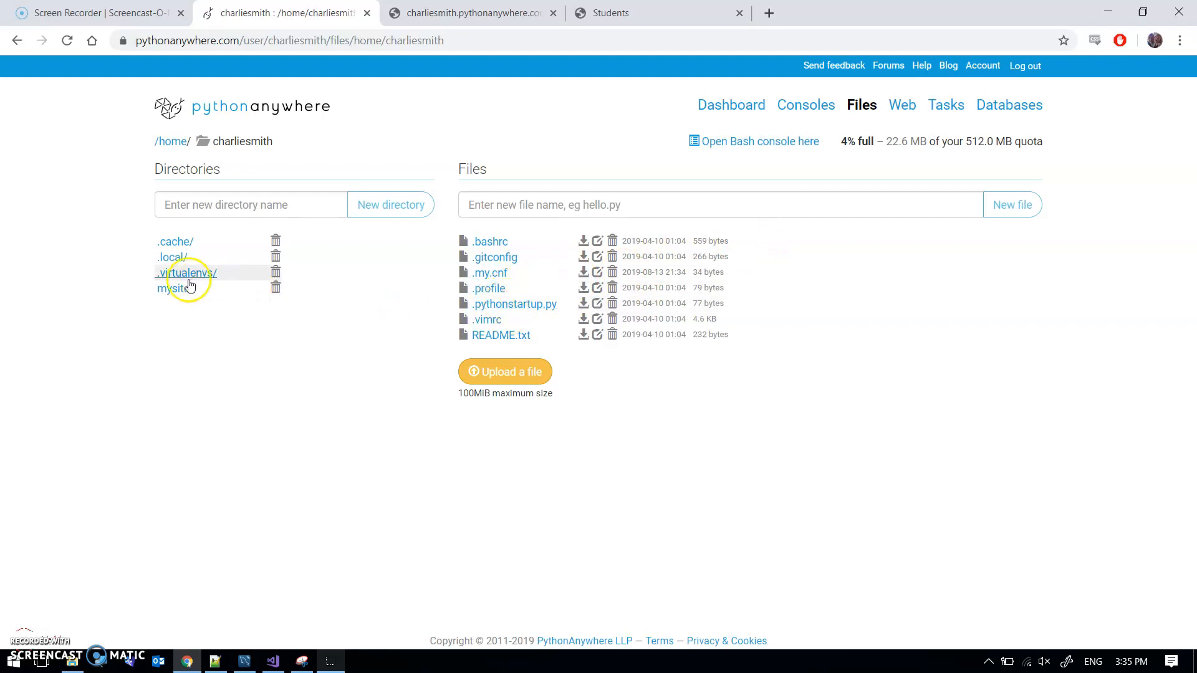
left_click(172, 288)
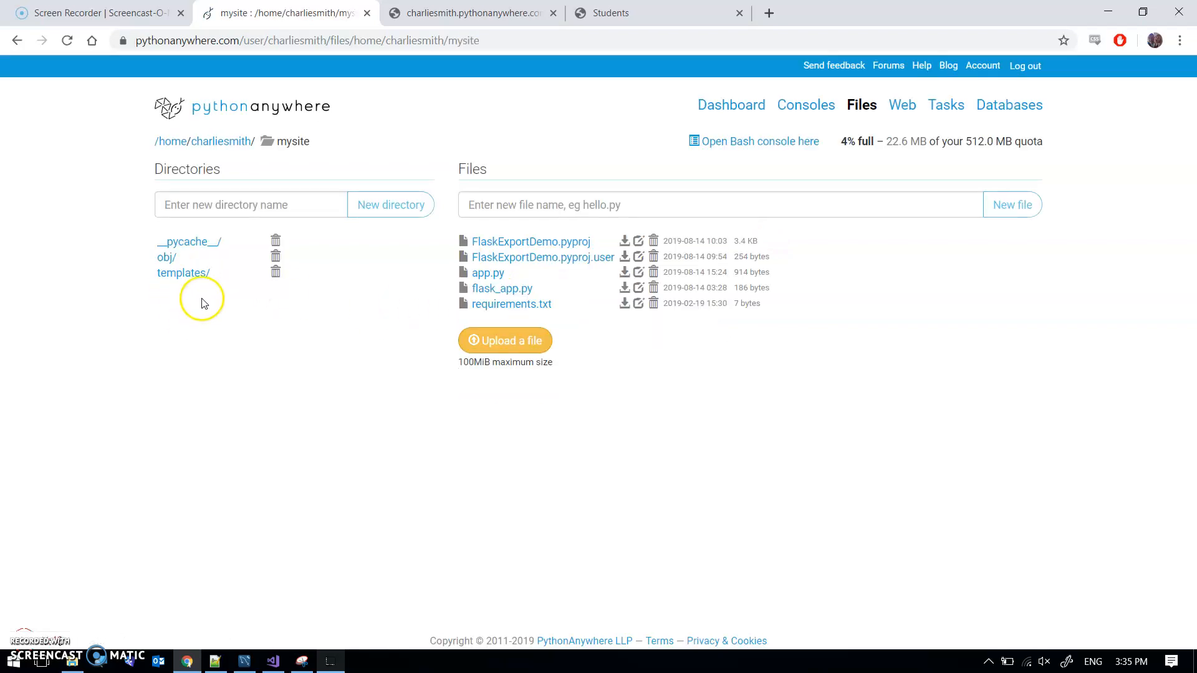
left_click(488, 272)
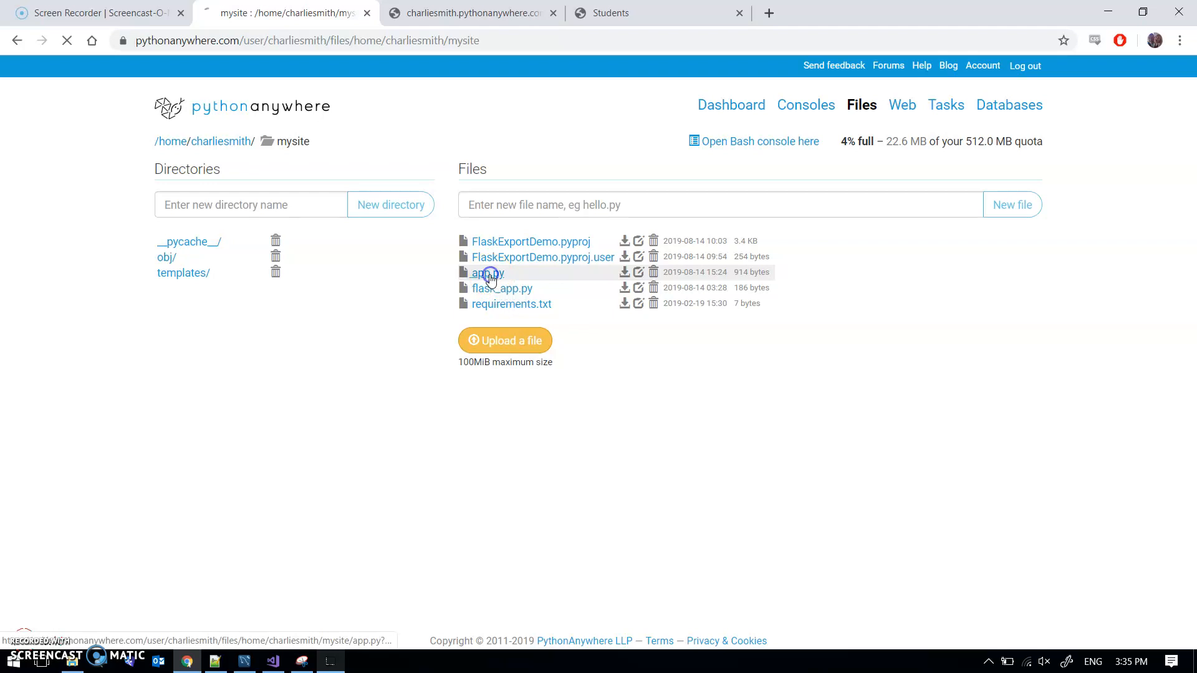
left_click(484, 272)
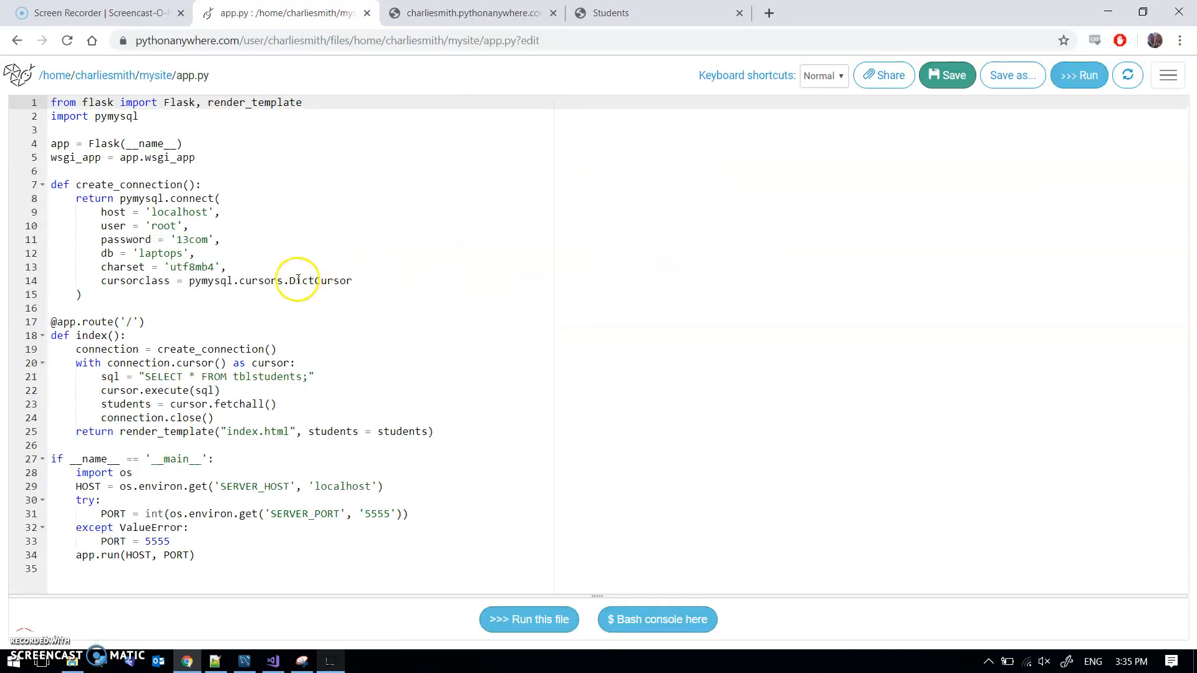
double_click(163, 212)
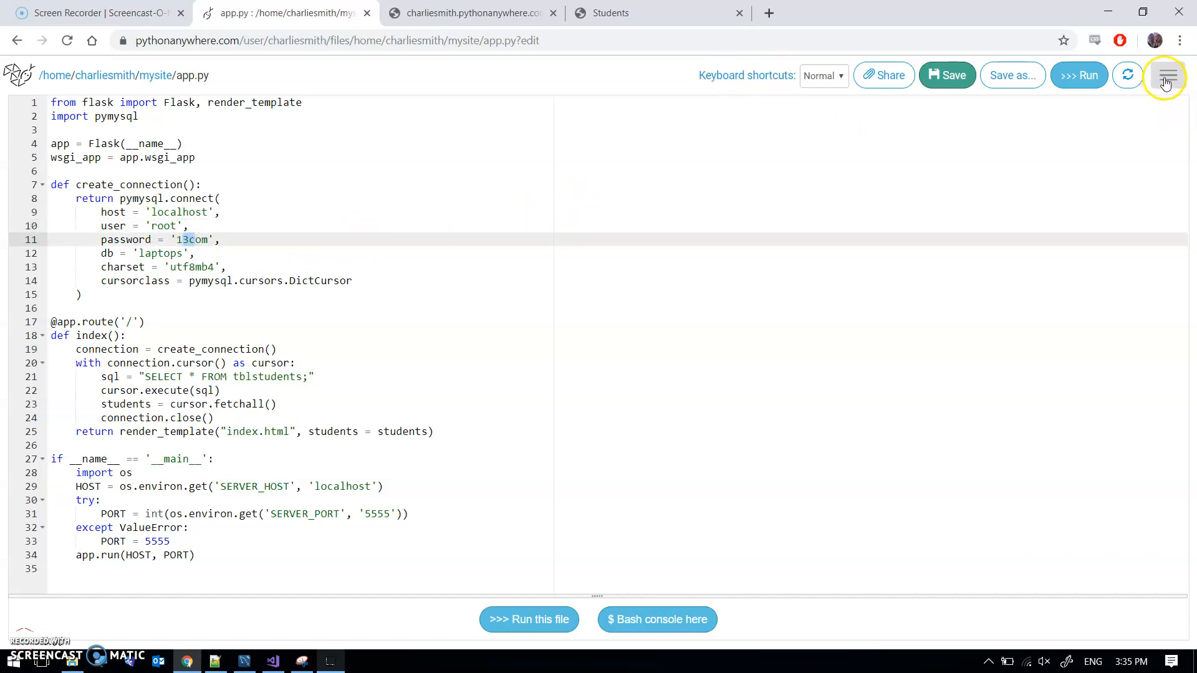
Step: View the Databases page's MySQL host address and laptops database name, then return to Files
left_click(1167, 77)
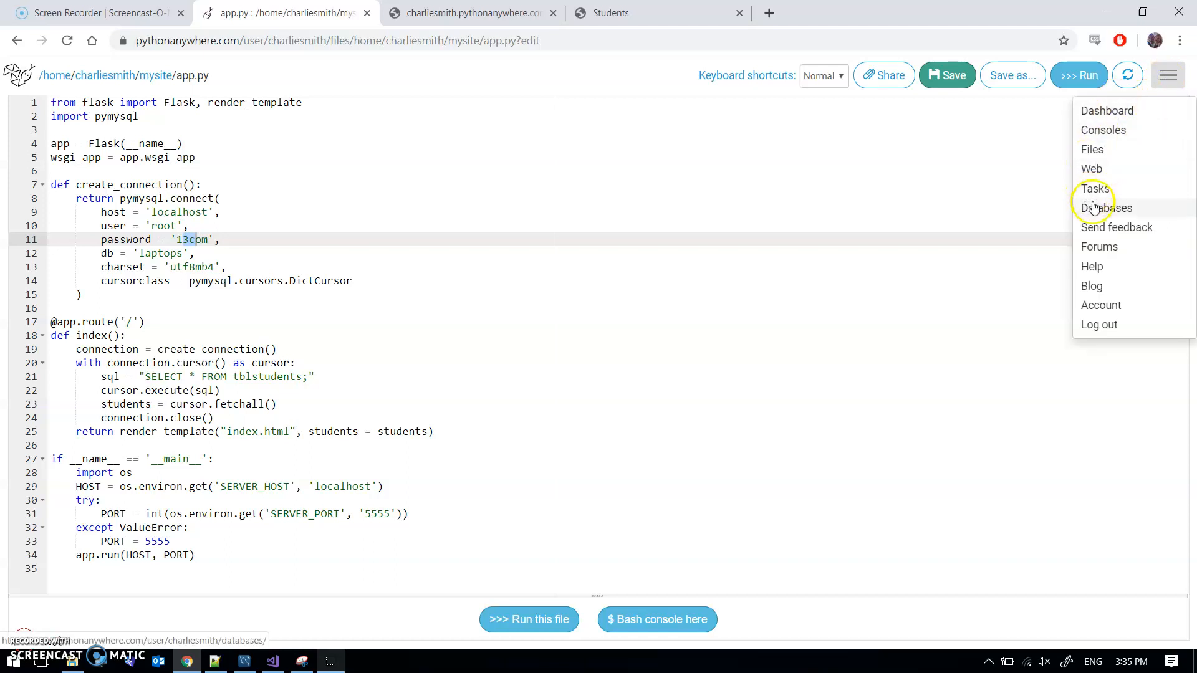
left_click(1109, 207)
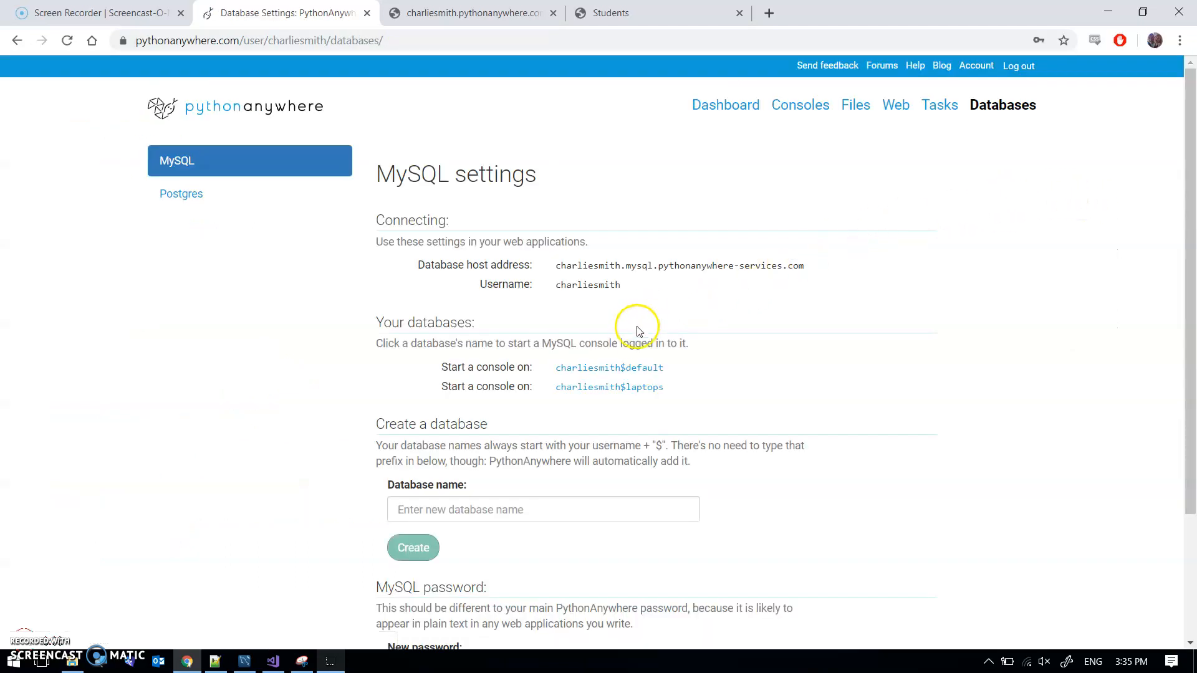
left_click(556, 265)
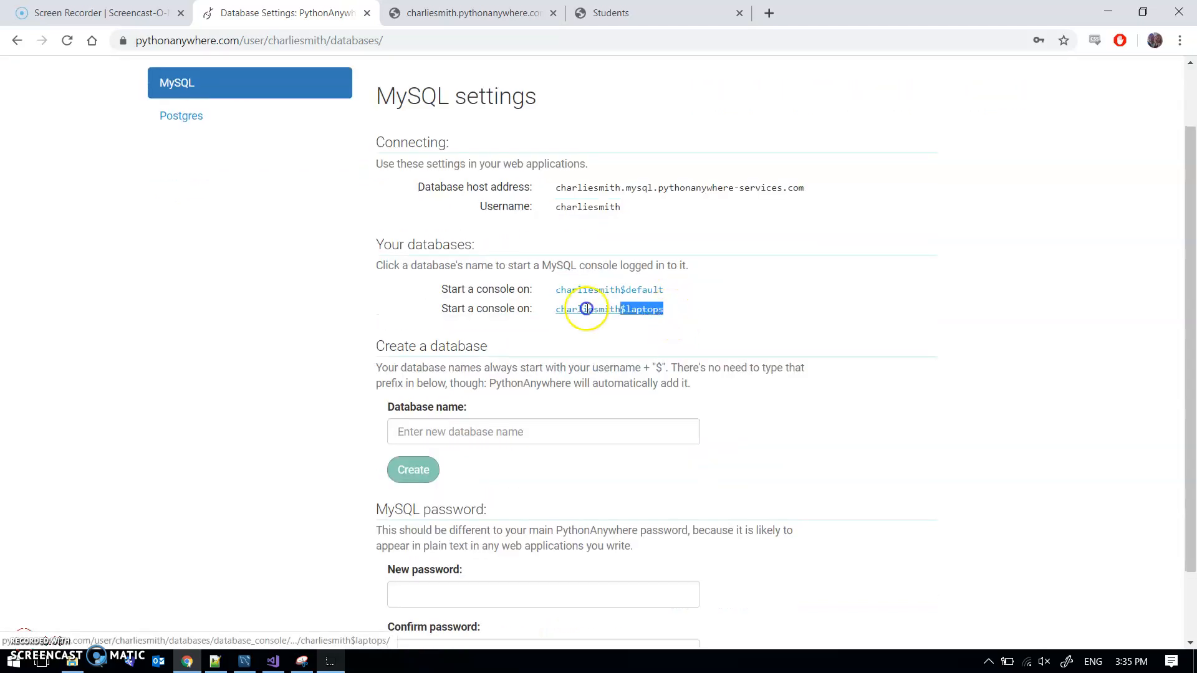
double_click(587, 310)
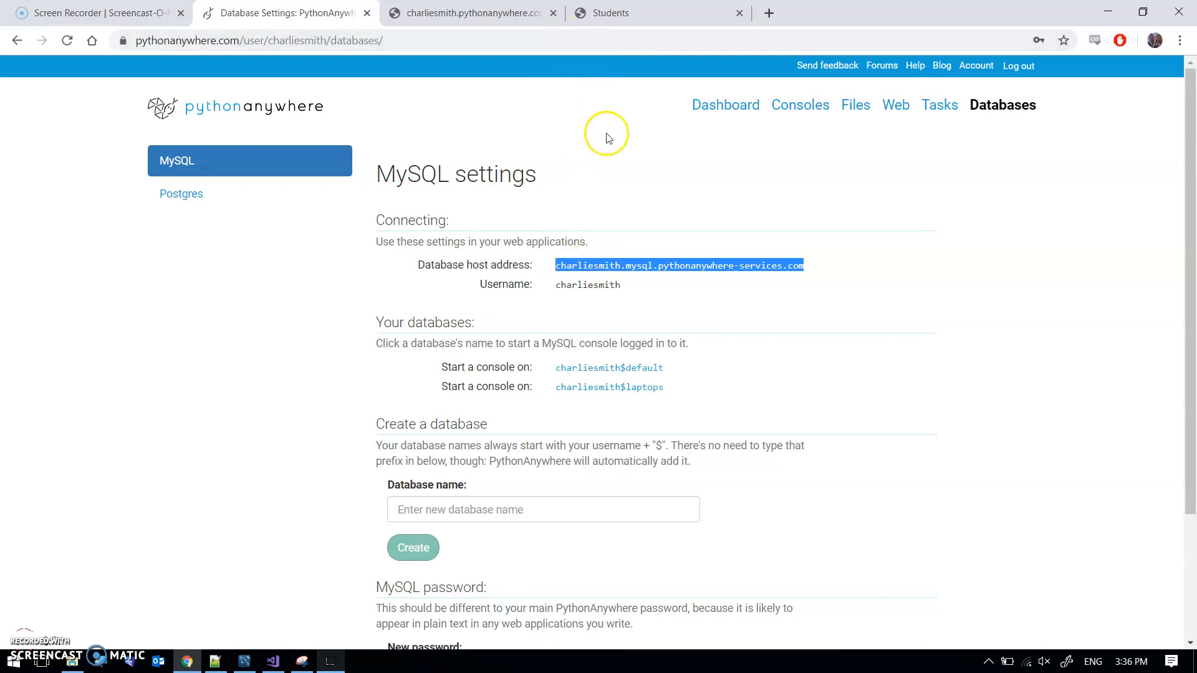
left_click(856, 104)
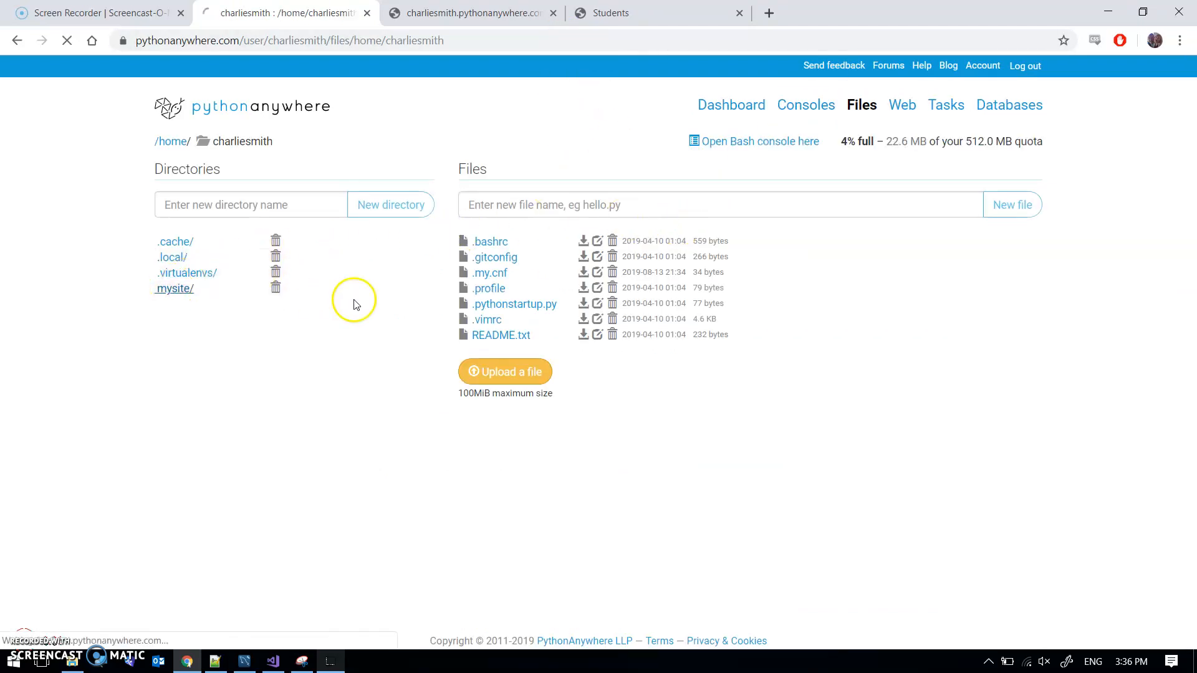
Step: Reopen mysite/app.py and set host to charliesmith.mysql.pythonanywhere-services.com and user to the charliesmith account
left_click(175, 290)
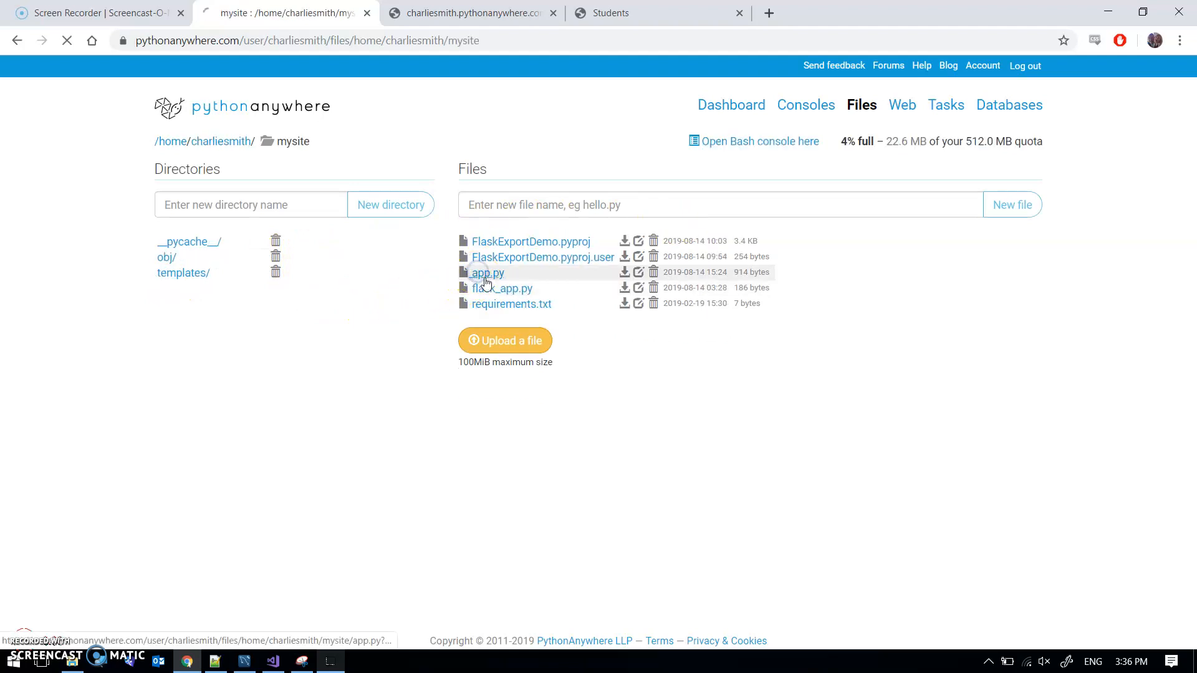
left_click(487, 274)
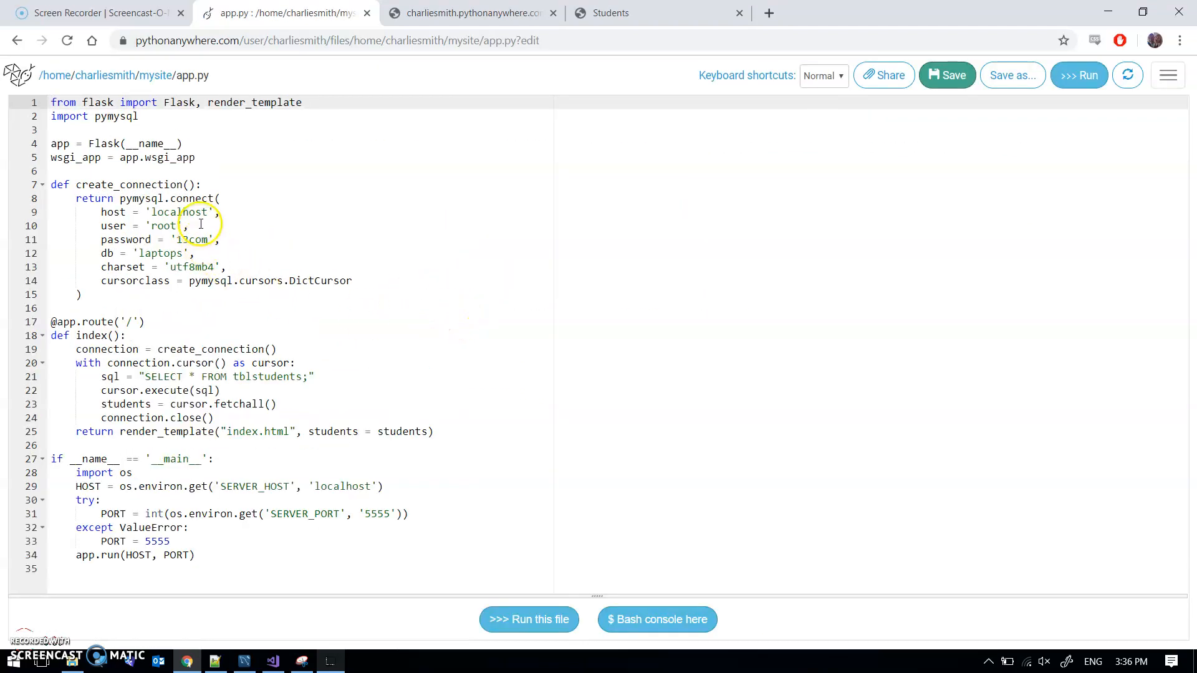
double_click(179, 212)
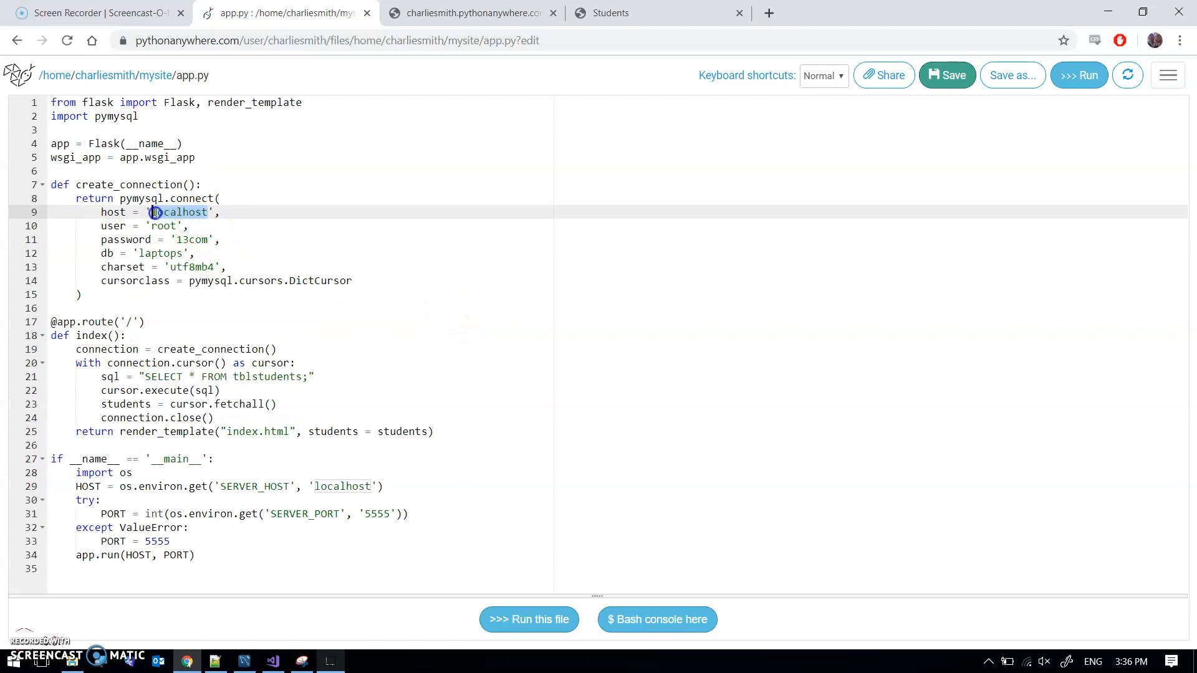
type("charliesmith.mysql.pythonanywhere-services.com")
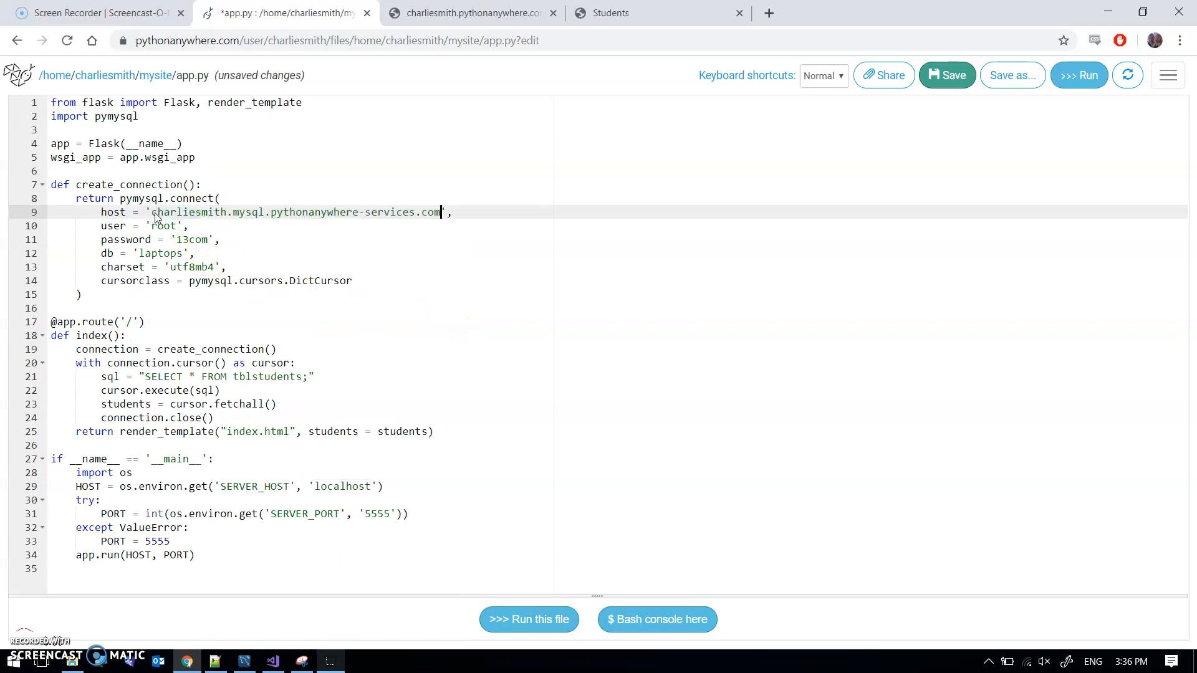
double_click(164, 226)
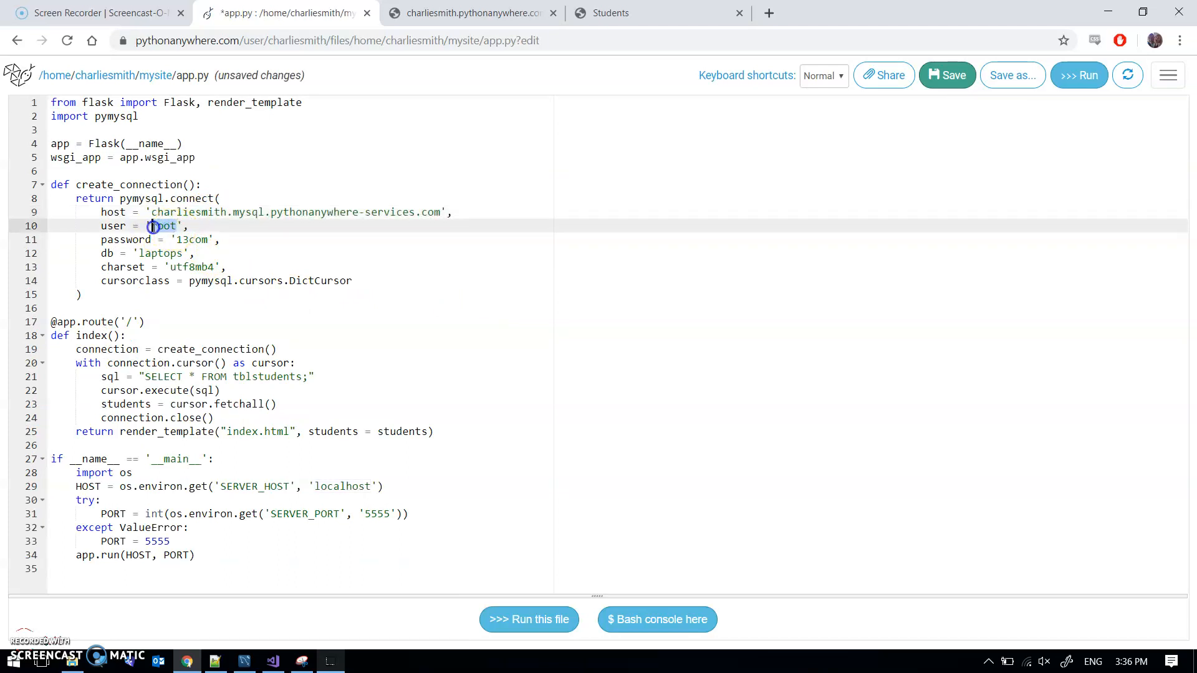
type("charliesmith")
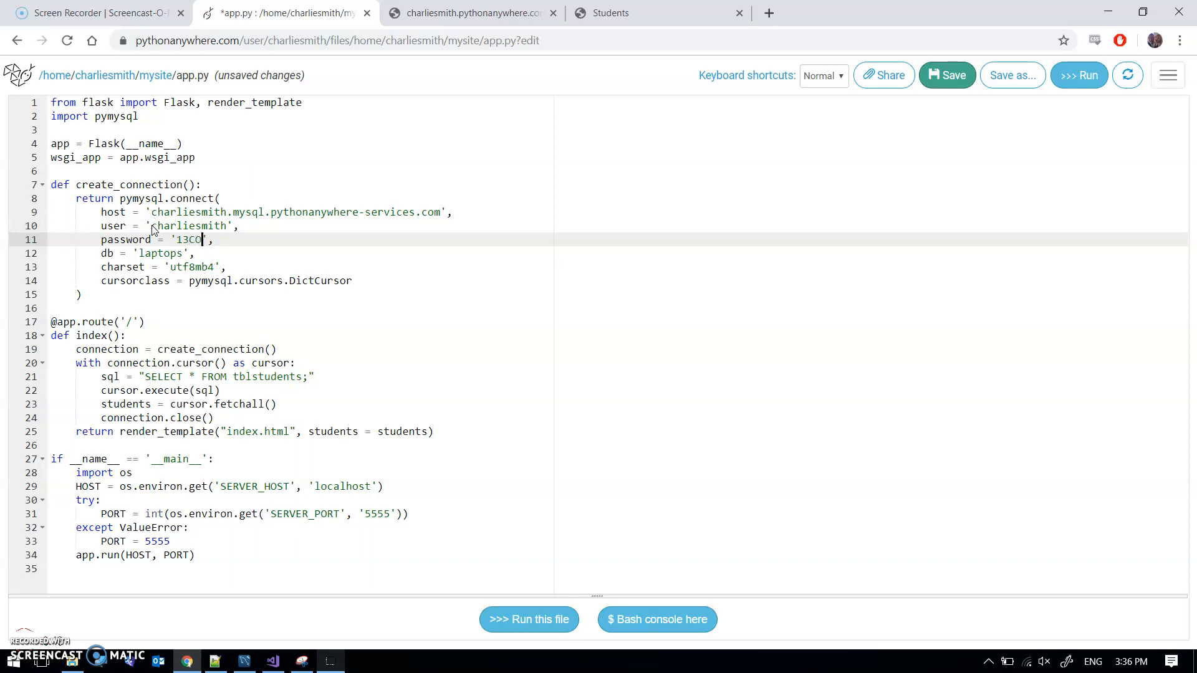
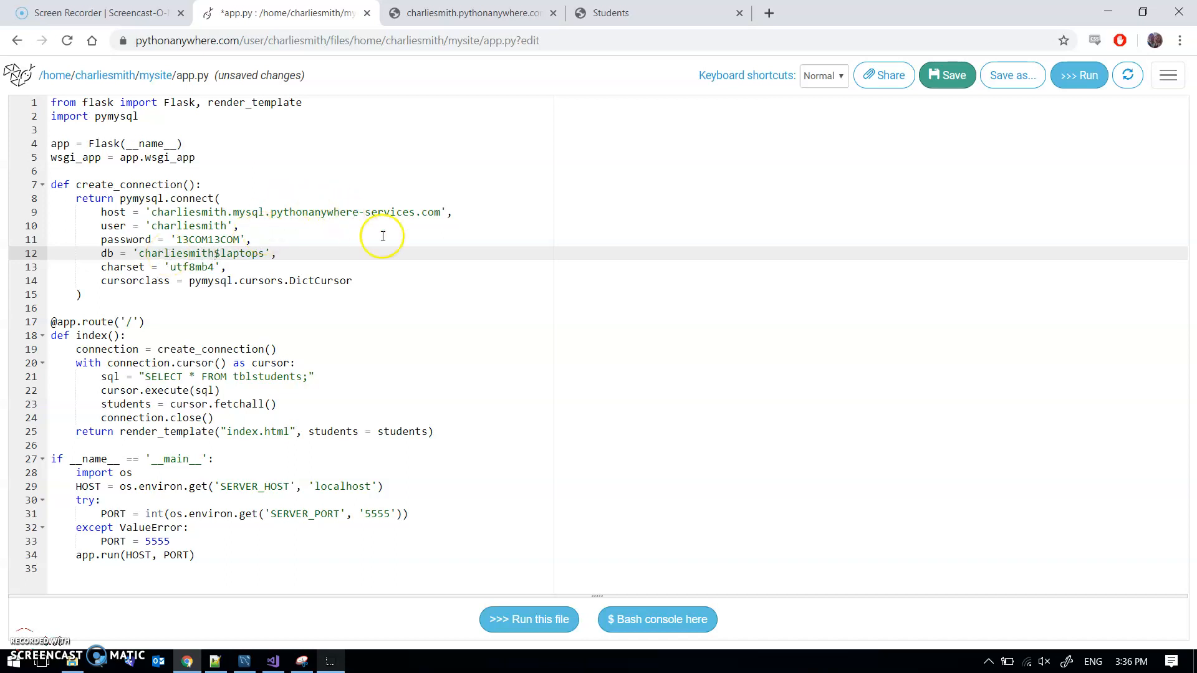
Step: Enter the new MySQL password and the charliesmith$laptops database name, then save app.py
left_click(948, 75)
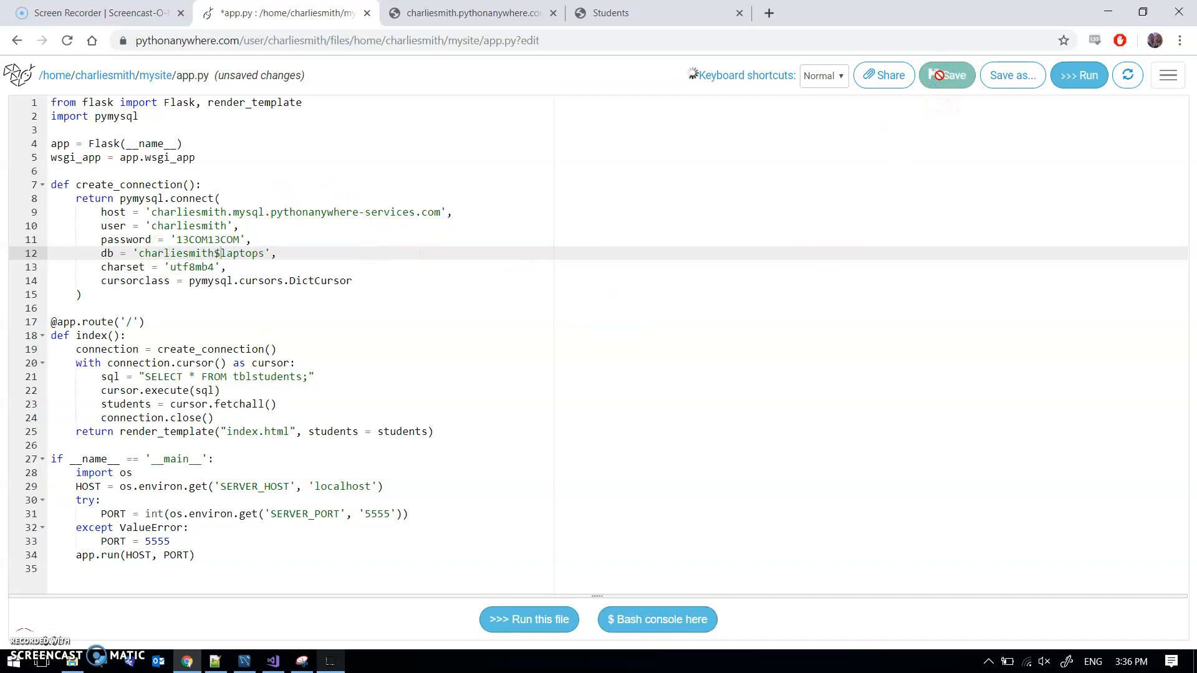
left_click(948, 75)
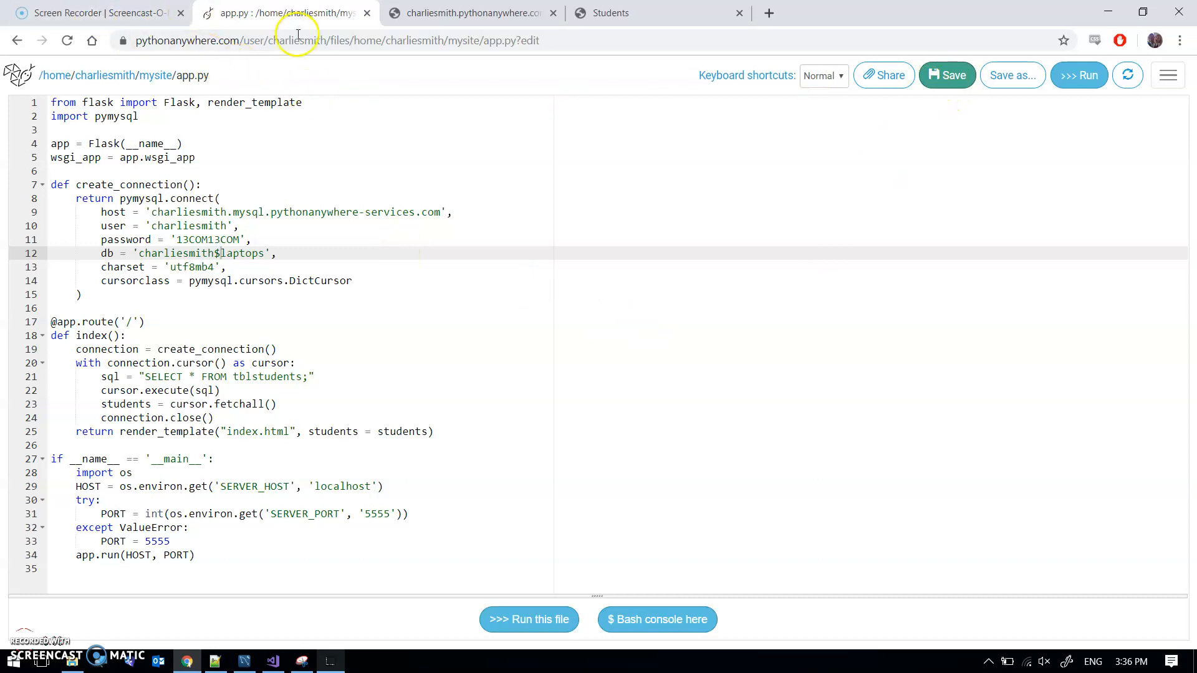
Step: Go to the Web app setup page from the account menu
left_click(1167, 75)
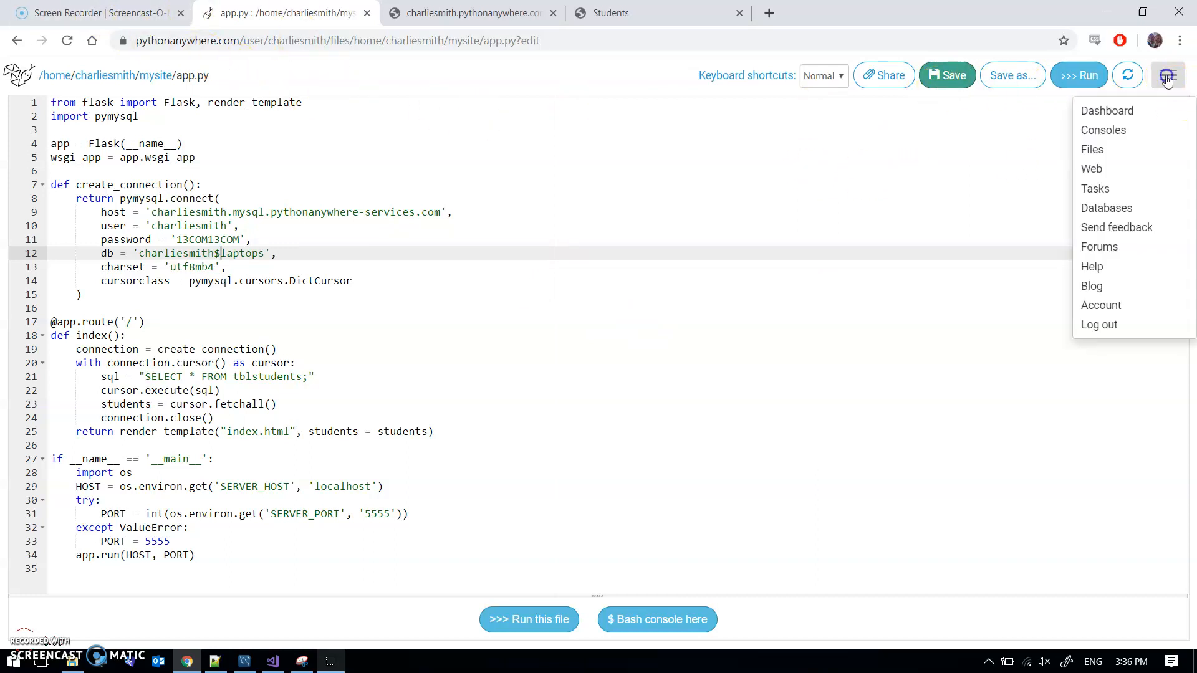
left_click(1092, 169)
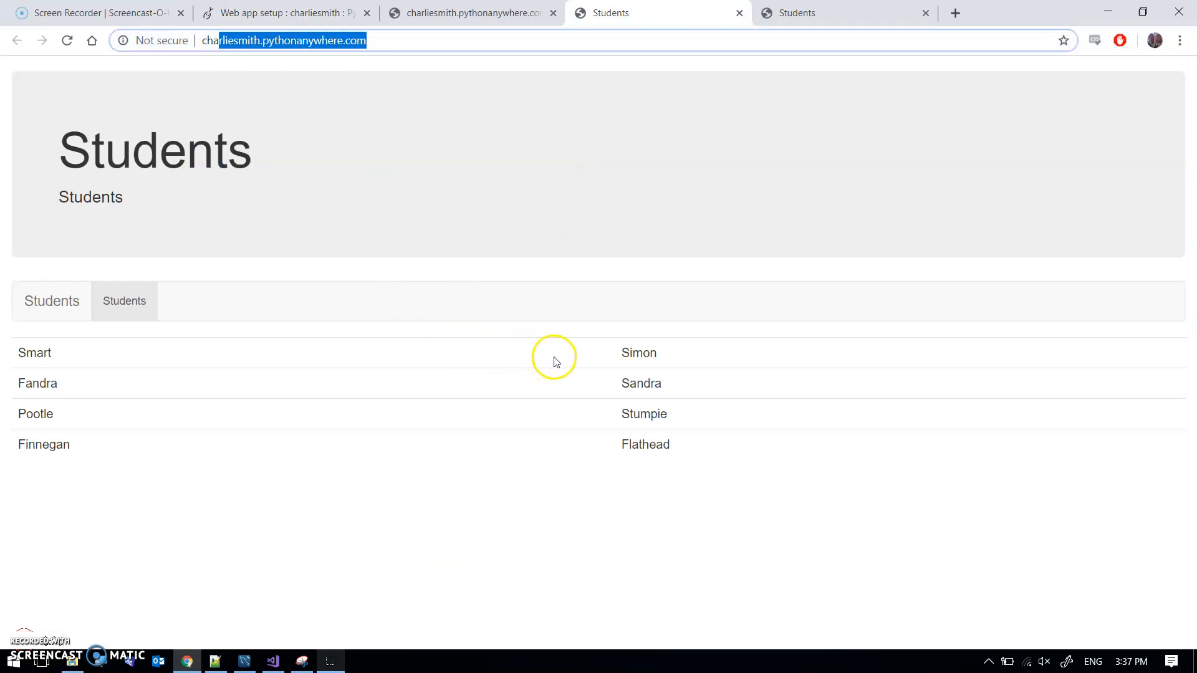
mouse_move(627, 273)
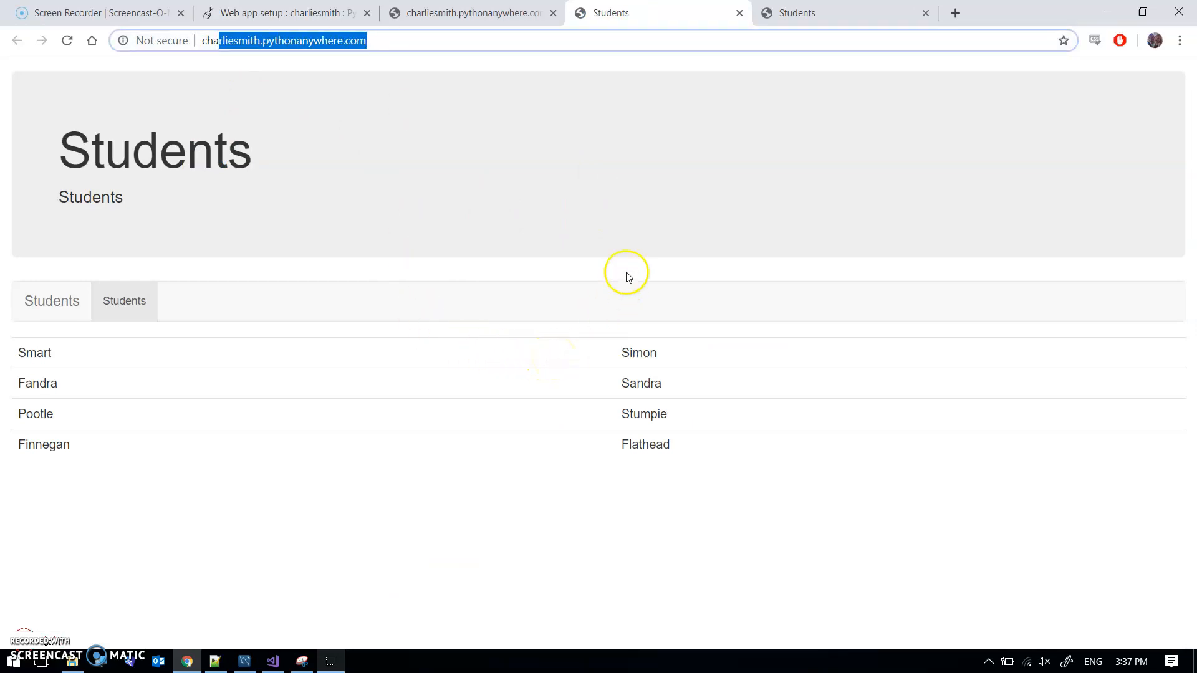
mouse_move(479, 219)
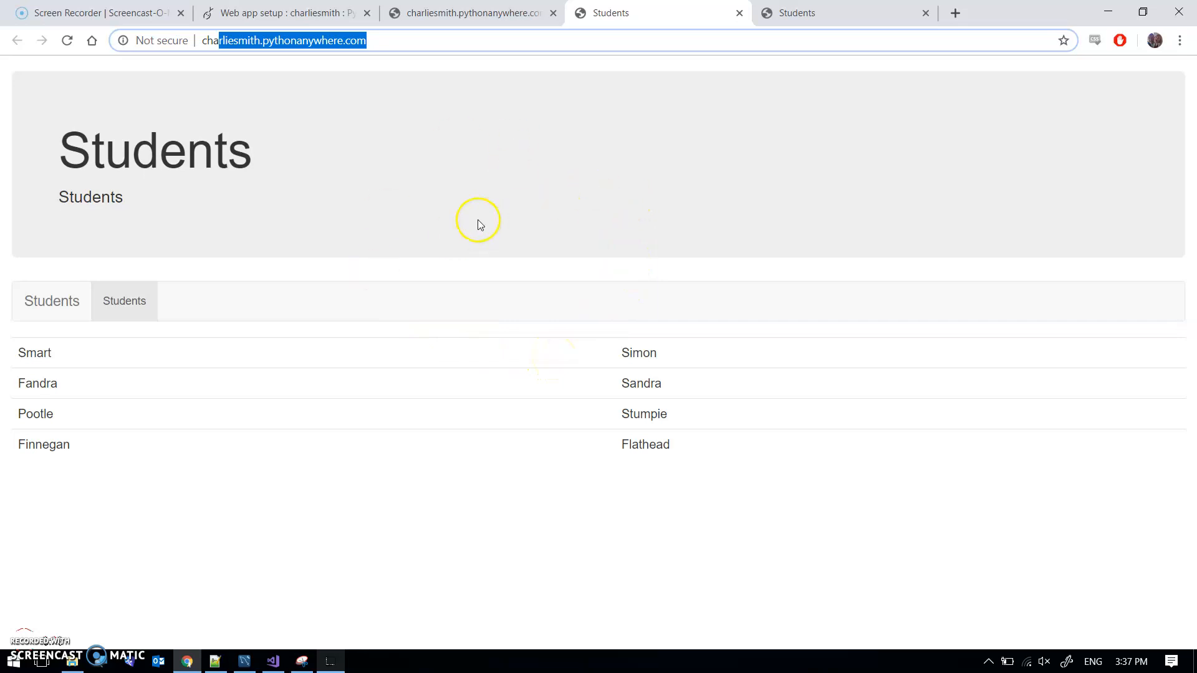
mouse_move(235, 507)
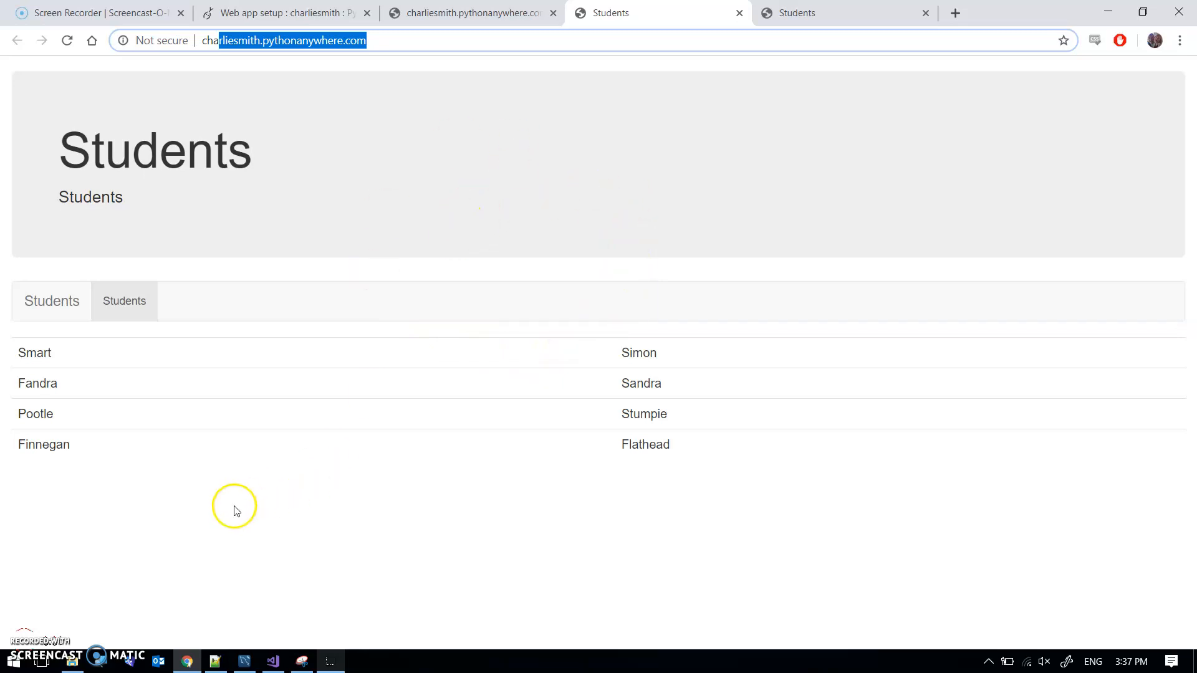
mouse_move(50, 609)
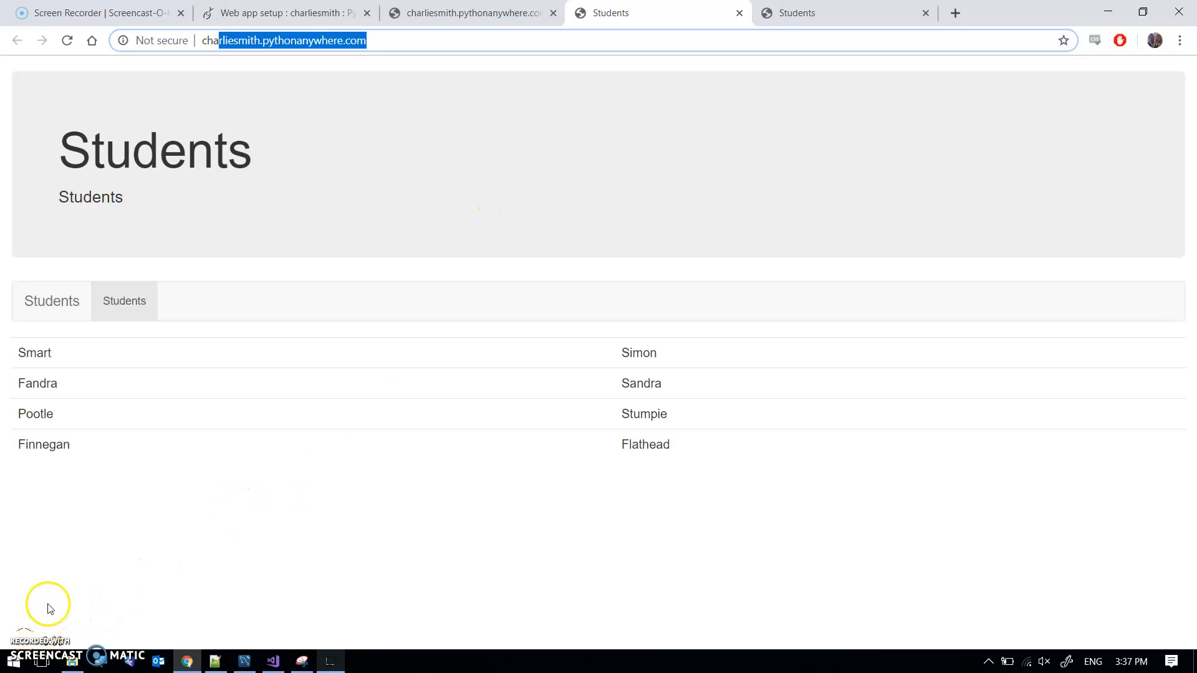
mouse_move(25, 641)
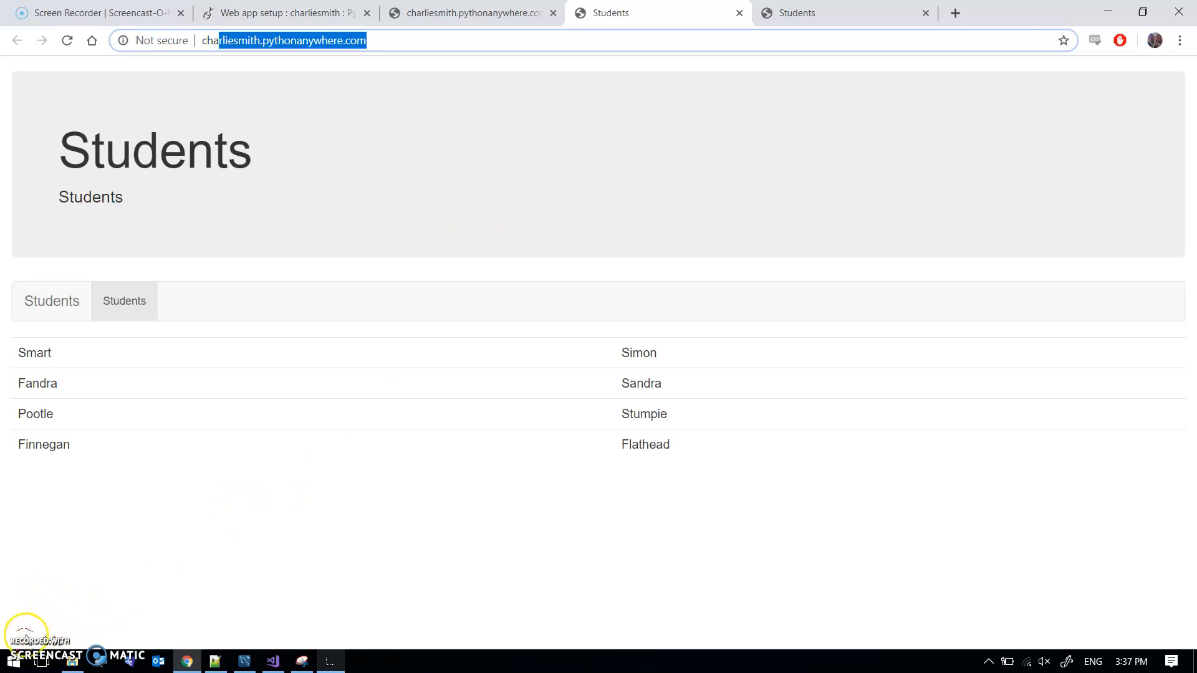